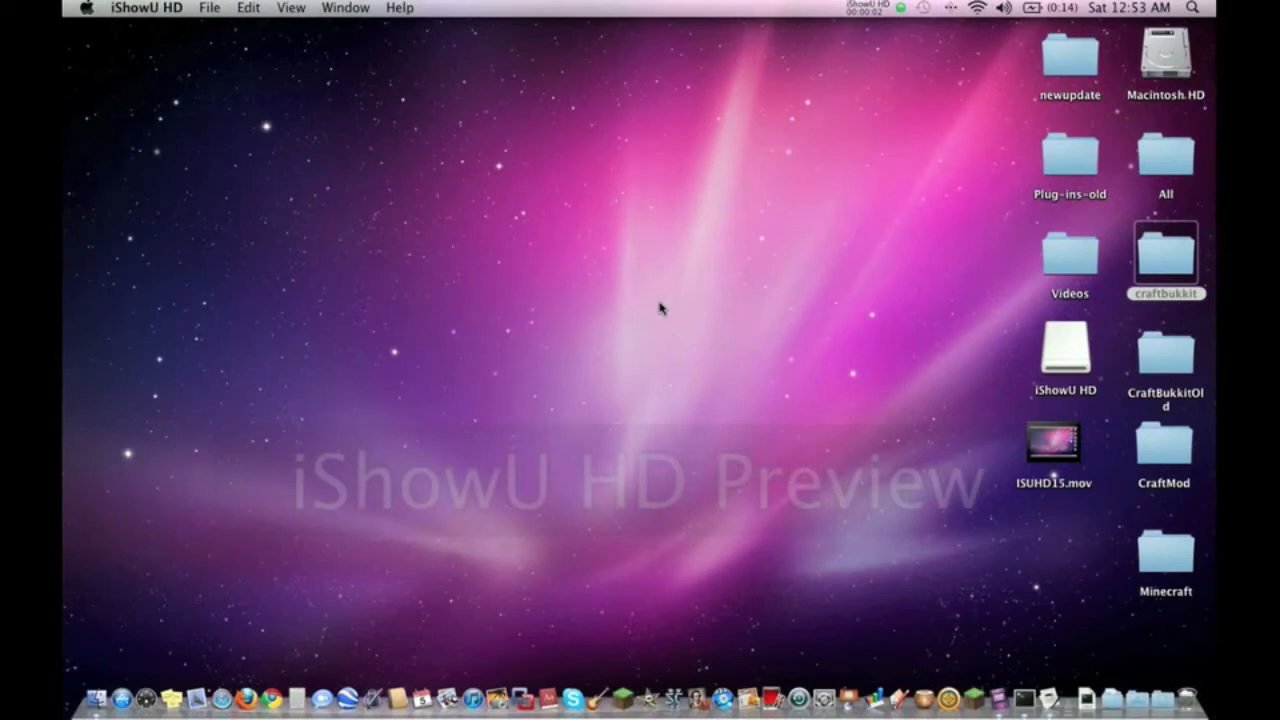
mouse_move(456, 180)
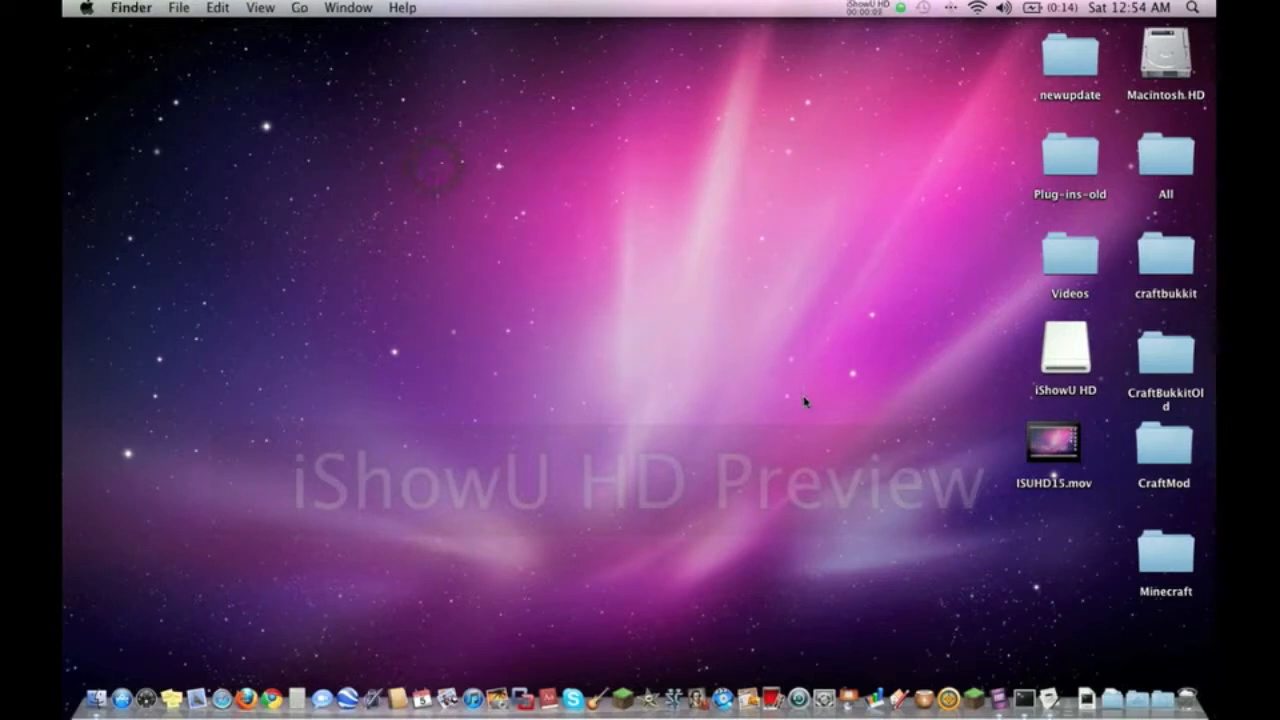
mouse_move(802, 116)
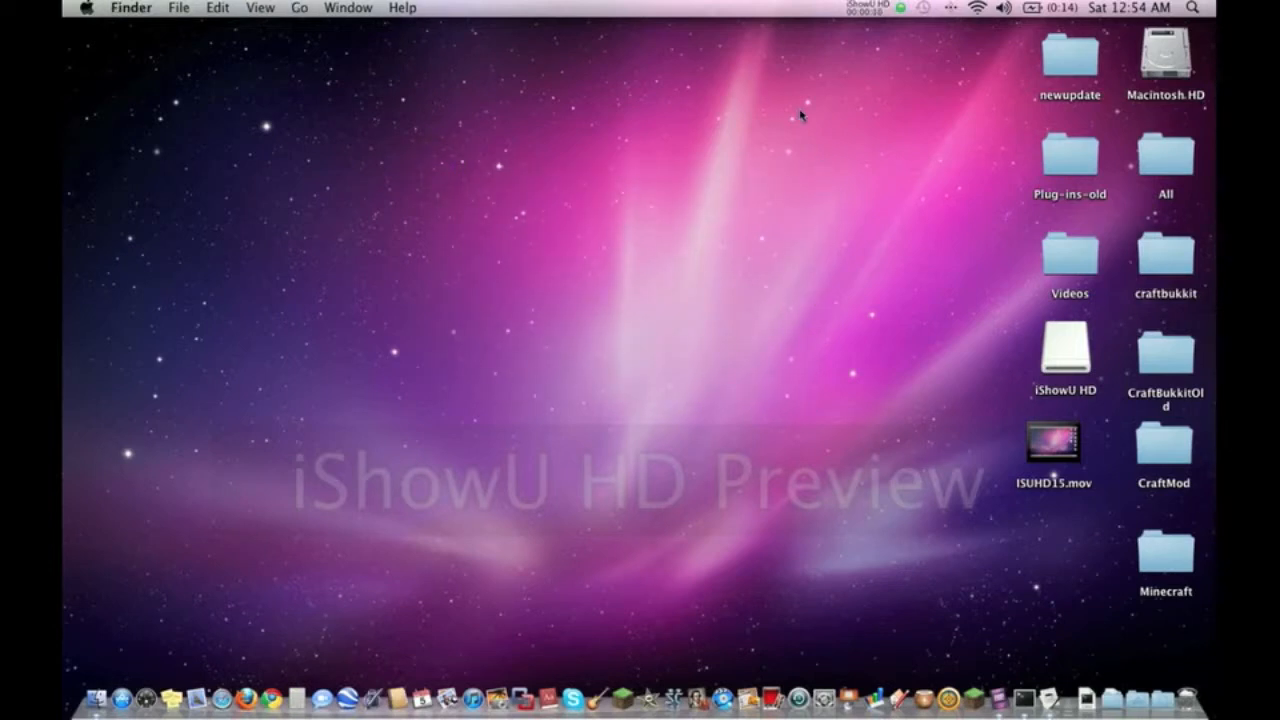
mouse_move(468, 164)
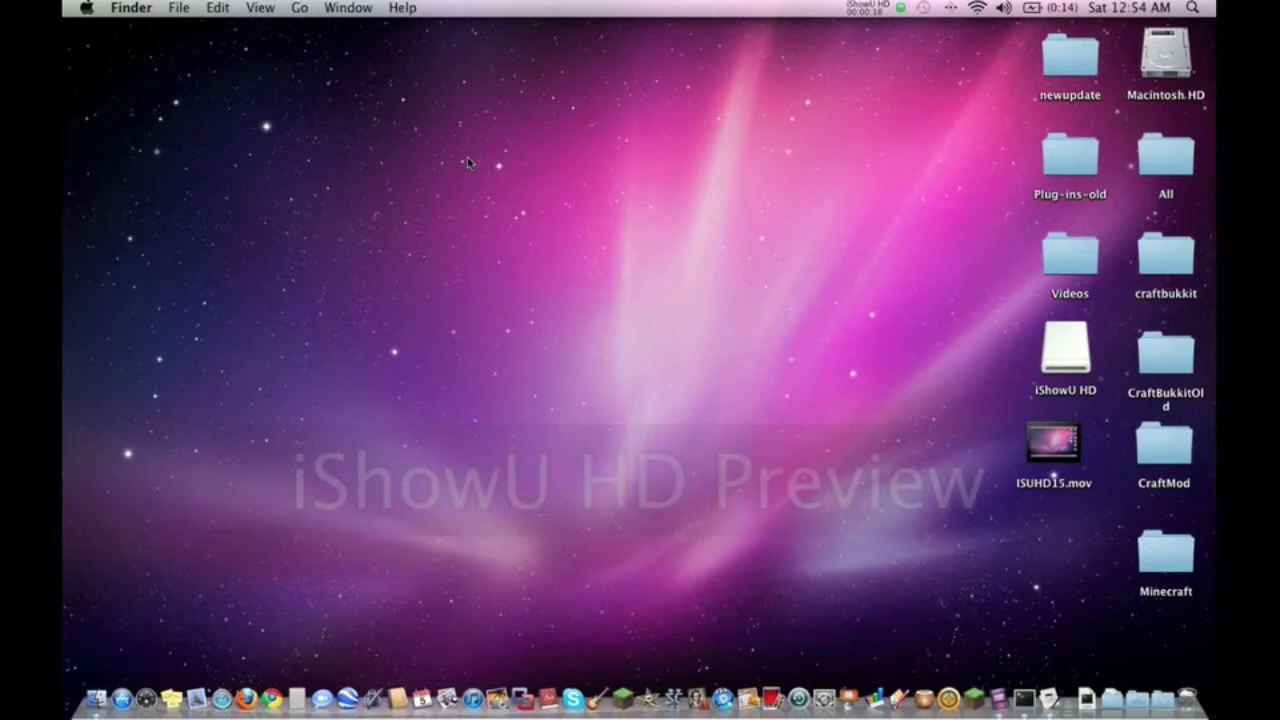
mouse_move(772, 192)
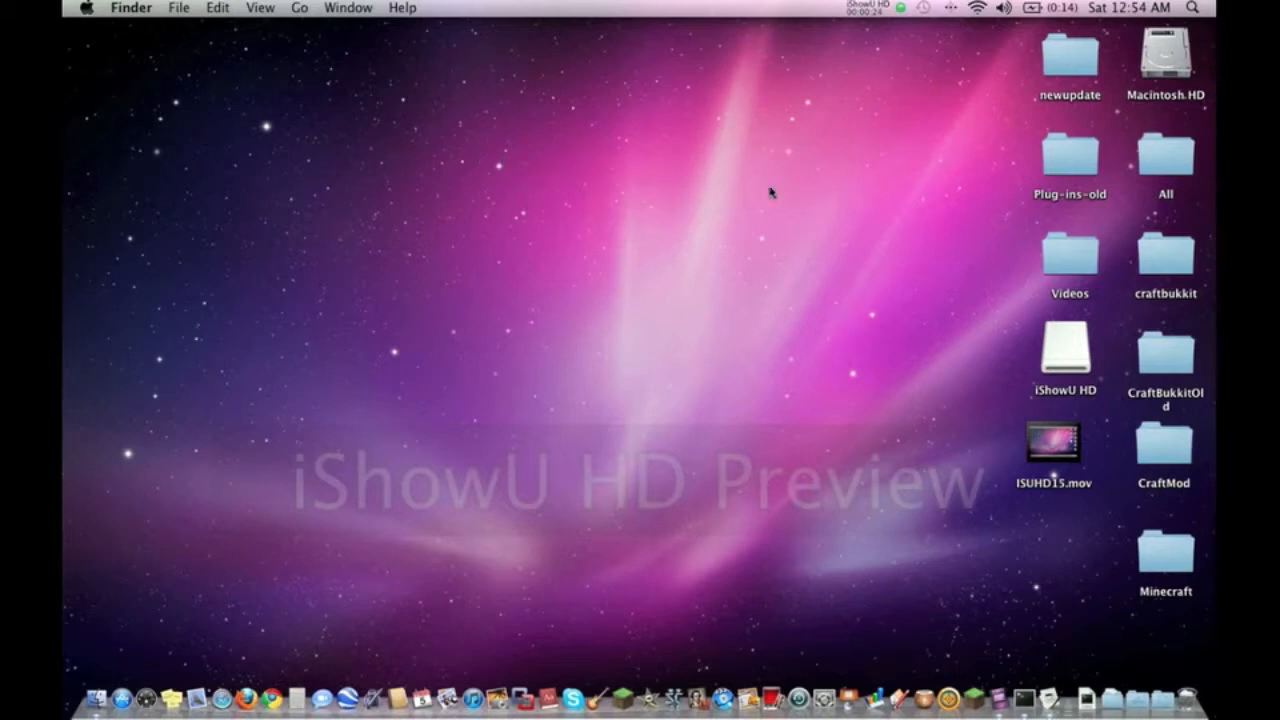
Open the craftbukkit server folder and its empty plugins folder in Finder.
double_click(1168, 262)
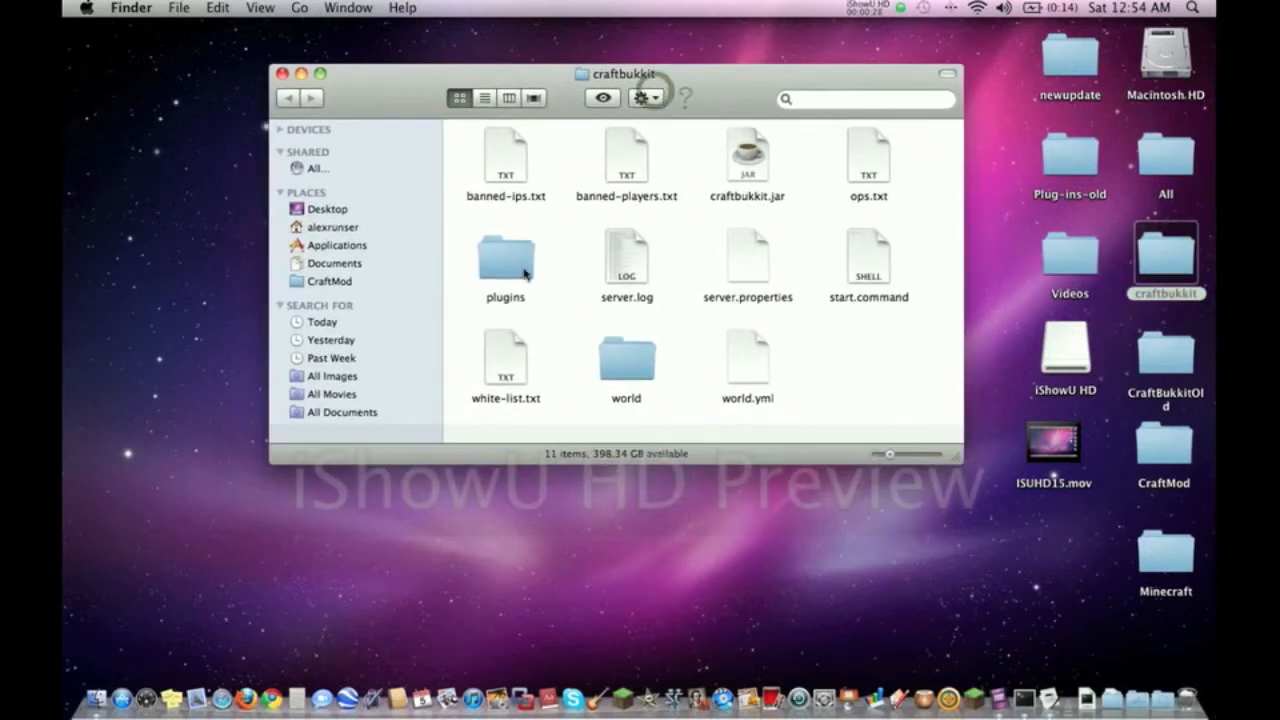
mouse_move(626, 236)
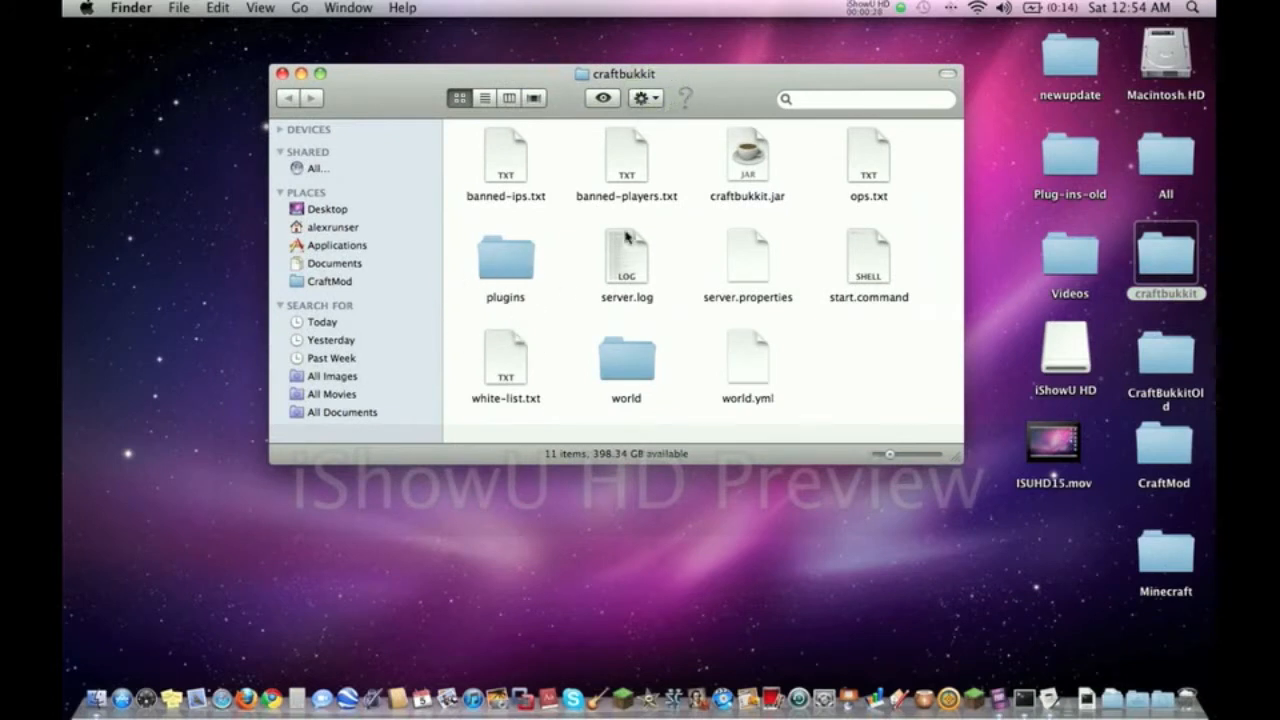
click(504, 258)
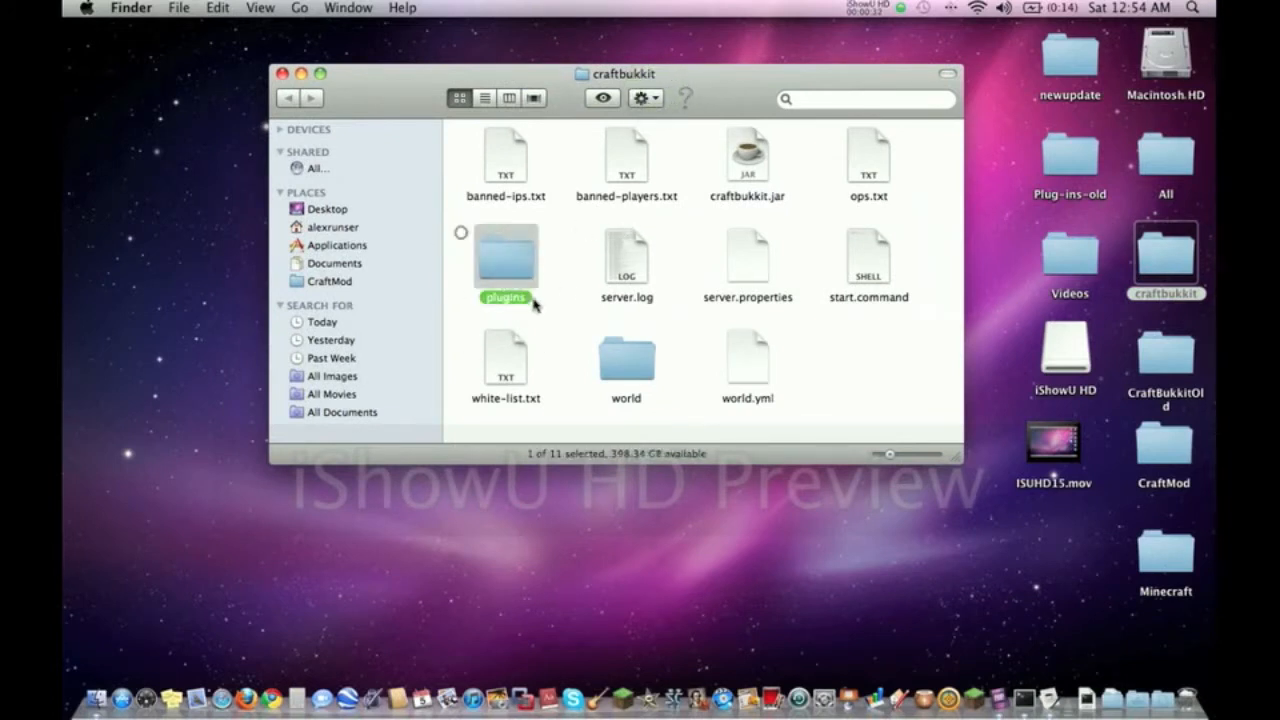
double_click(504, 258)
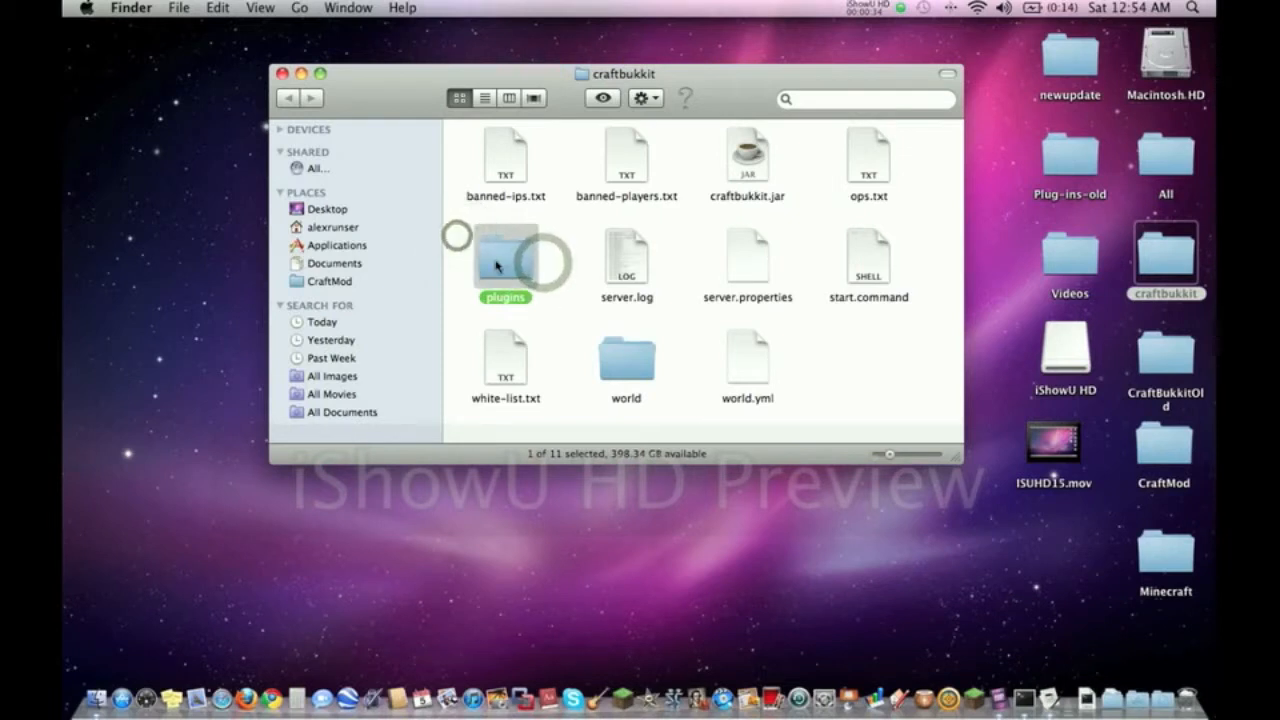
double_click(504, 258)
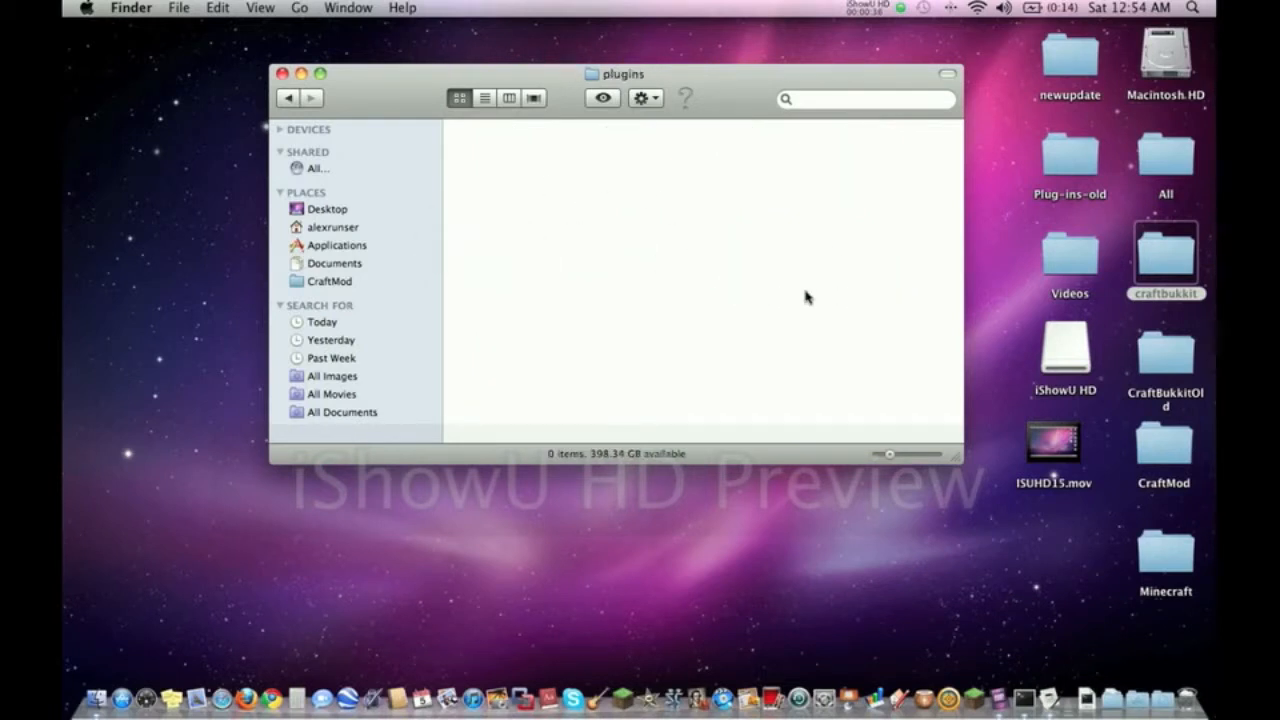
mouse_move(232, 100)
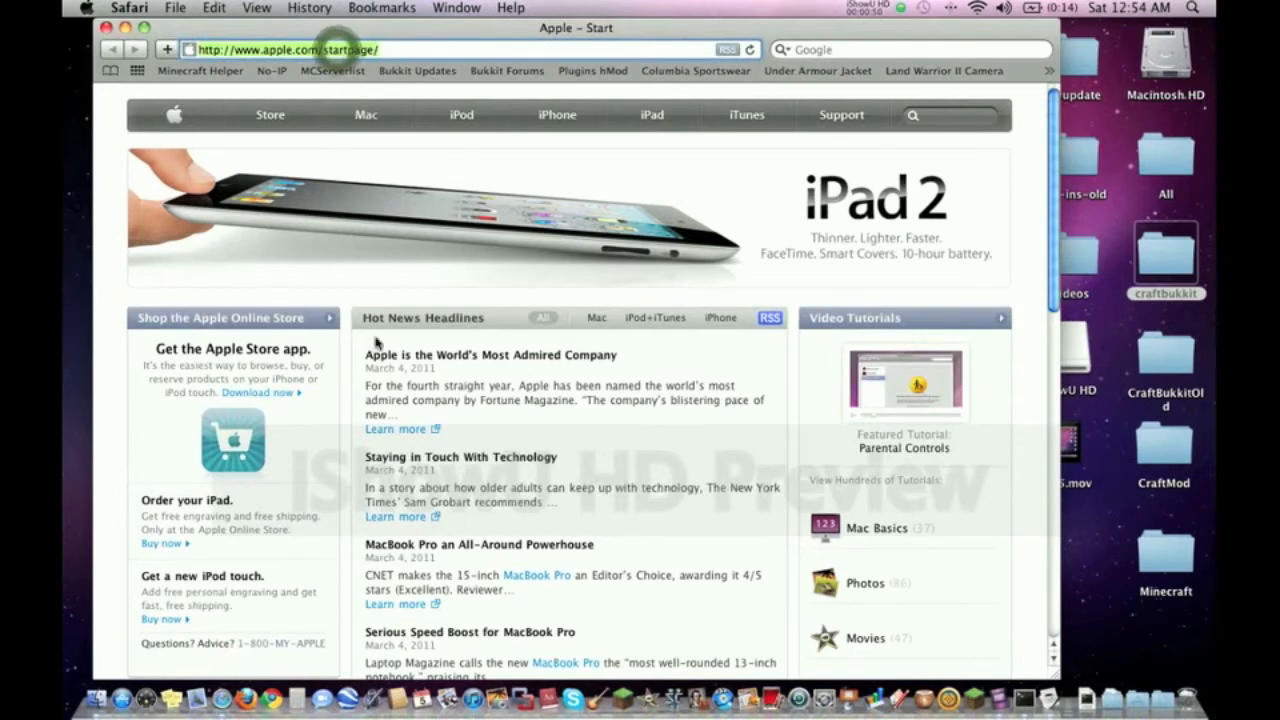
Go to plugins.bukkit.org and browse through the Bukkit Plugin List.
text(plugins.bukkit.org/)
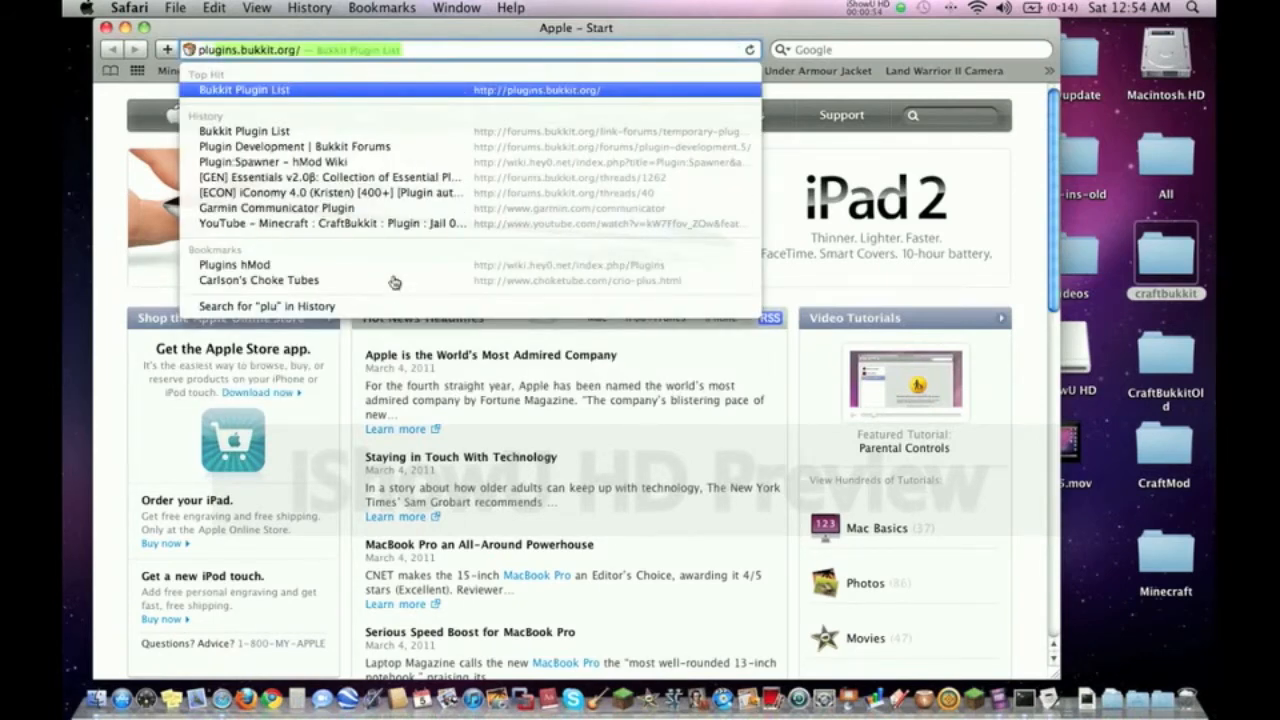
click(252, 88)
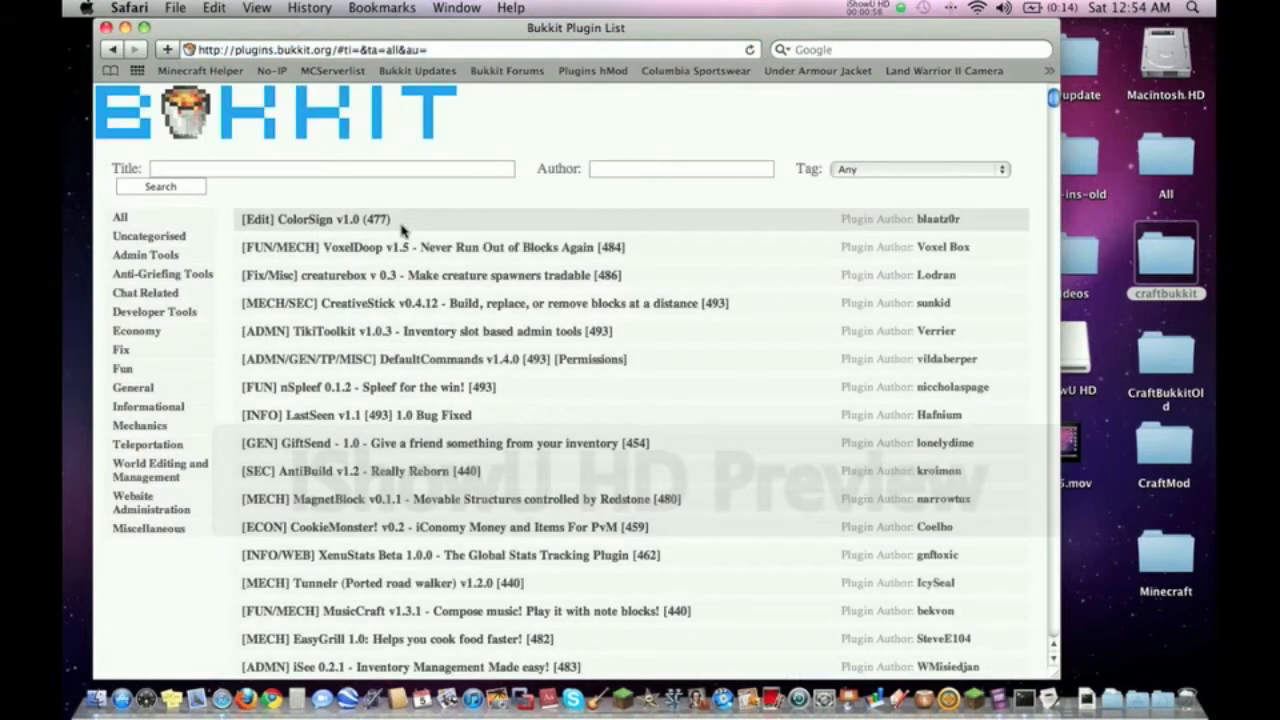
scroll(down, 3)
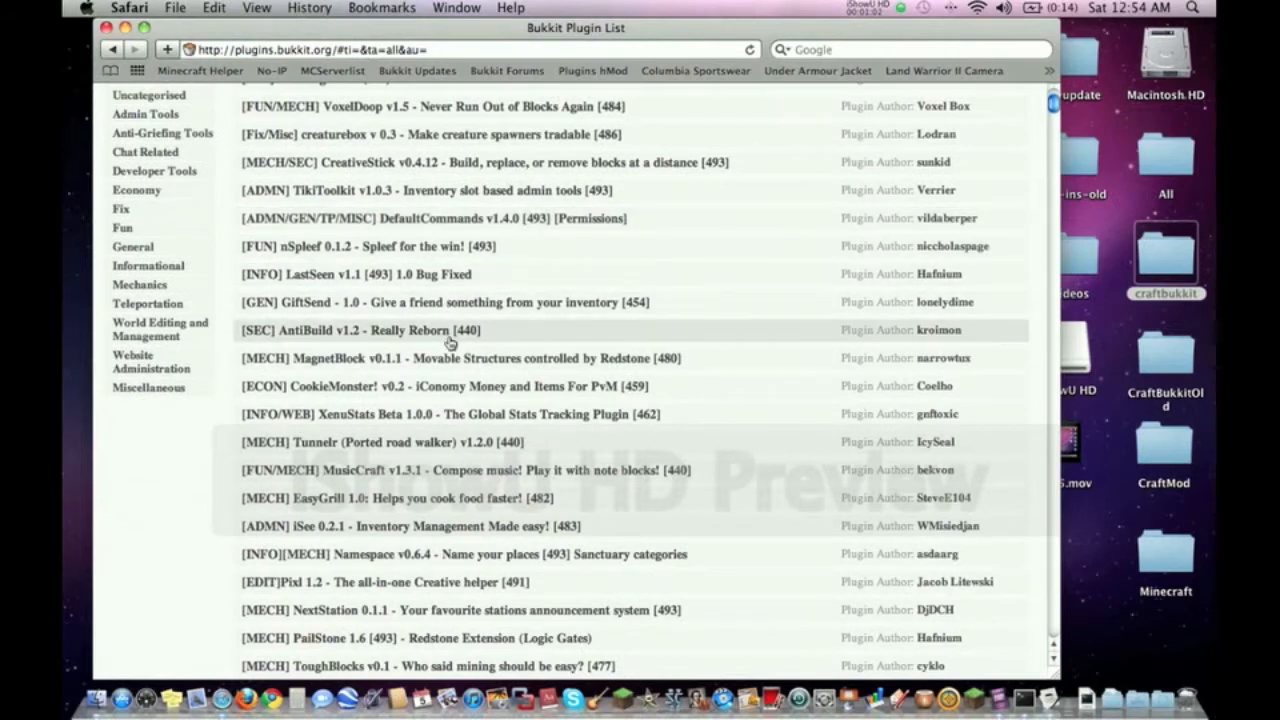
mouse_move(562, 440)
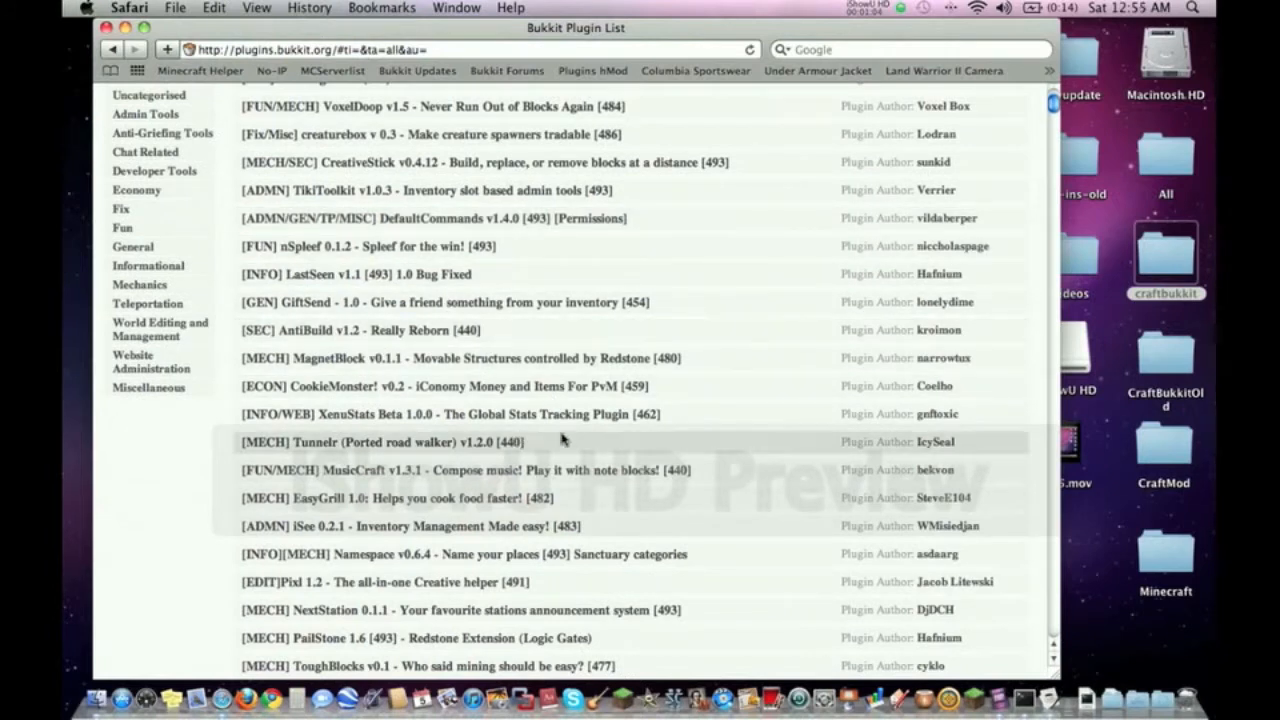
mouse_move(636, 396)
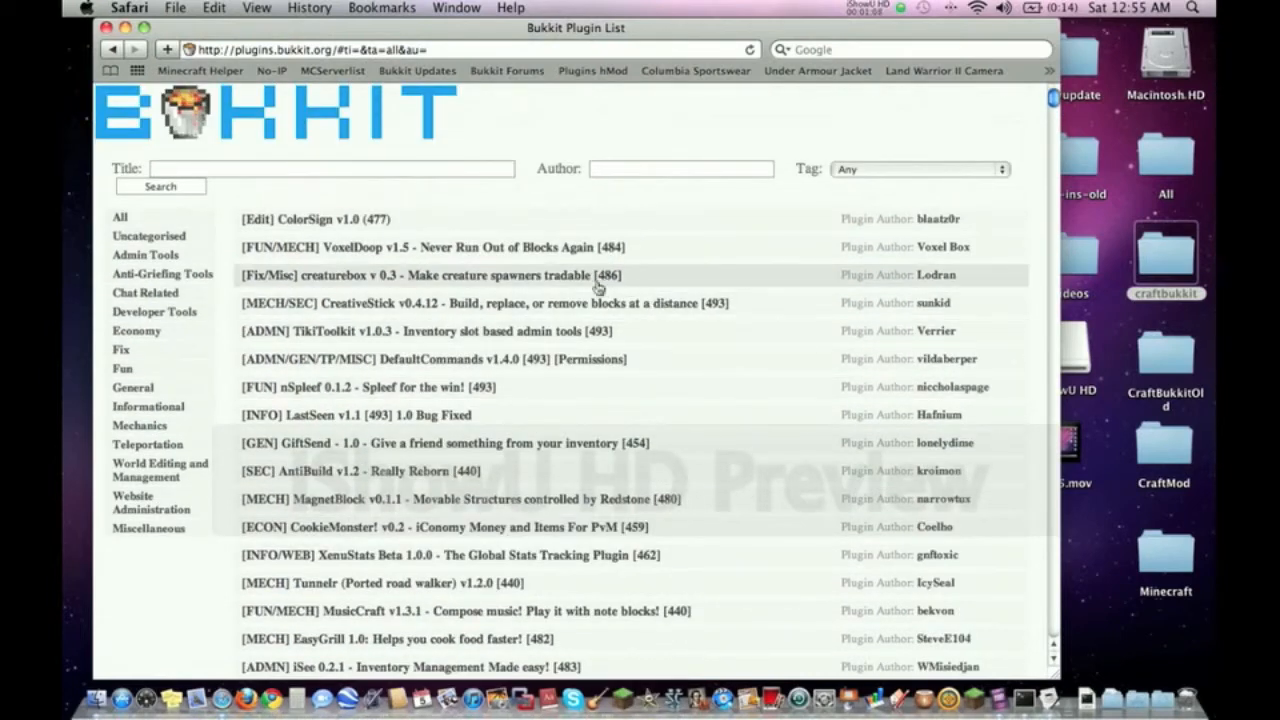
mouse_move(582, 292)
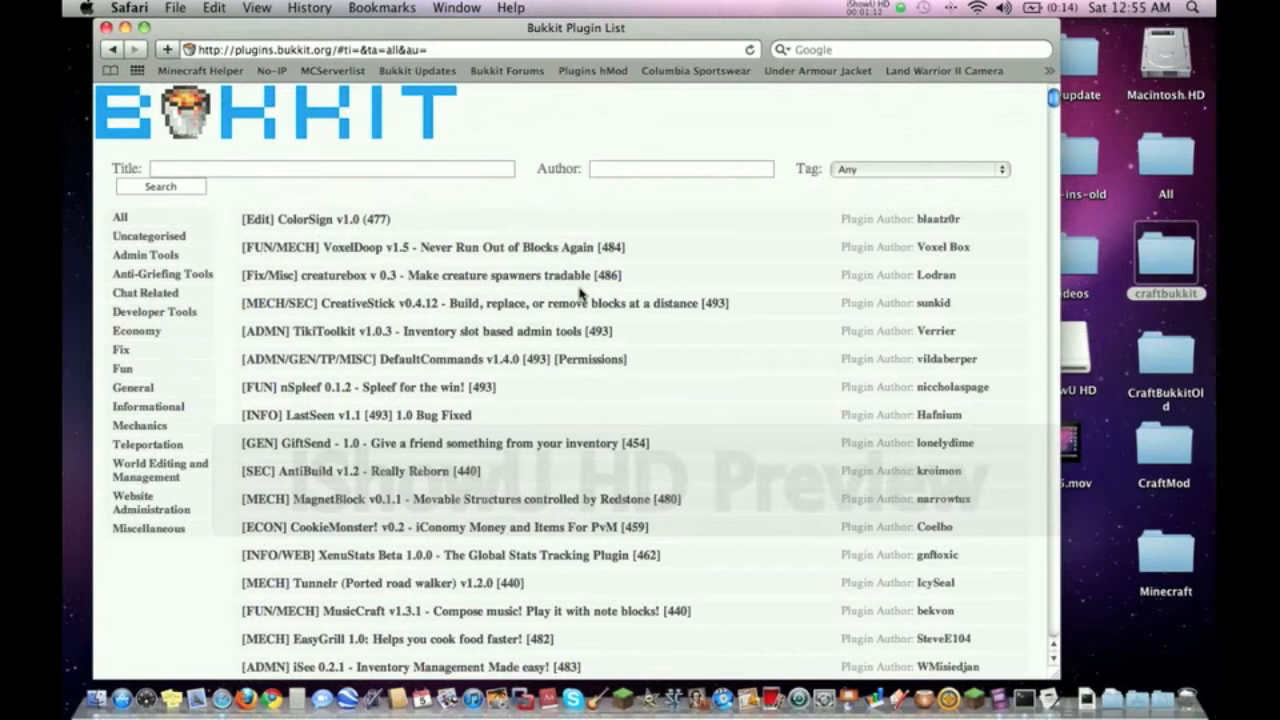
mouse_move(500, 438)
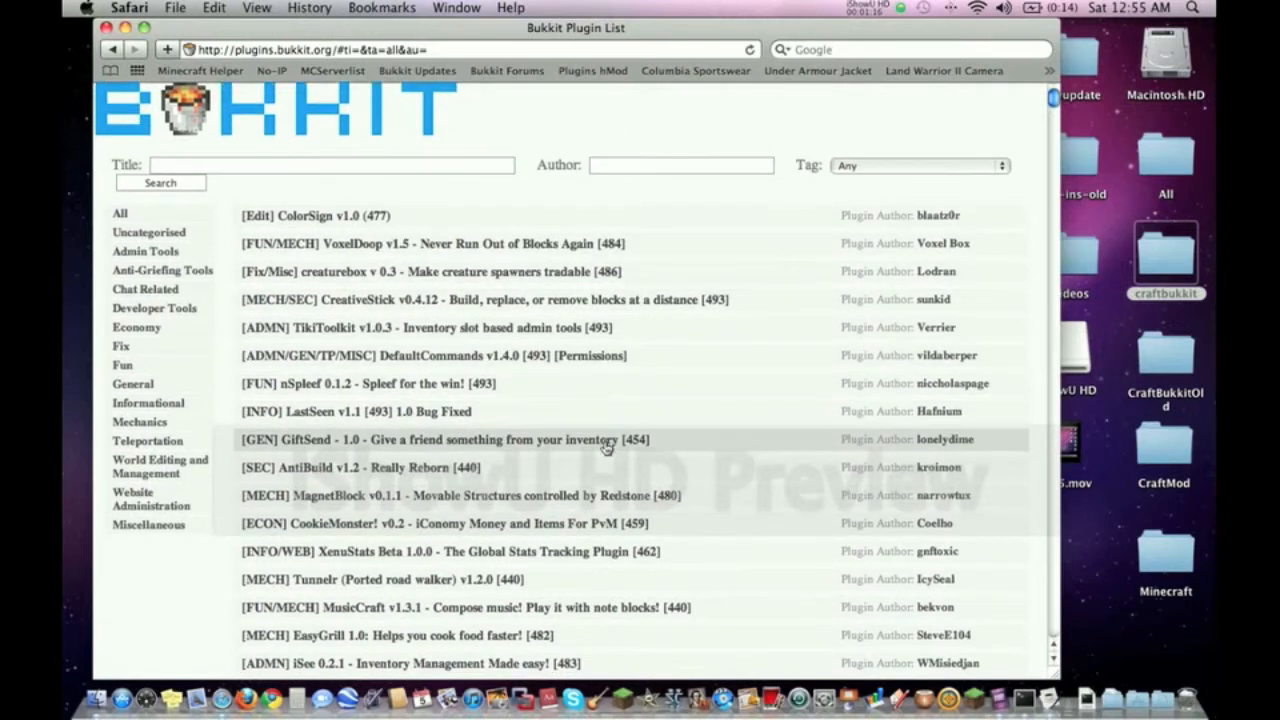
scroll(down, 3)
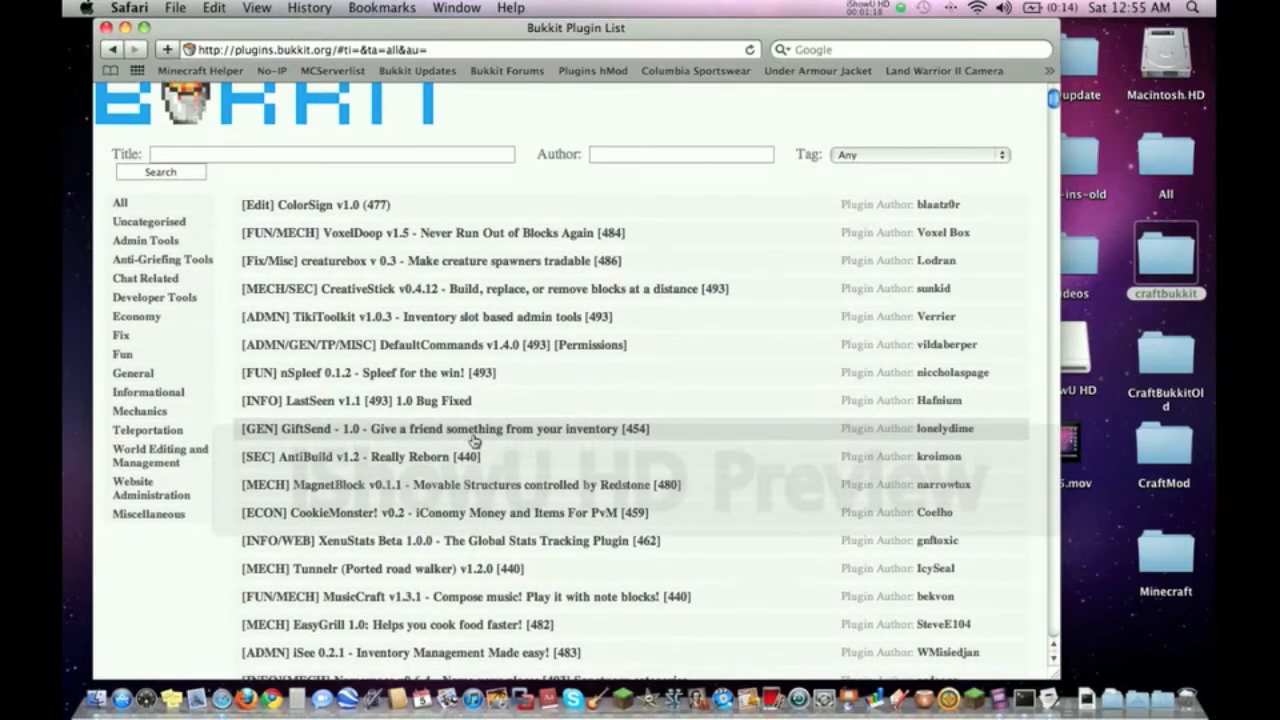
scroll(down, 3)
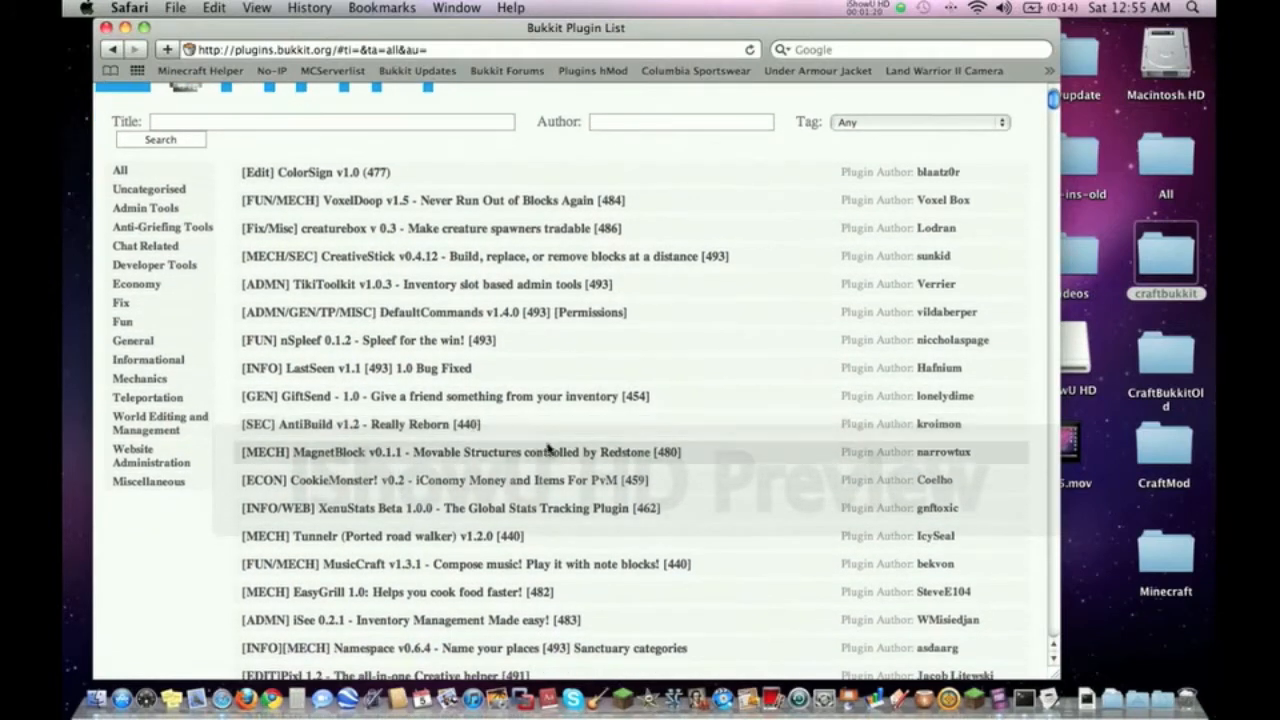
scroll(down, 3)
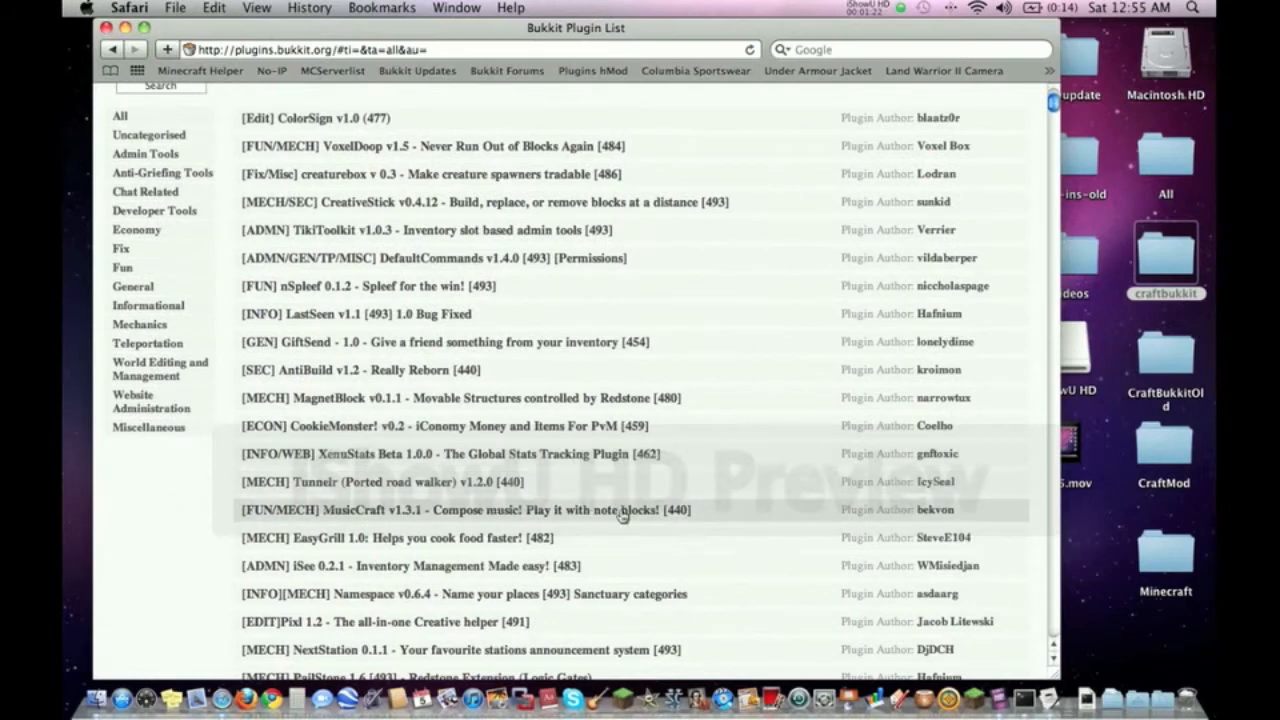
mouse_move(482, 512)
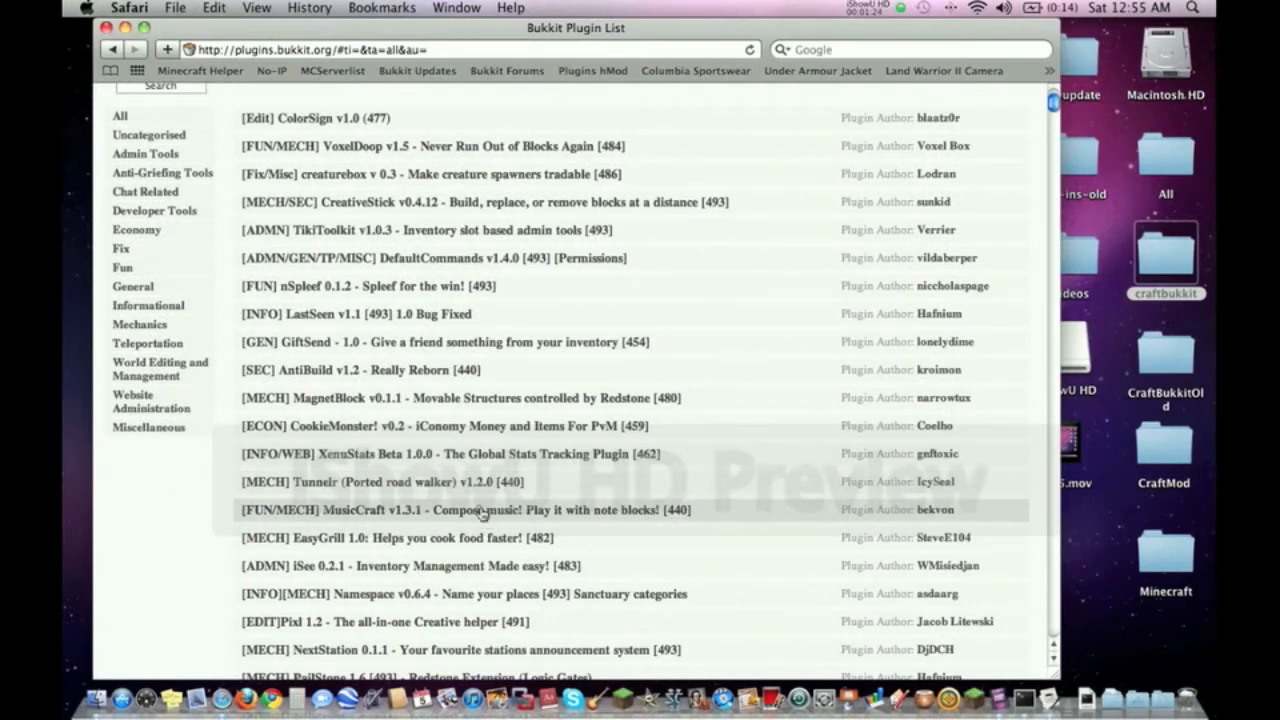
click(468, 512)
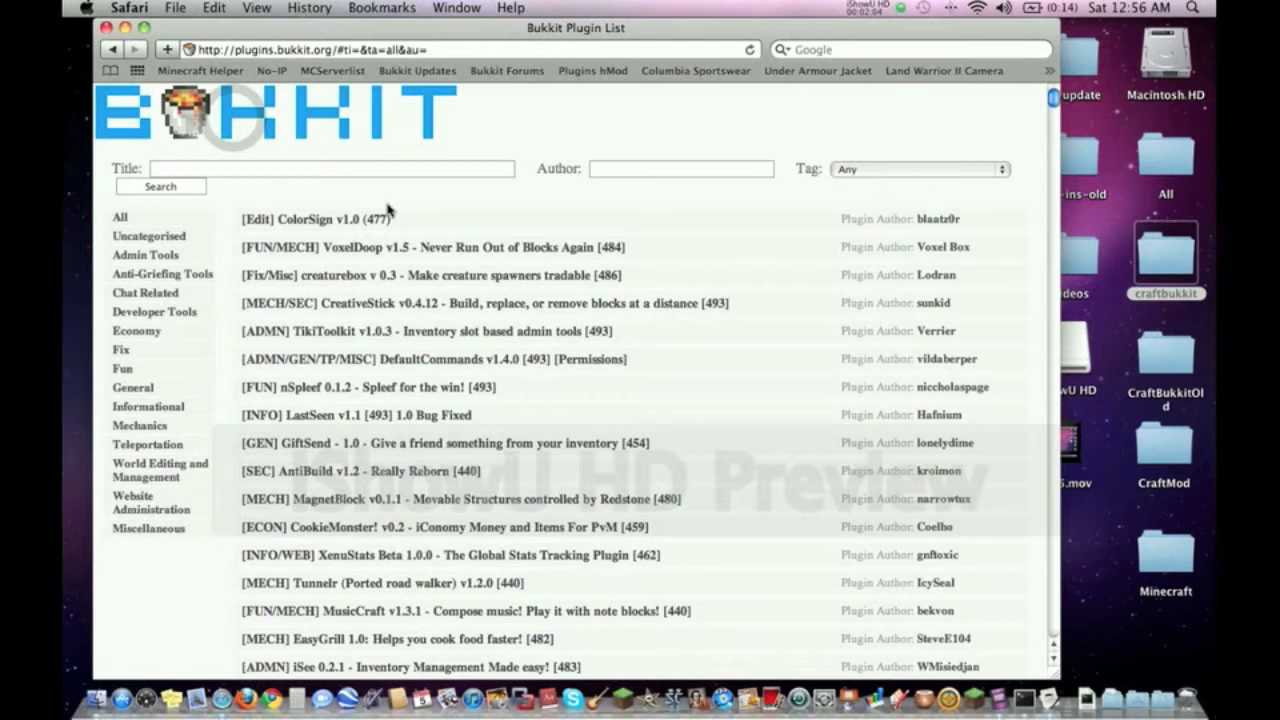
Filter the plugin list by title 'permiss', download Permissions 2.5.2 (Jar Only), and go back to the list.
click(330, 168)
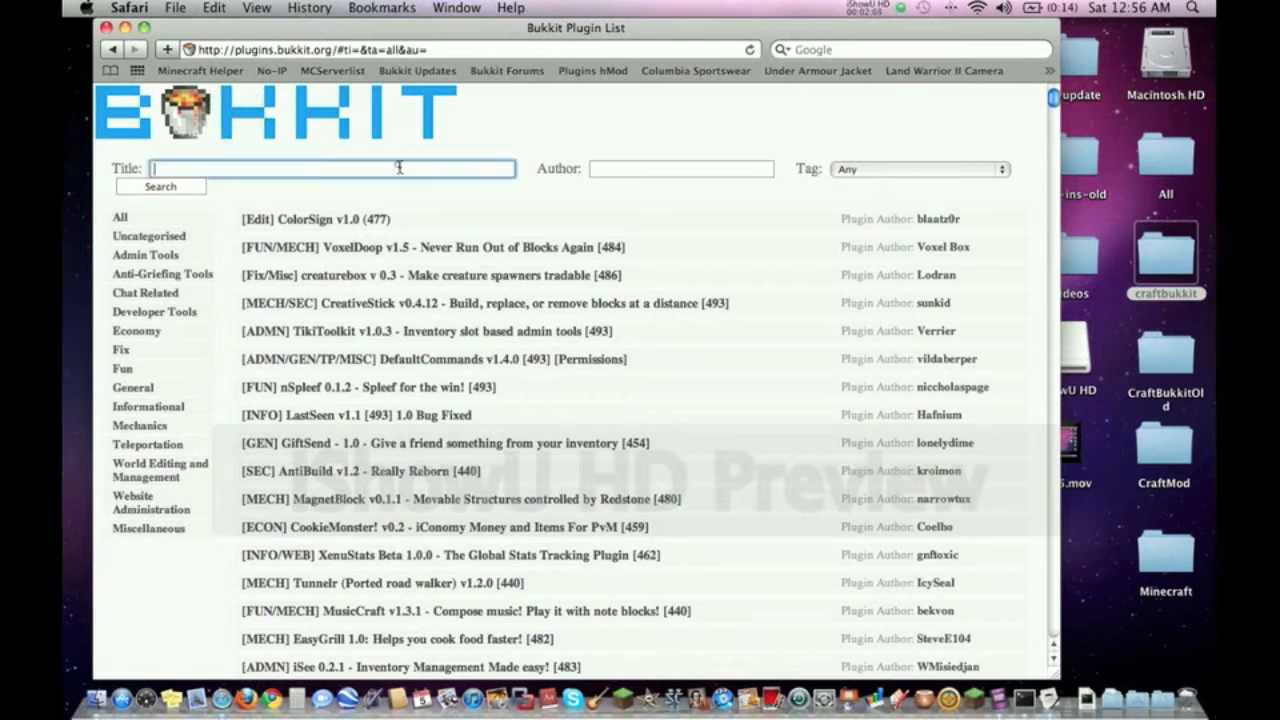
click(398, 168)
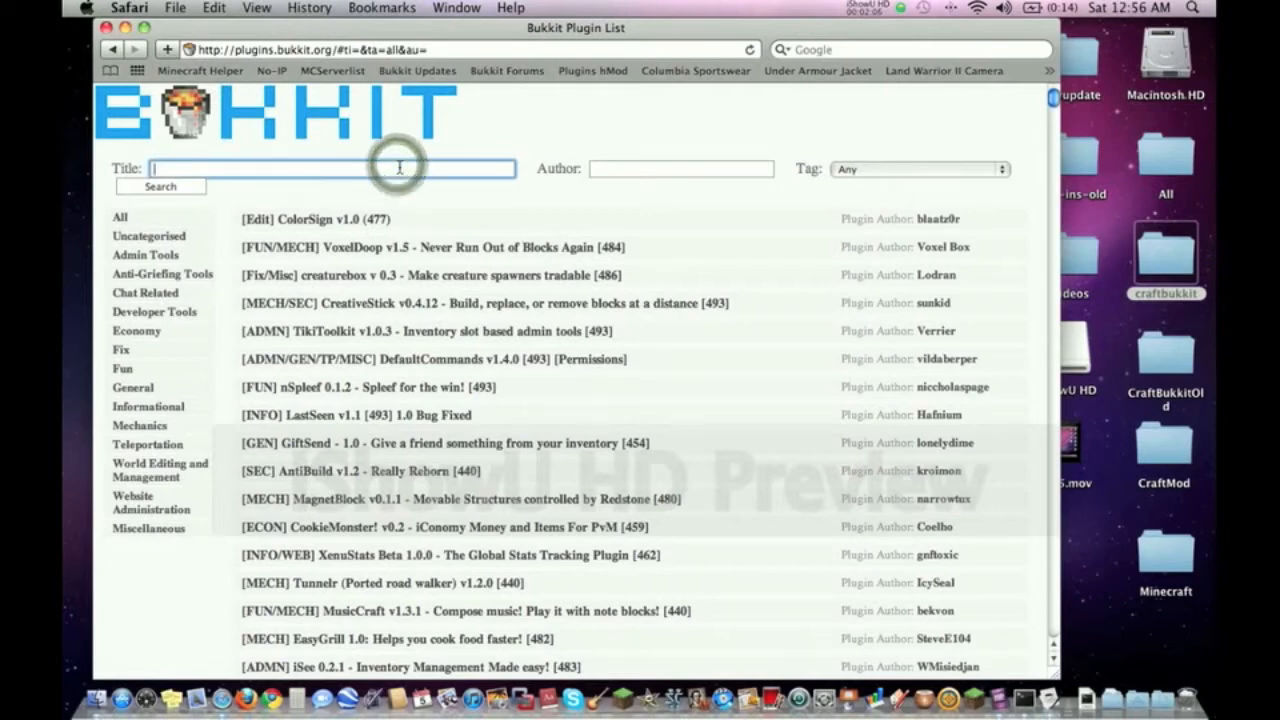
text(permiss)
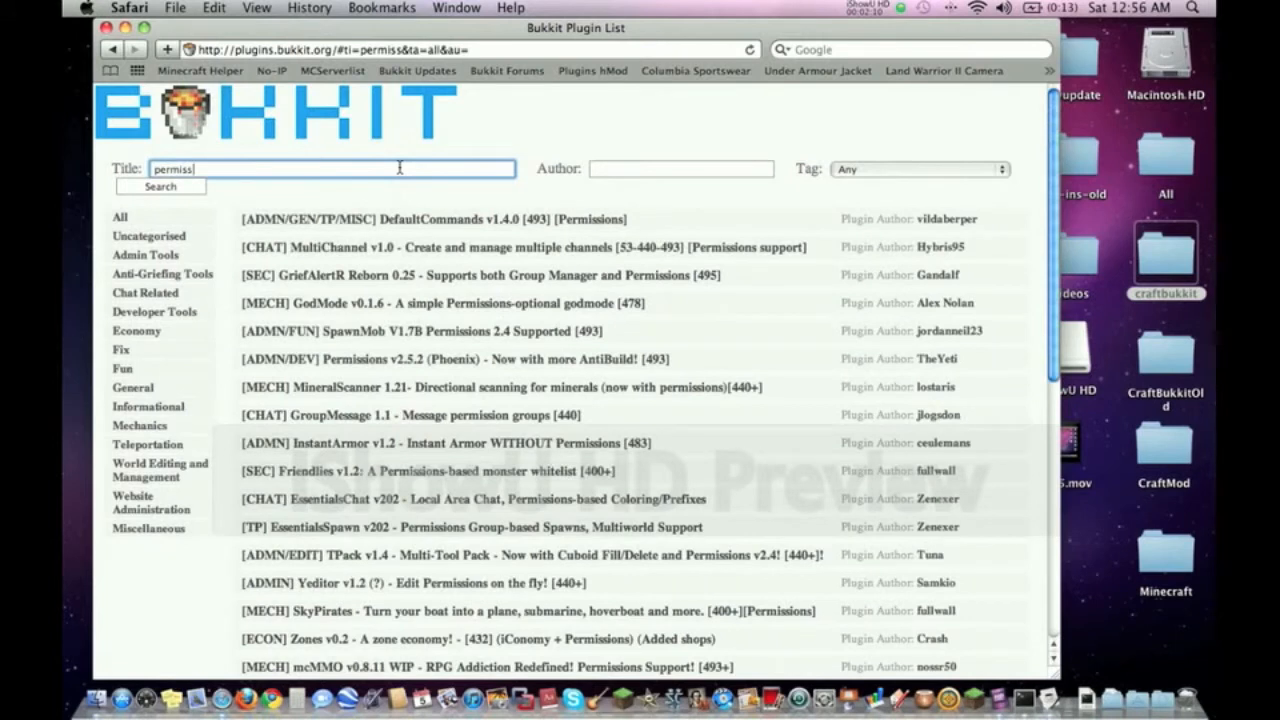
mouse_move(504, 314)
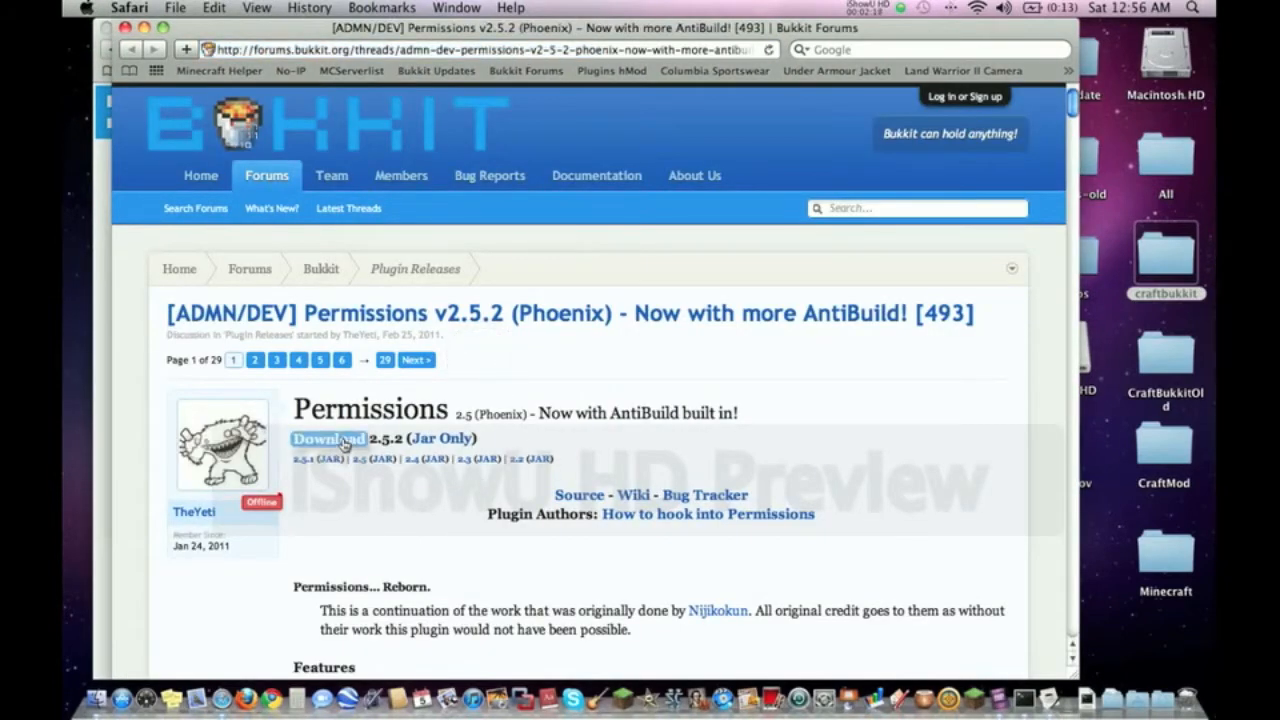
click(328, 438)
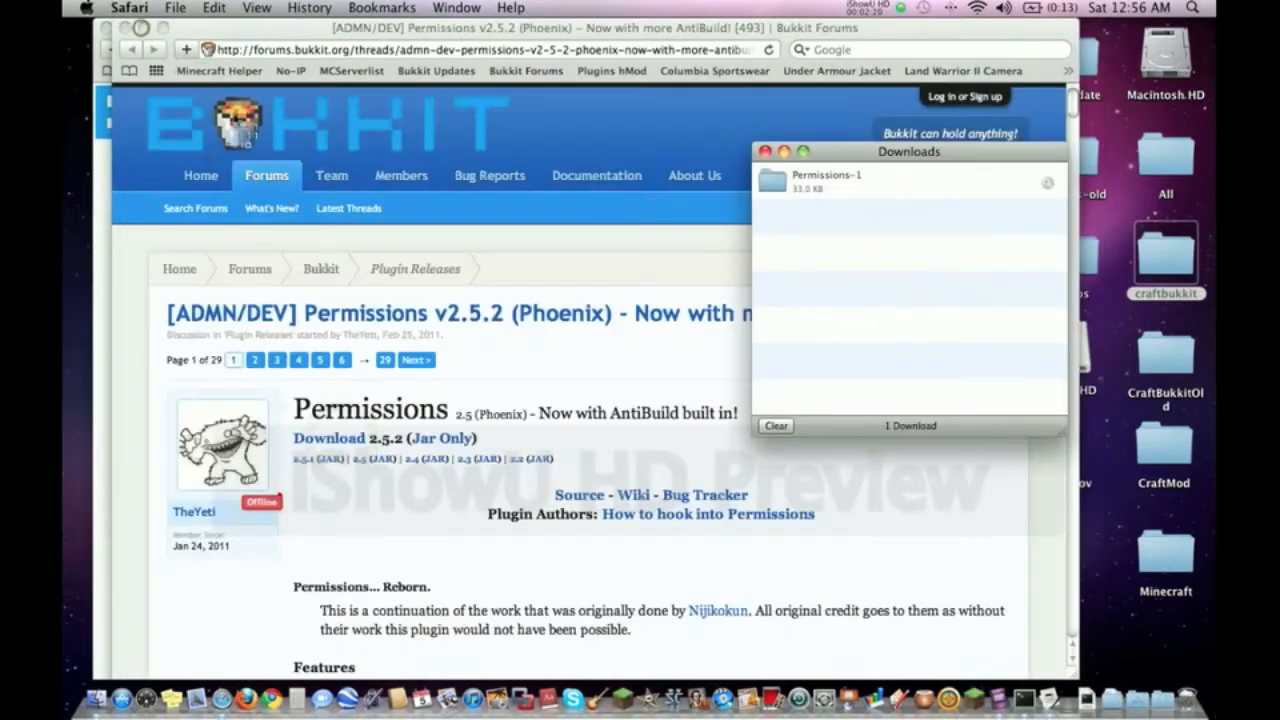
click(768, 152)
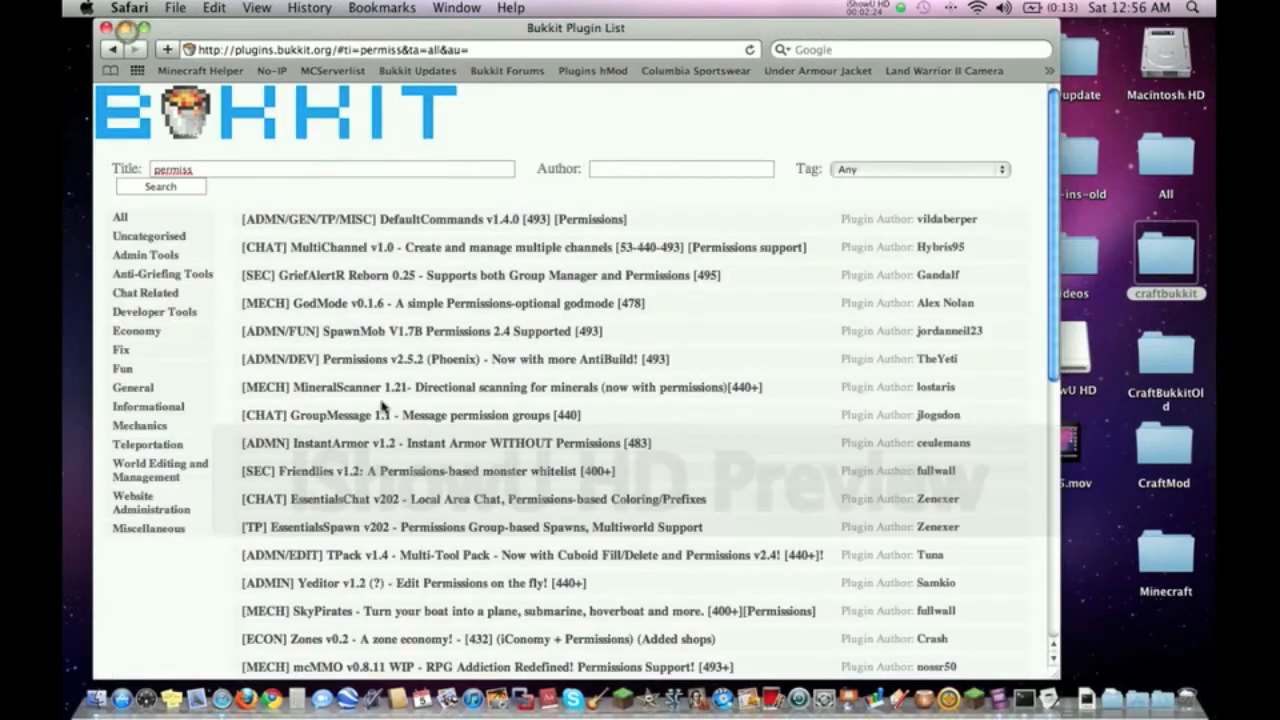
Clear the title search to show the full plugin list with the MusicCraft v1.3.1 entry.
click(336, 168)
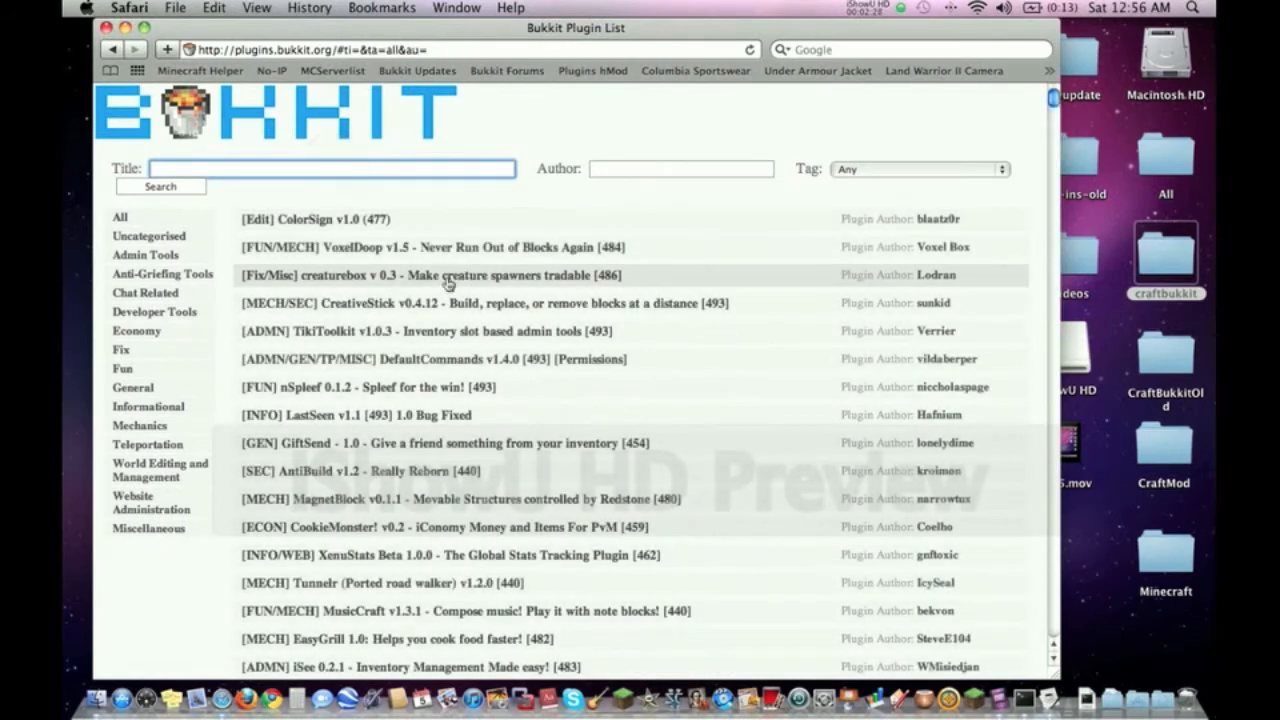
mouse_move(384, 500)
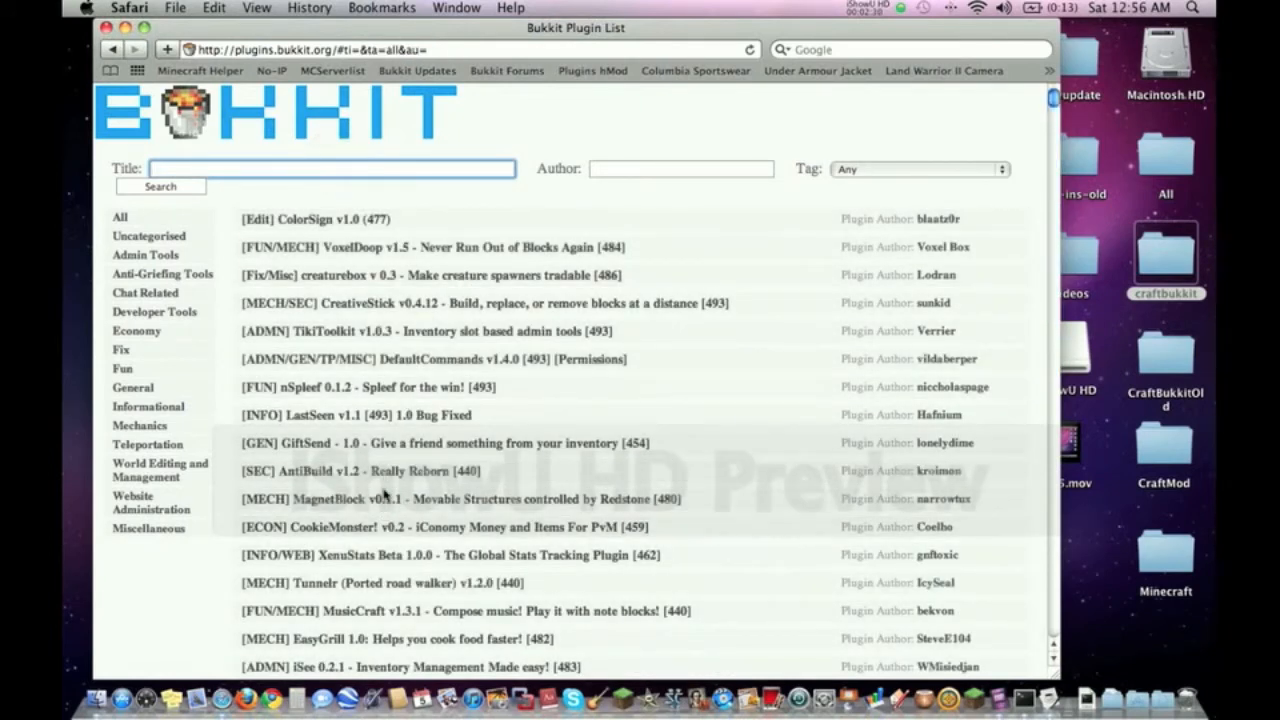
mouse_move(472, 620)
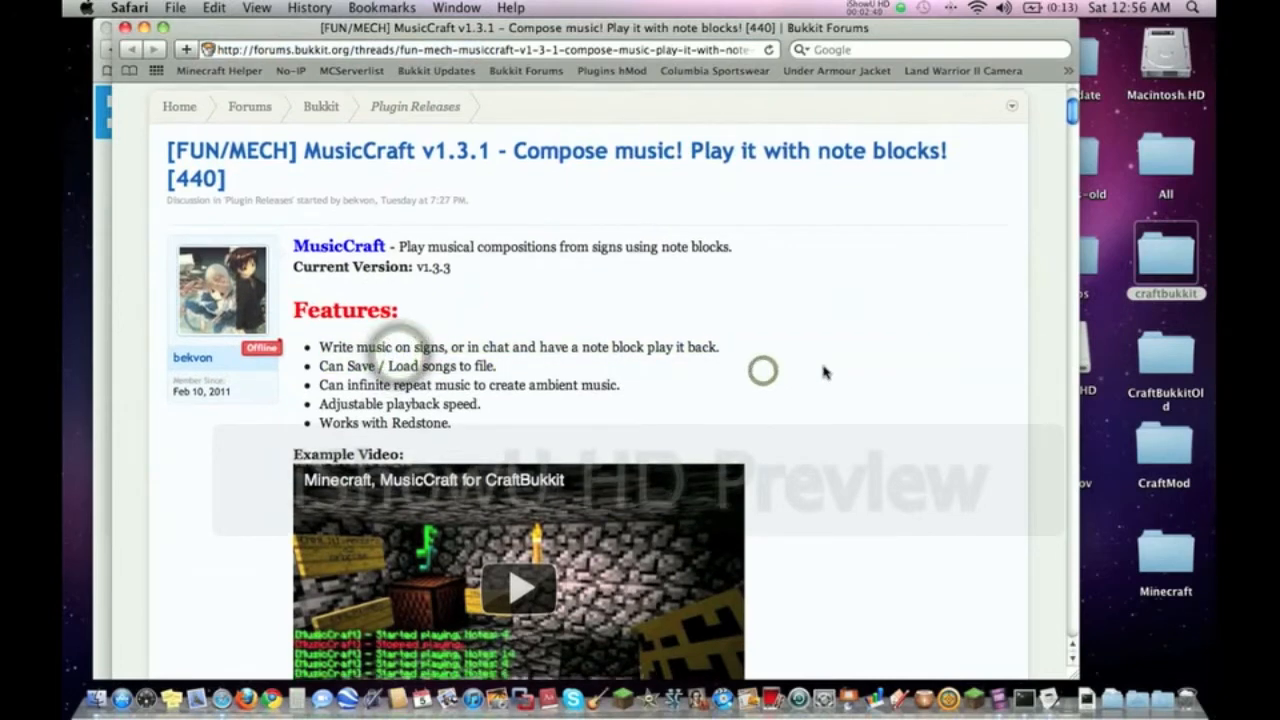
Download the MusicCraft plugin from the Download link in its forum thread.
scroll(down, 3)
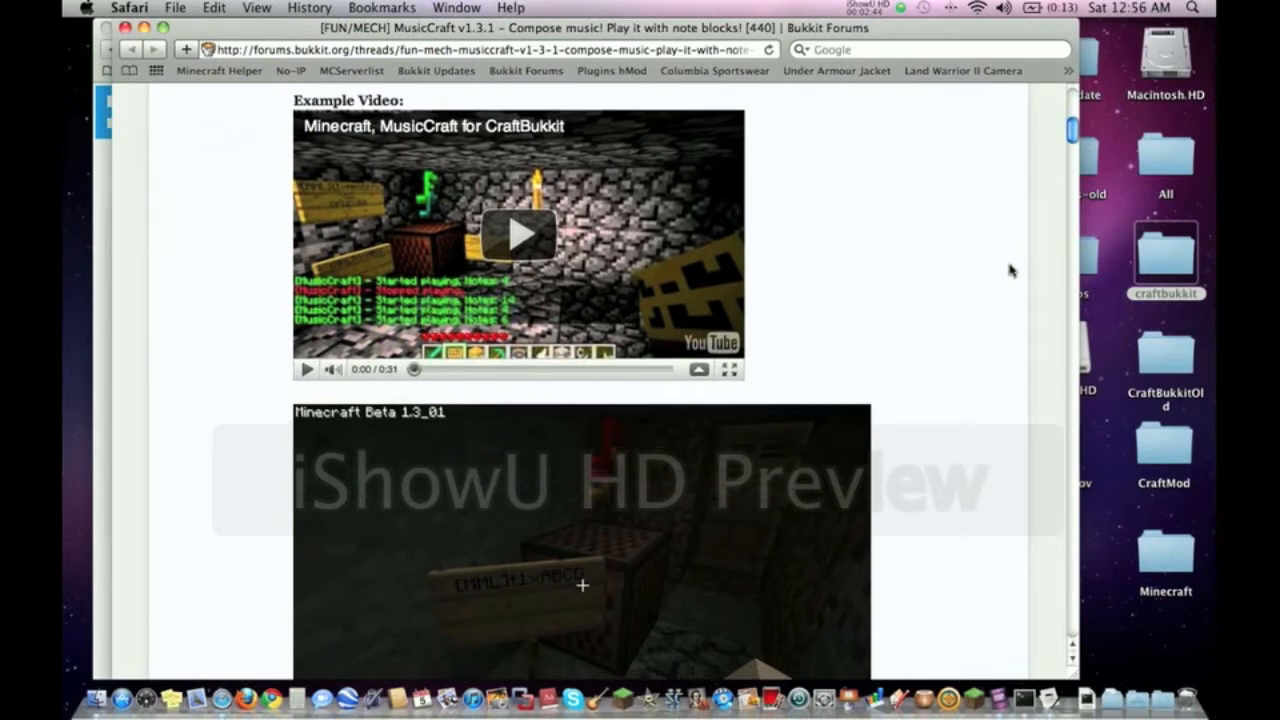
scroll(down, 3)
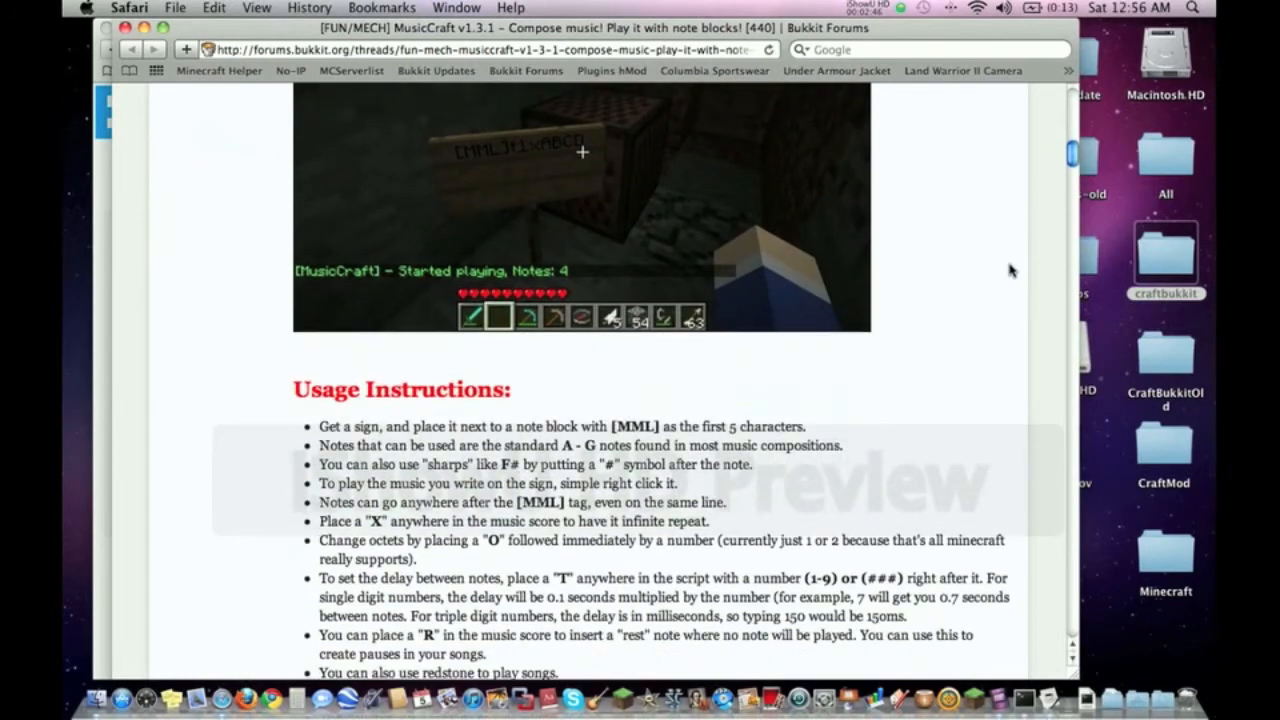
scroll(down, 3)
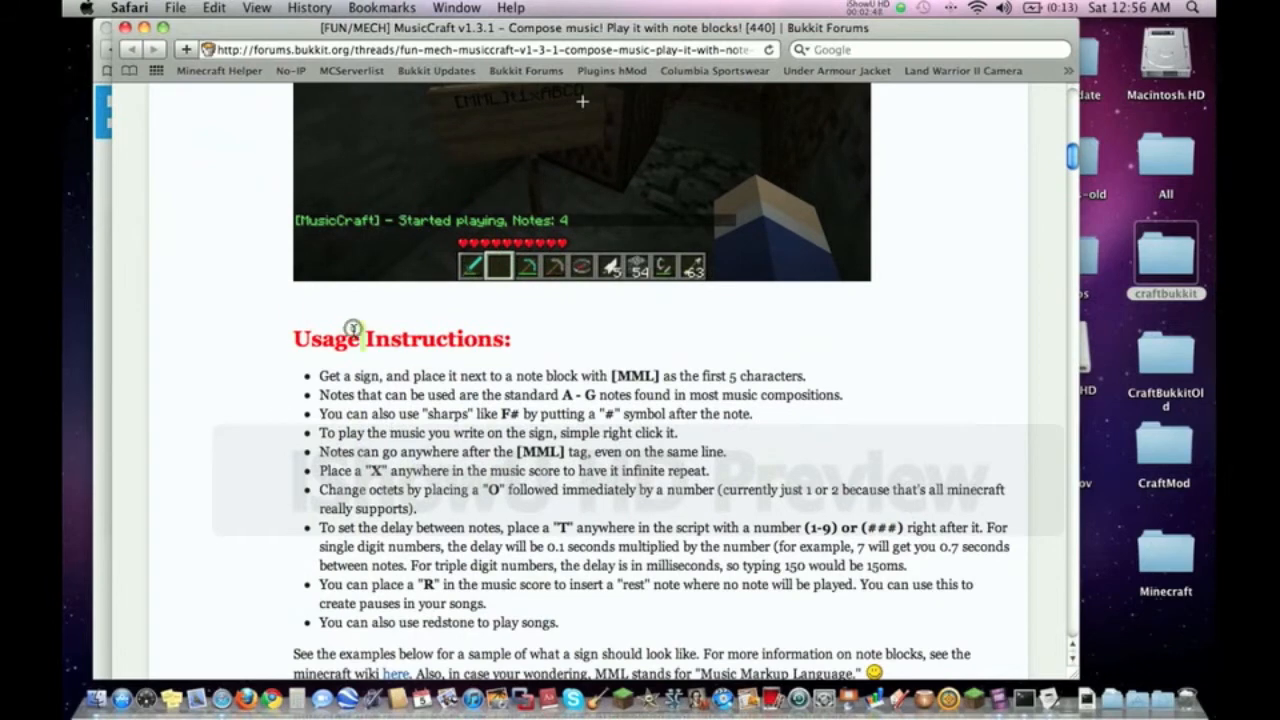
scroll(down, 3)
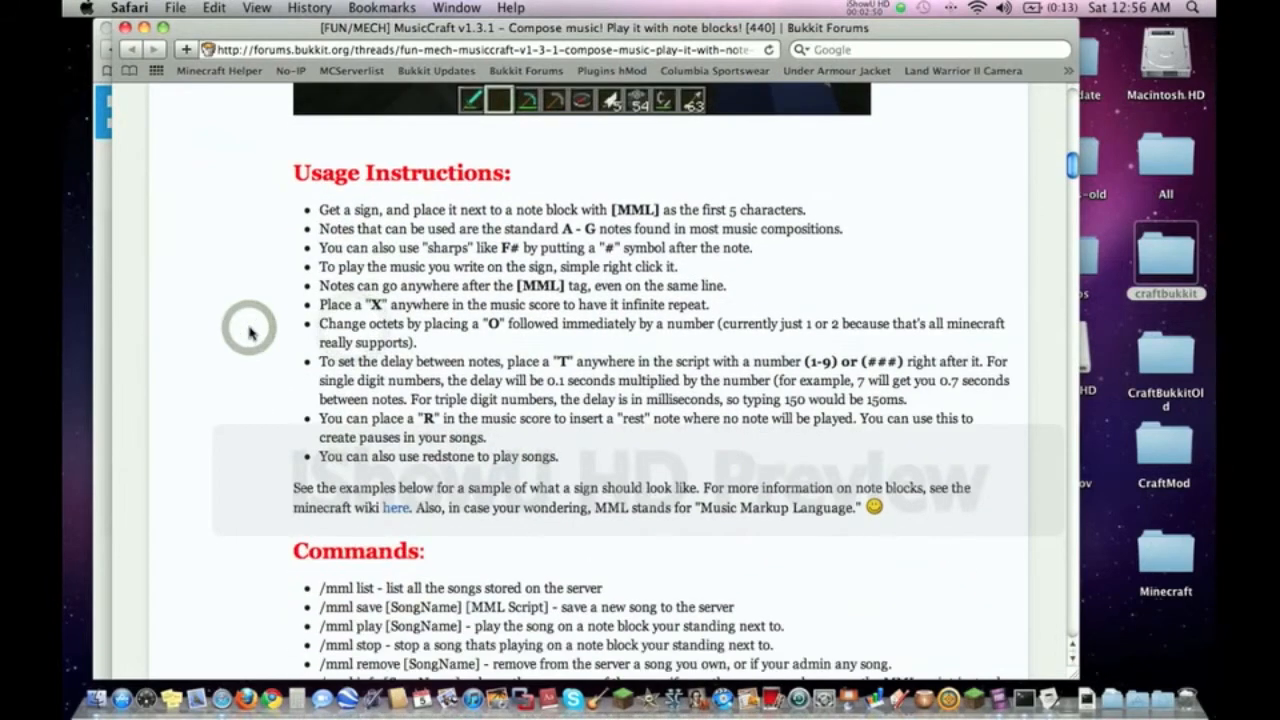
scroll(down, 3)
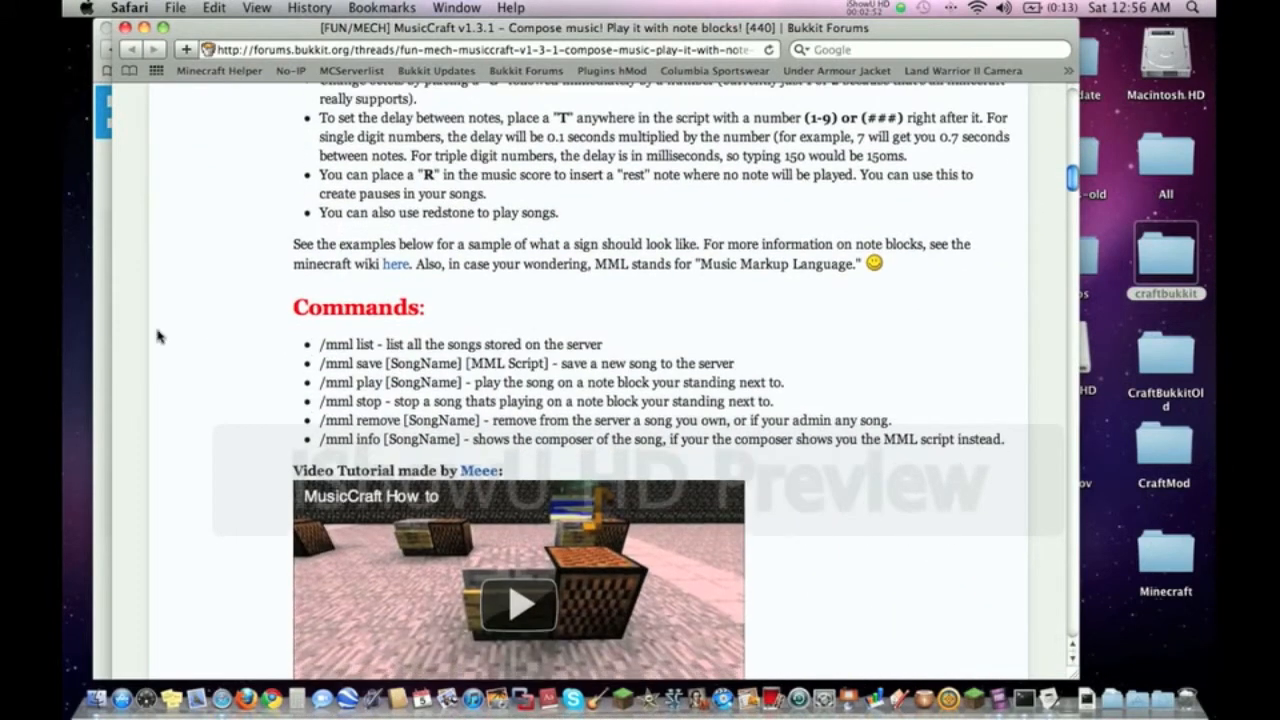
scroll(down, 3)
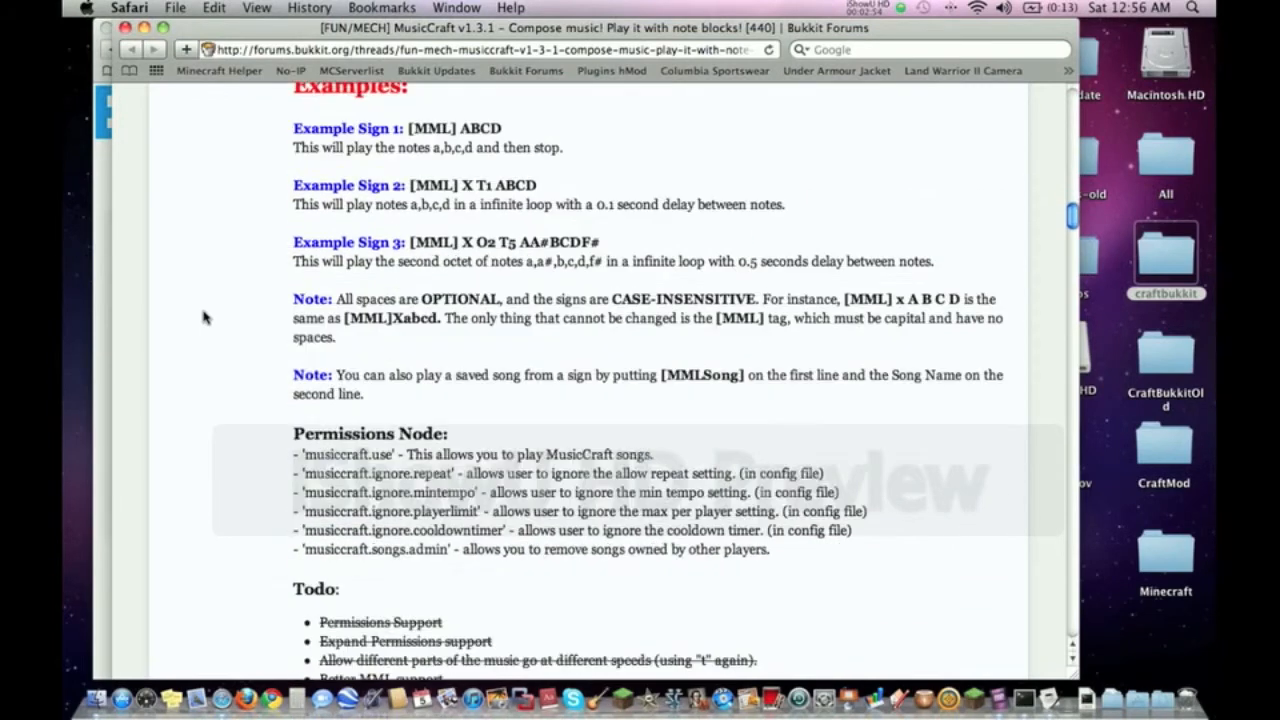
scroll(down, 3)
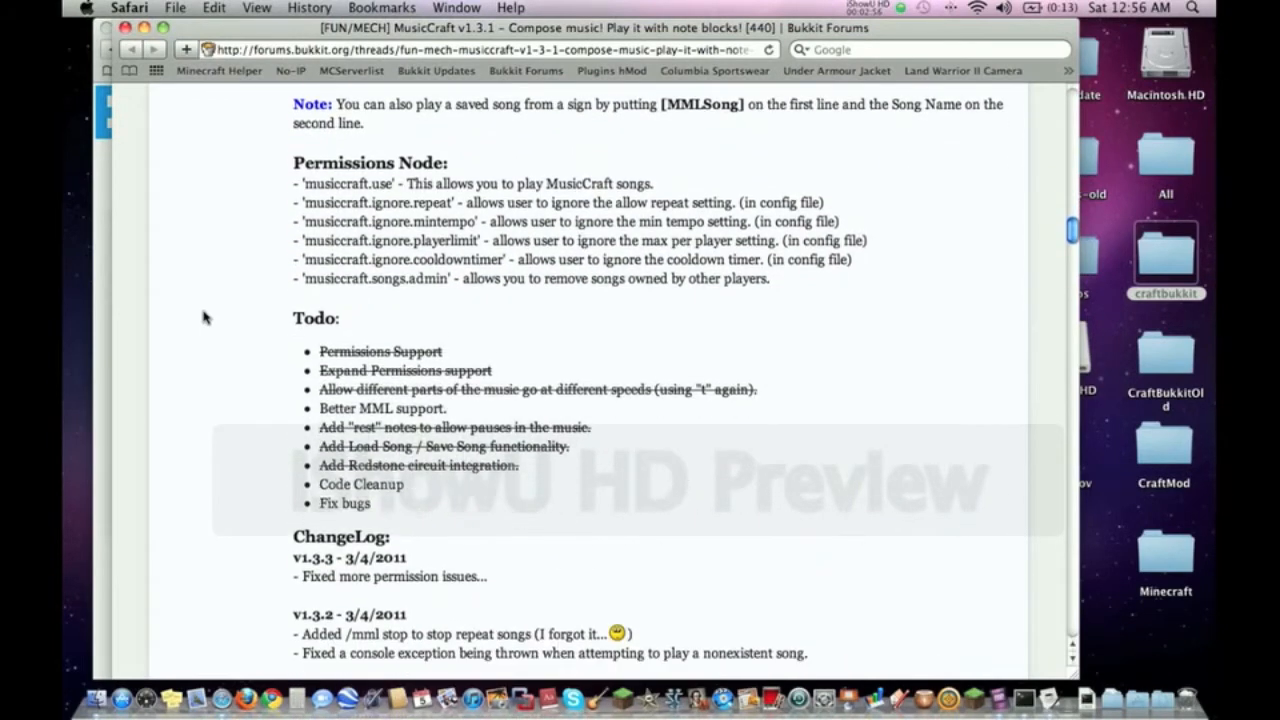
scroll(down, 3)
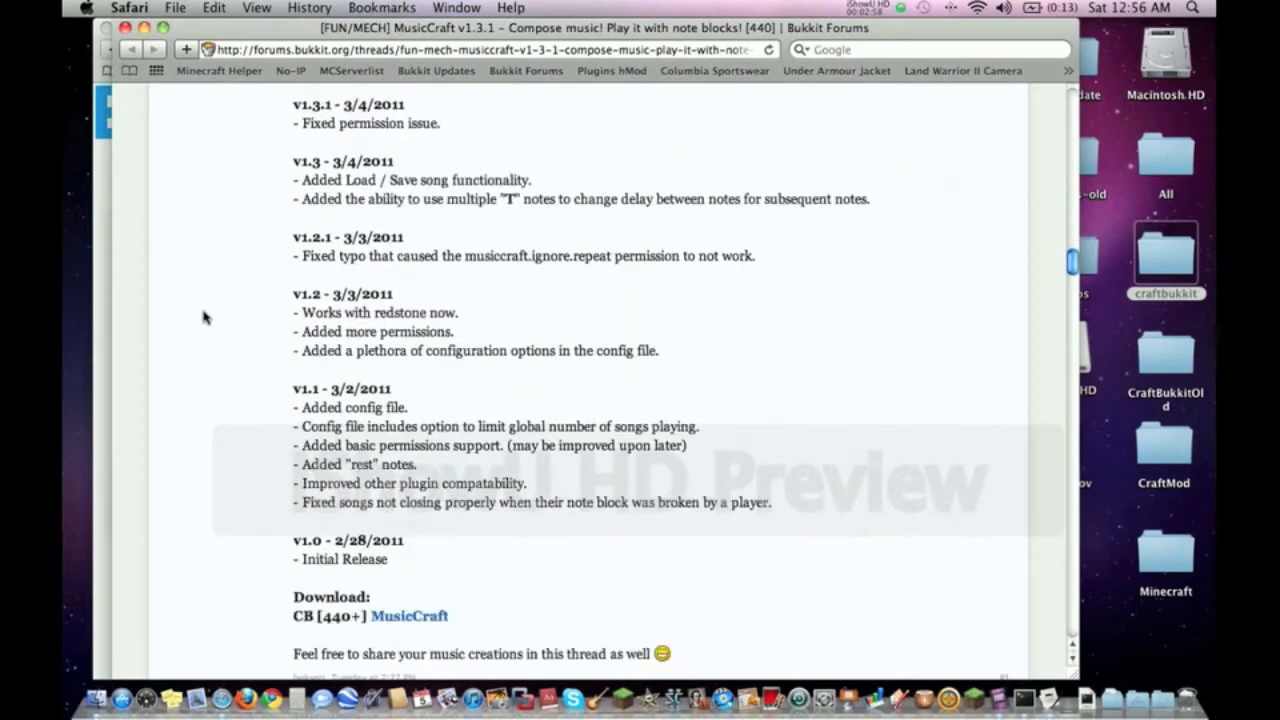
scroll(down, 3)
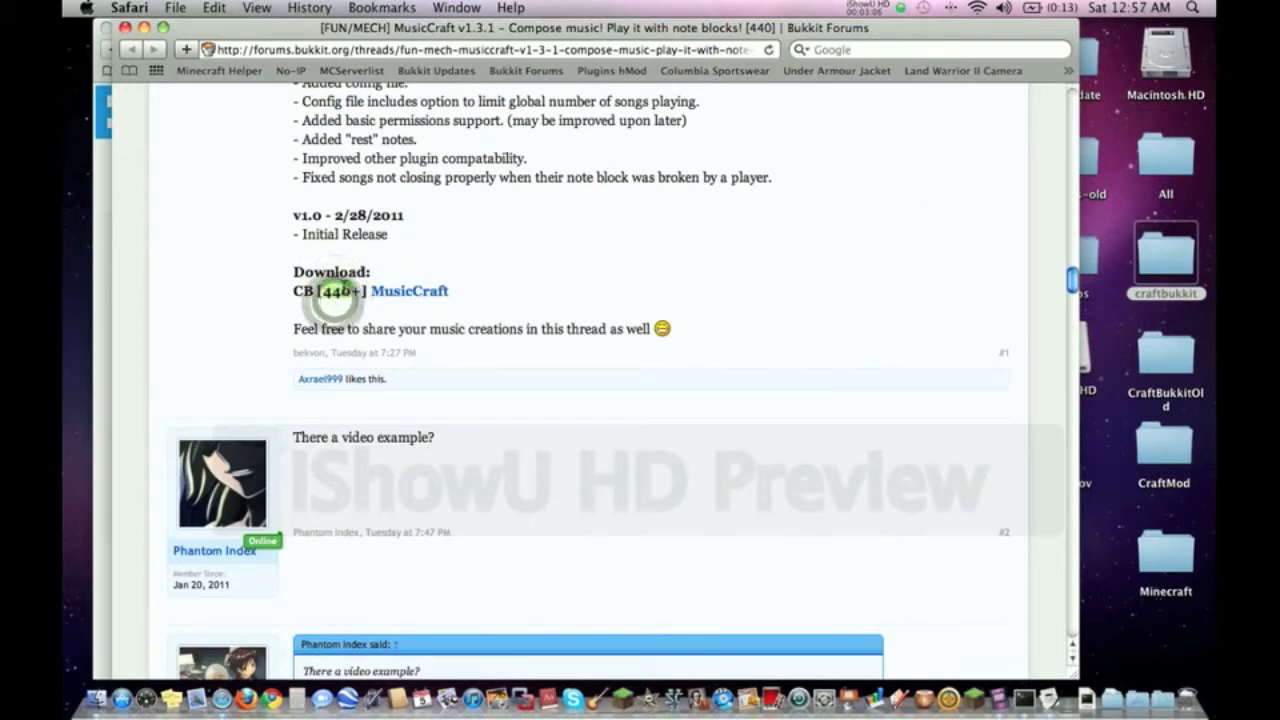
mouse_move(810, 236)
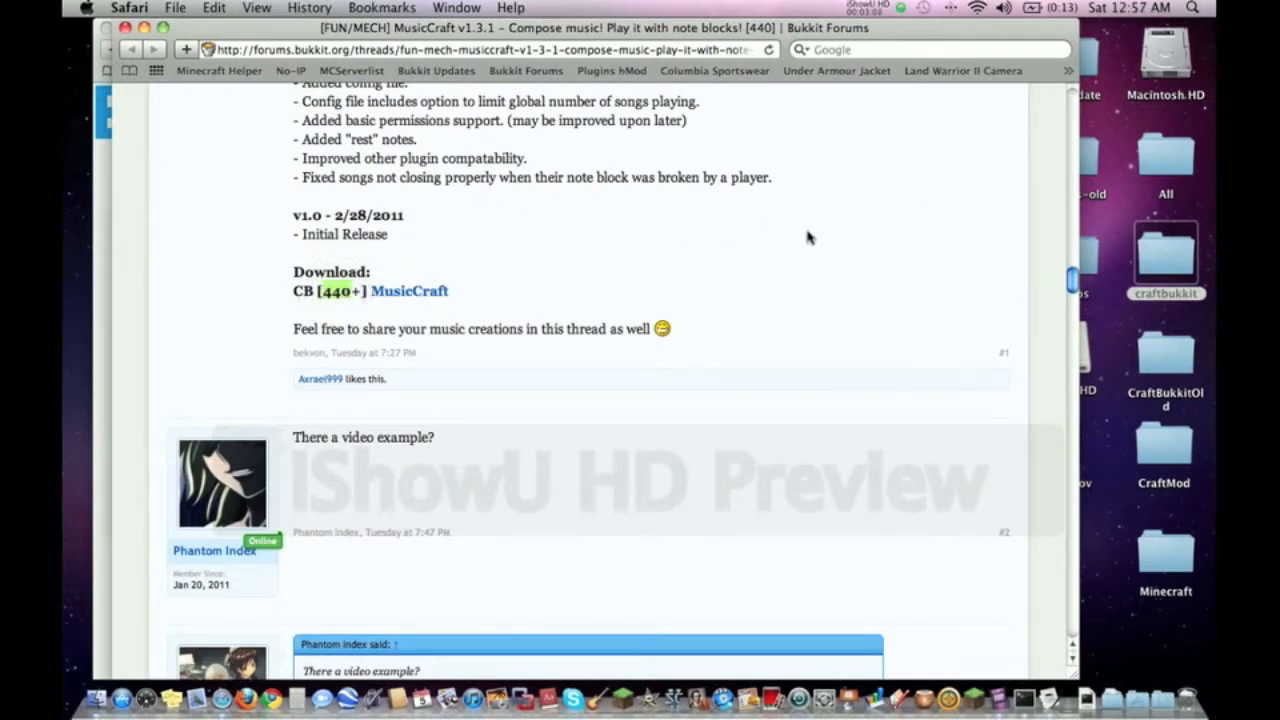
mouse_move(1122, 284)
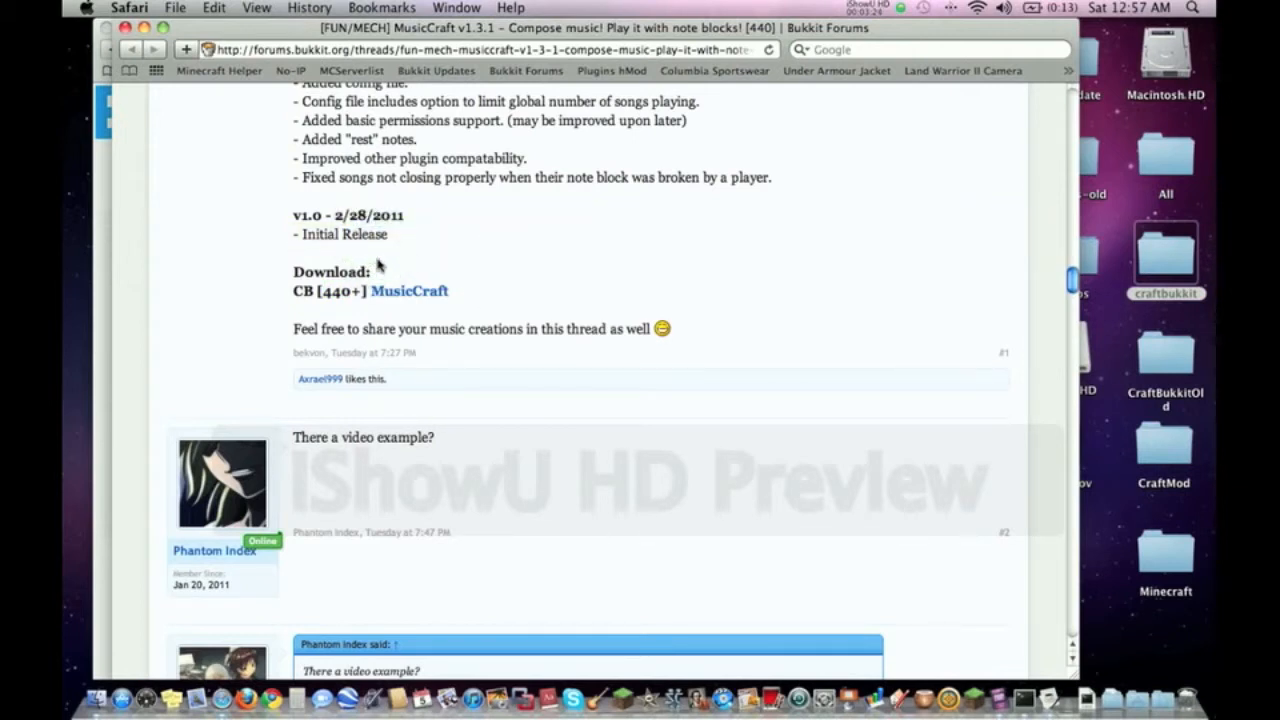
double_click(408, 292)
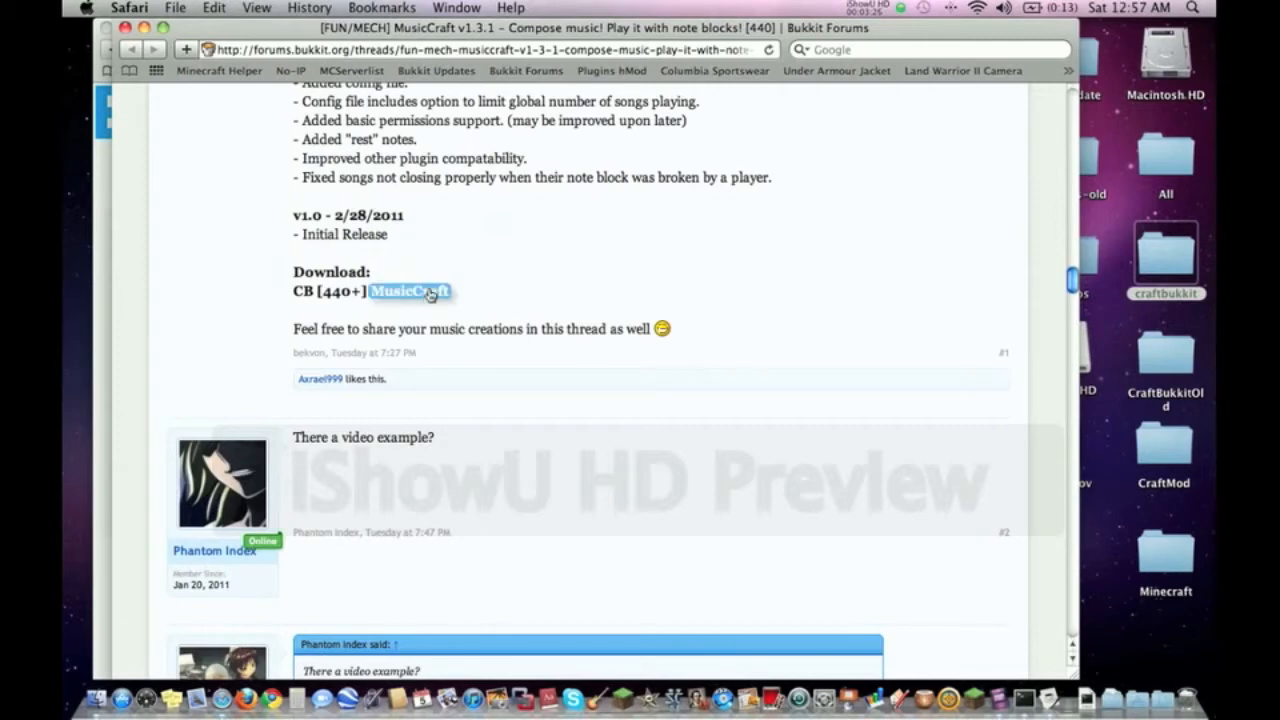
click(410, 292)
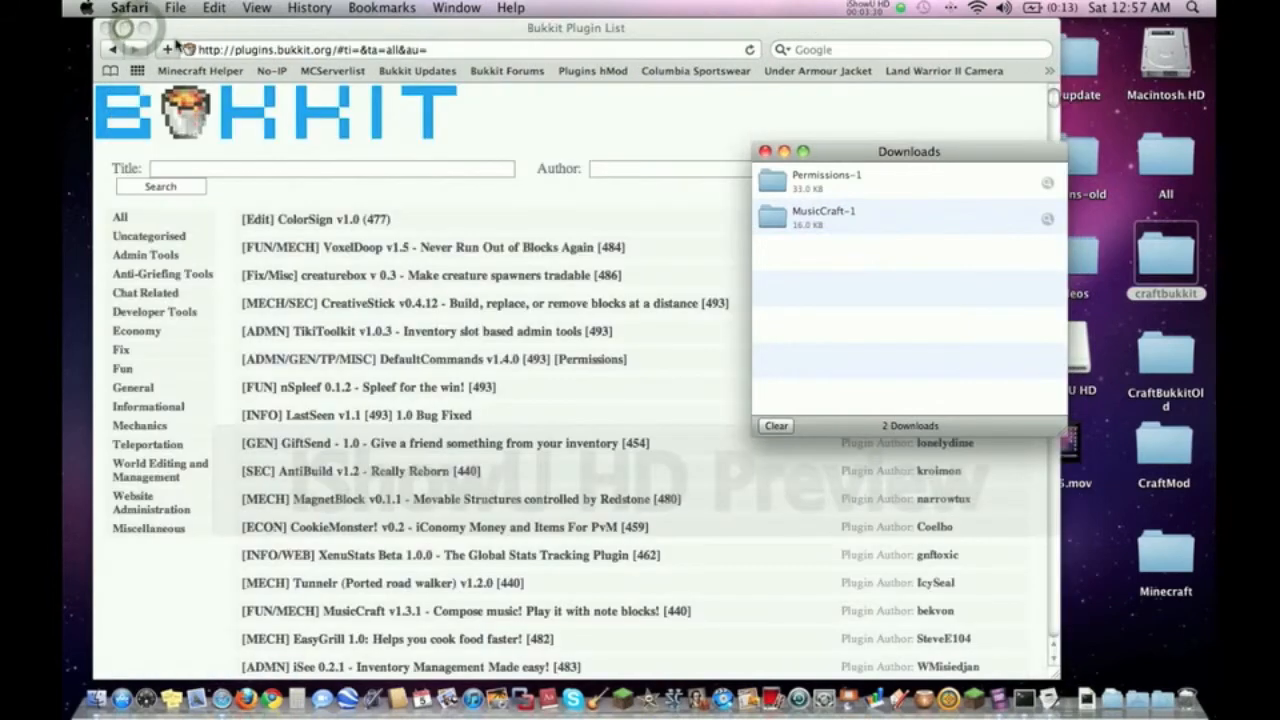
Quit Safari, confirming the quit, so only the desktop shows.
click(766, 152)
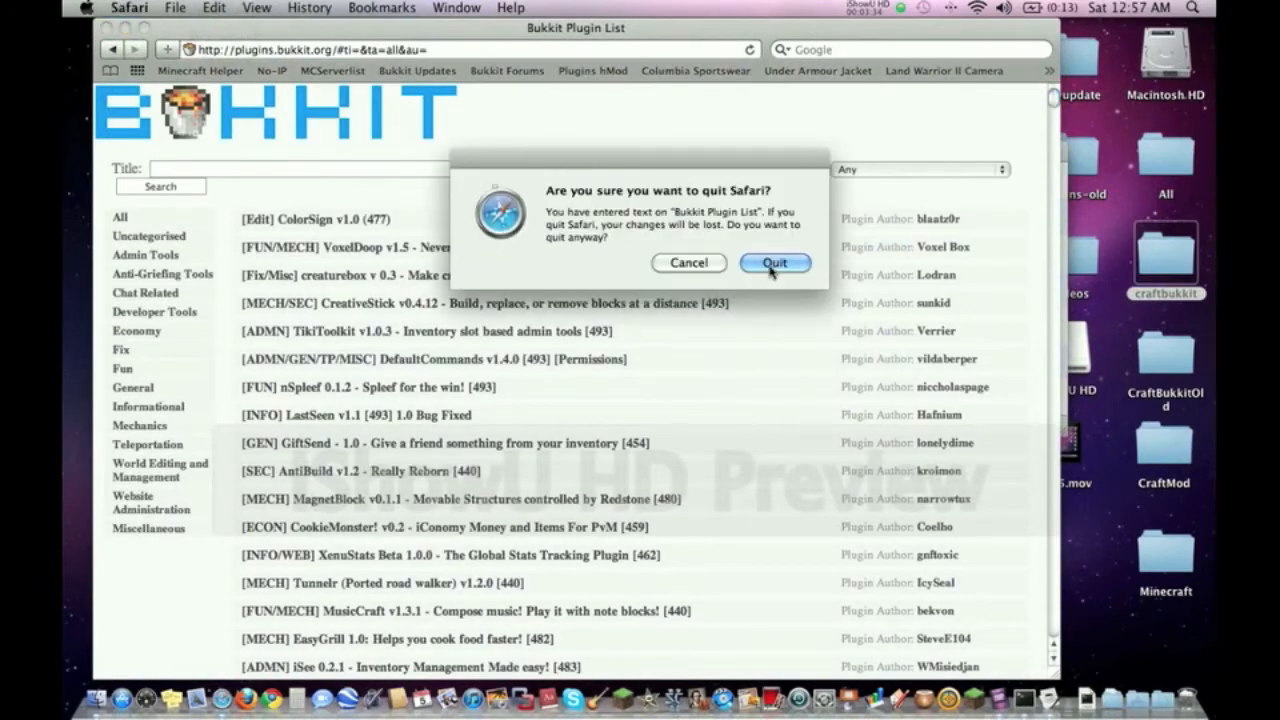
click(776, 262)
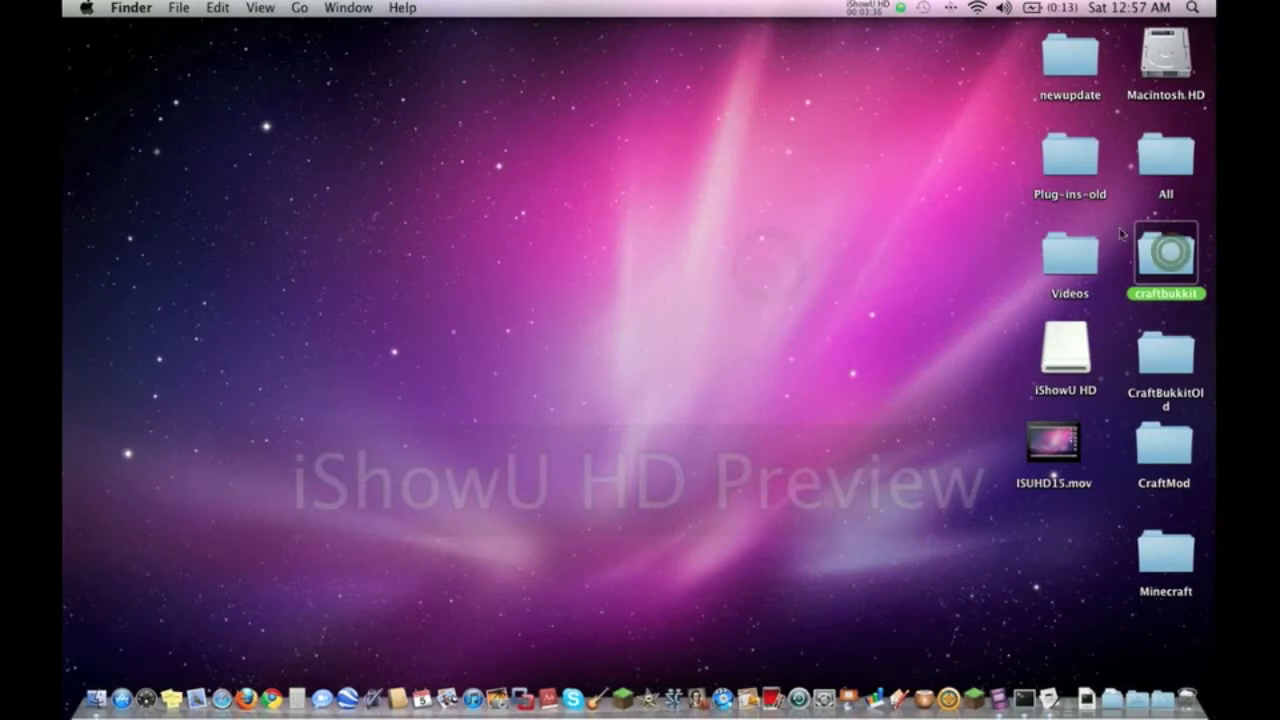
Move the Permissions folder and Permissions.jar from the downloaded Permissions-1 folder into craftbukkit's plugins folder.
double_click(1170, 262)
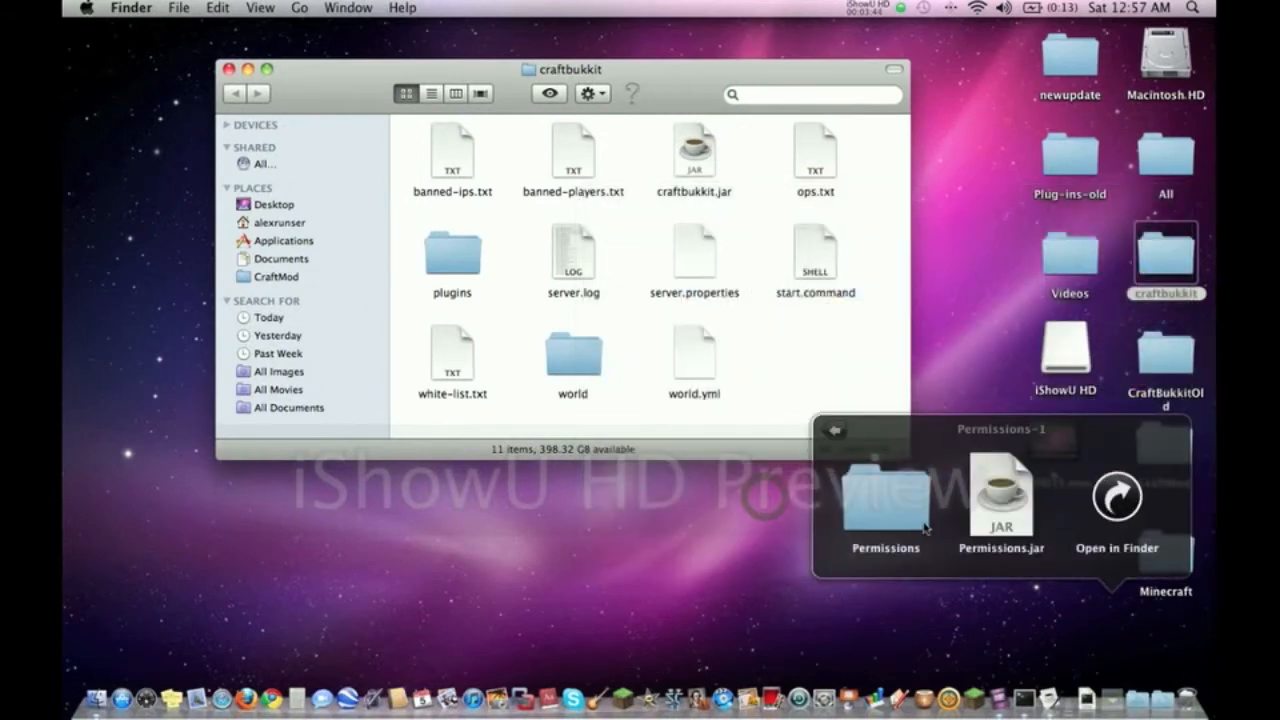
click(1120, 496)
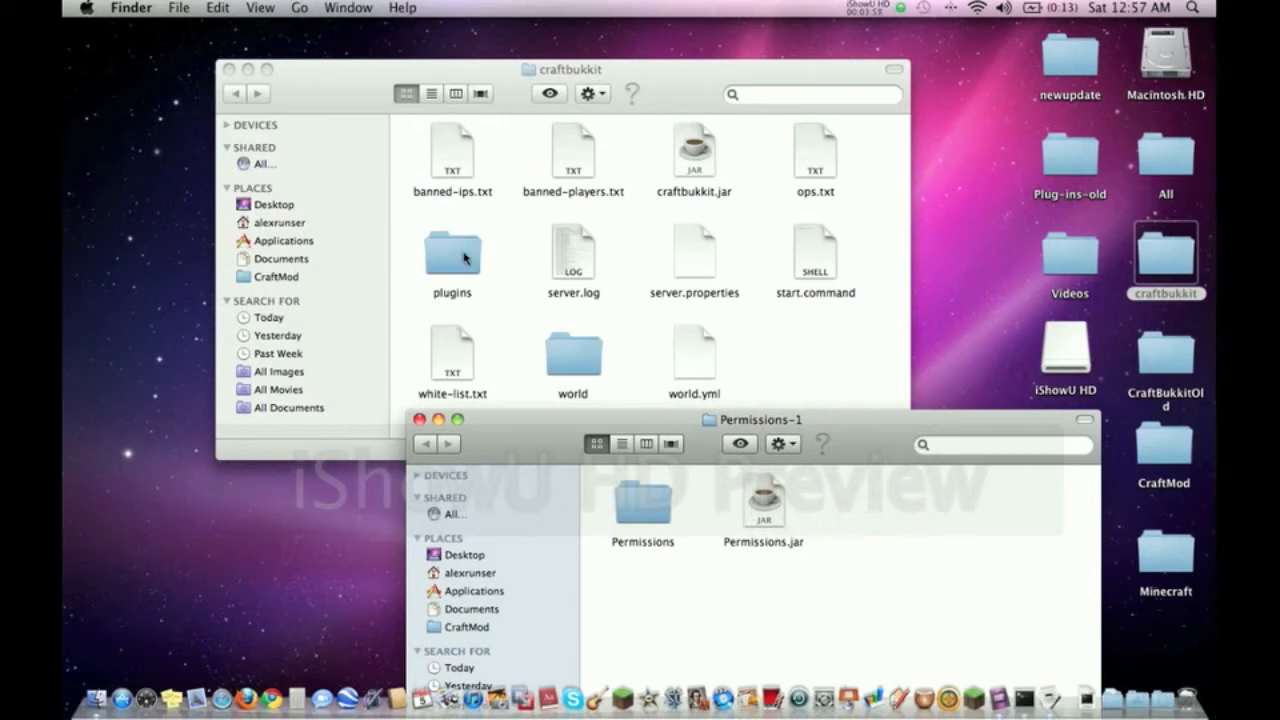
double_click(452, 254)
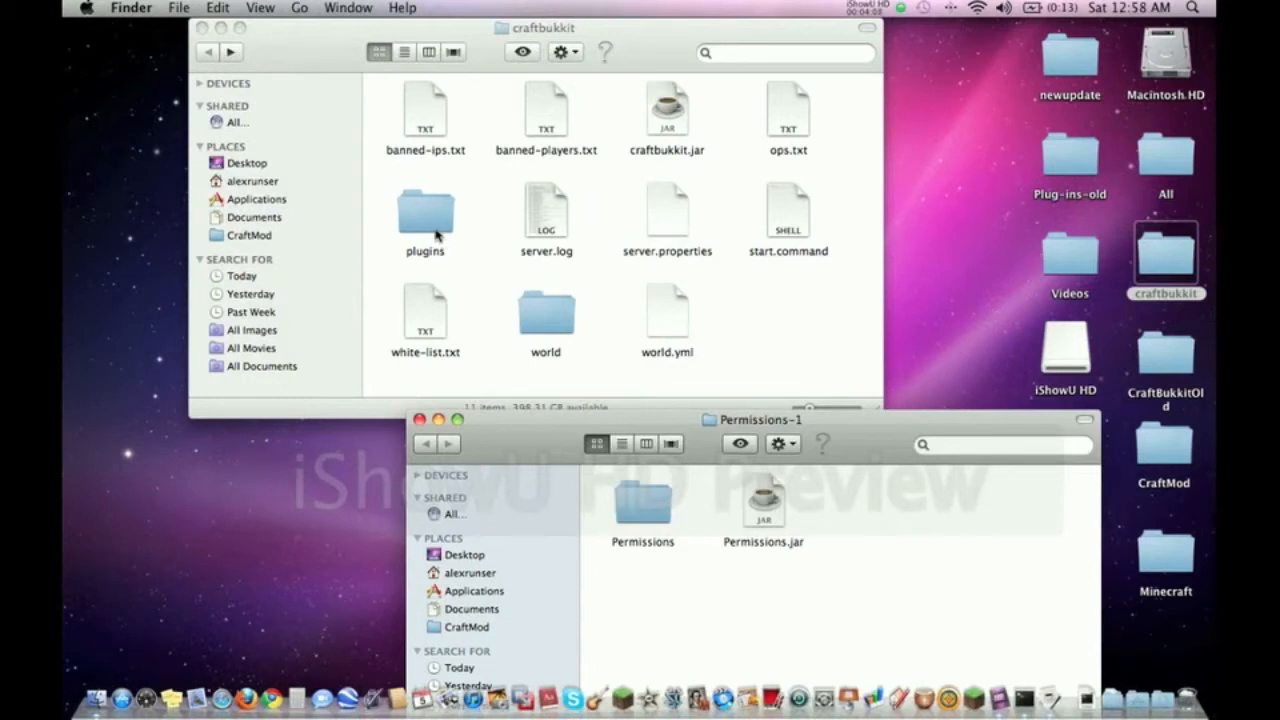
click(764, 504)
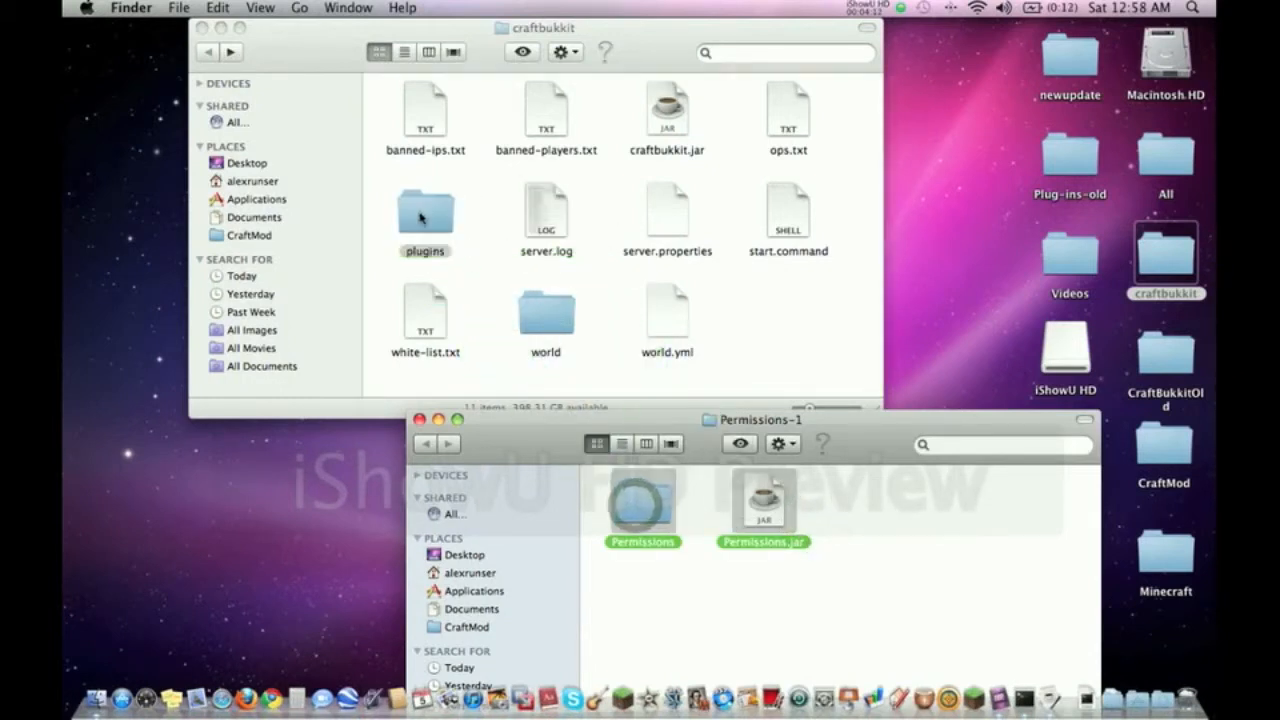
double_click(424, 212)
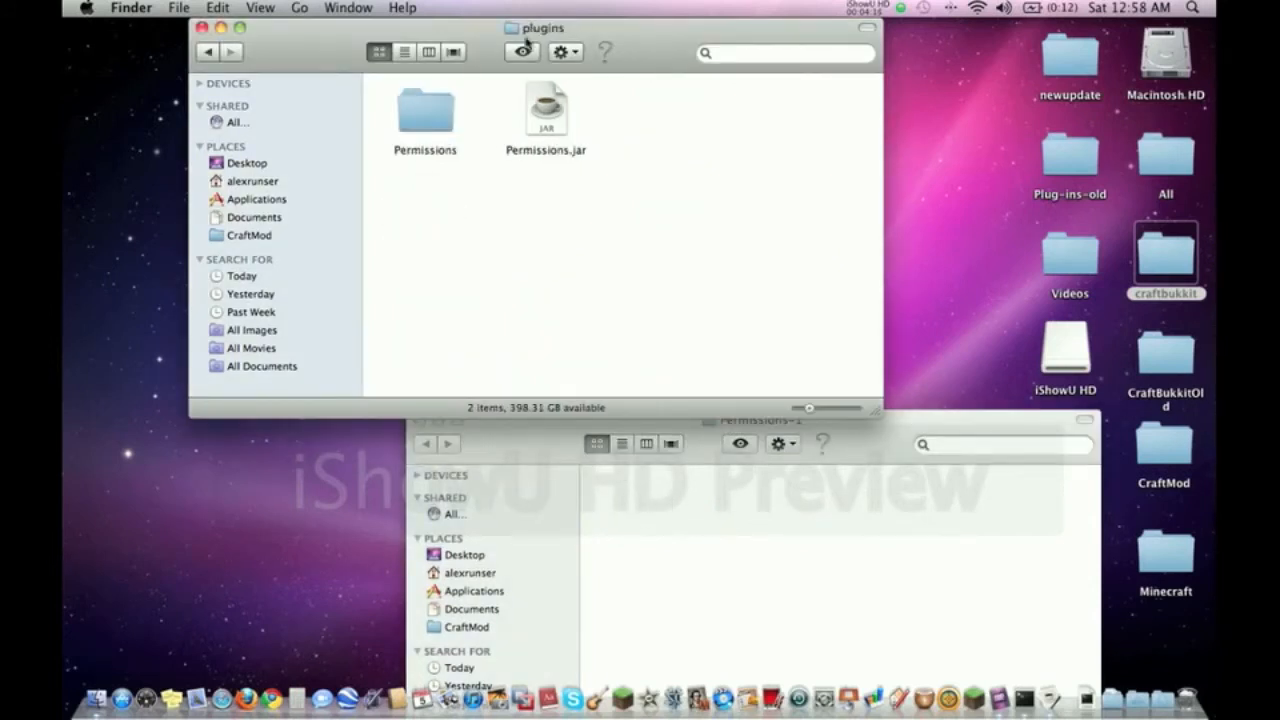
Drag Permissions.jar from inside the Permissions subfolder back into the plugins folder beside it.
click(546, 108)
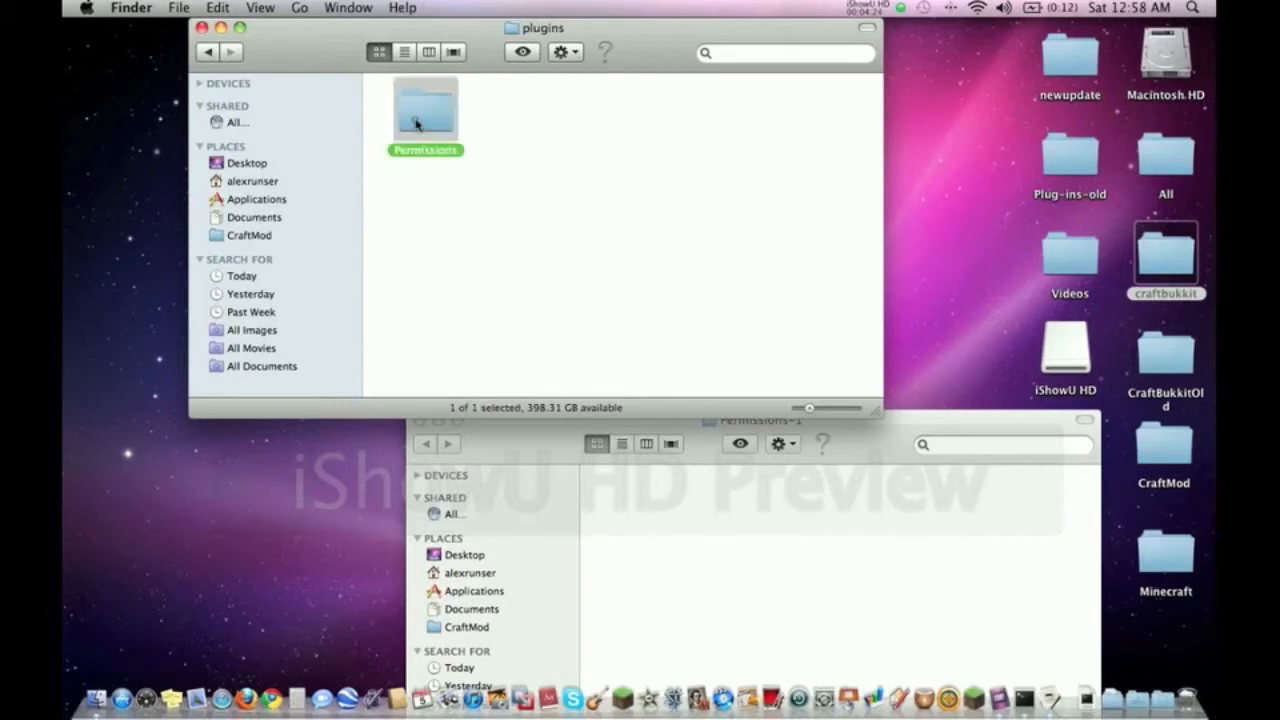
double_click(424, 110)
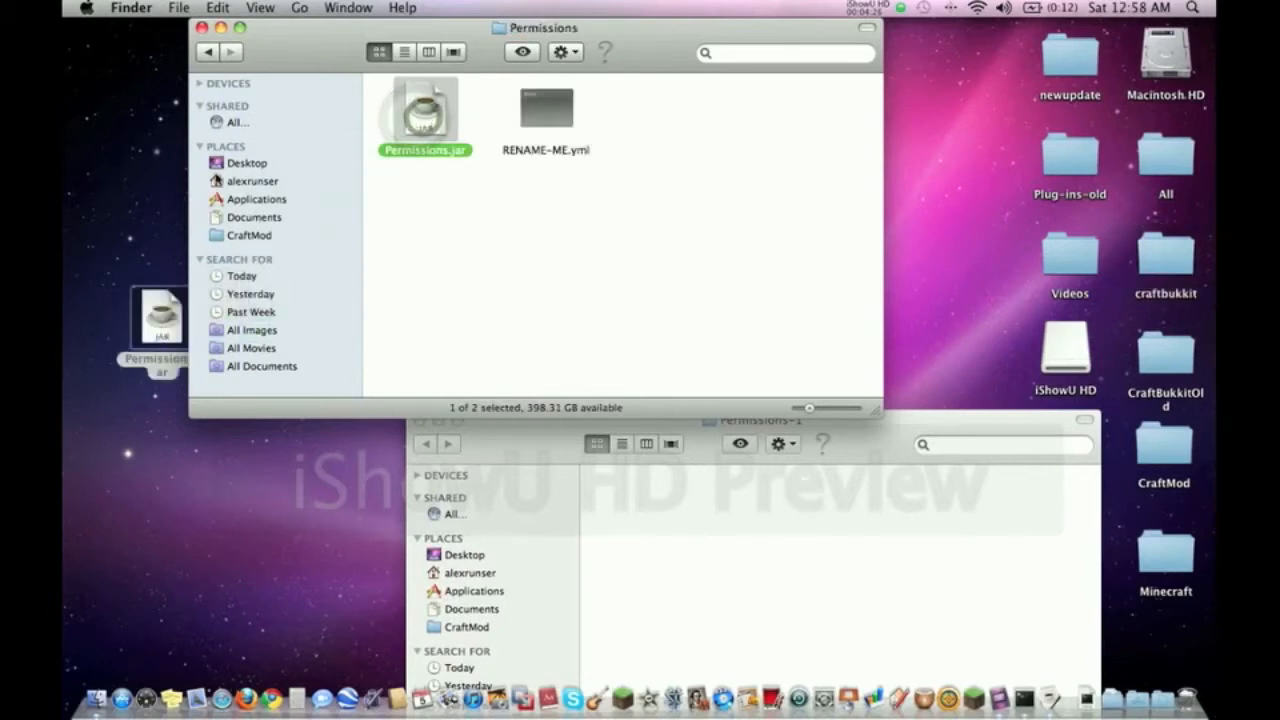
click(210, 52)
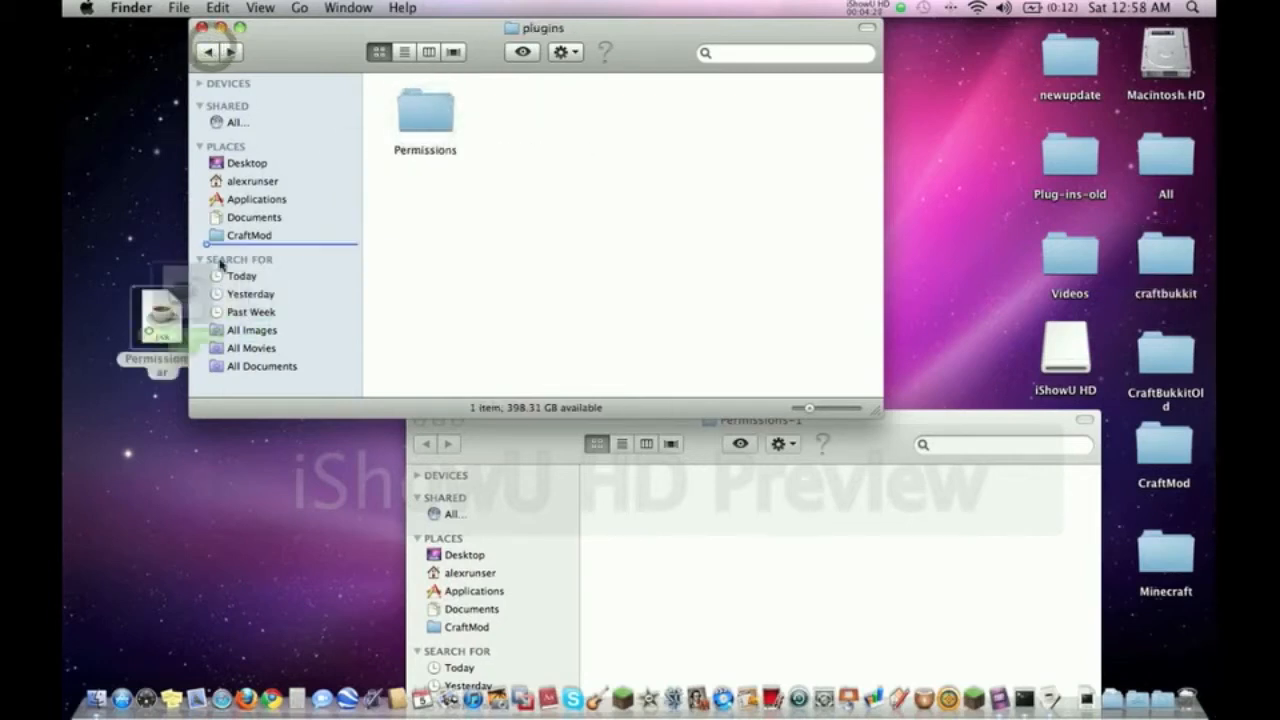
drag(160, 320, 504, 130)
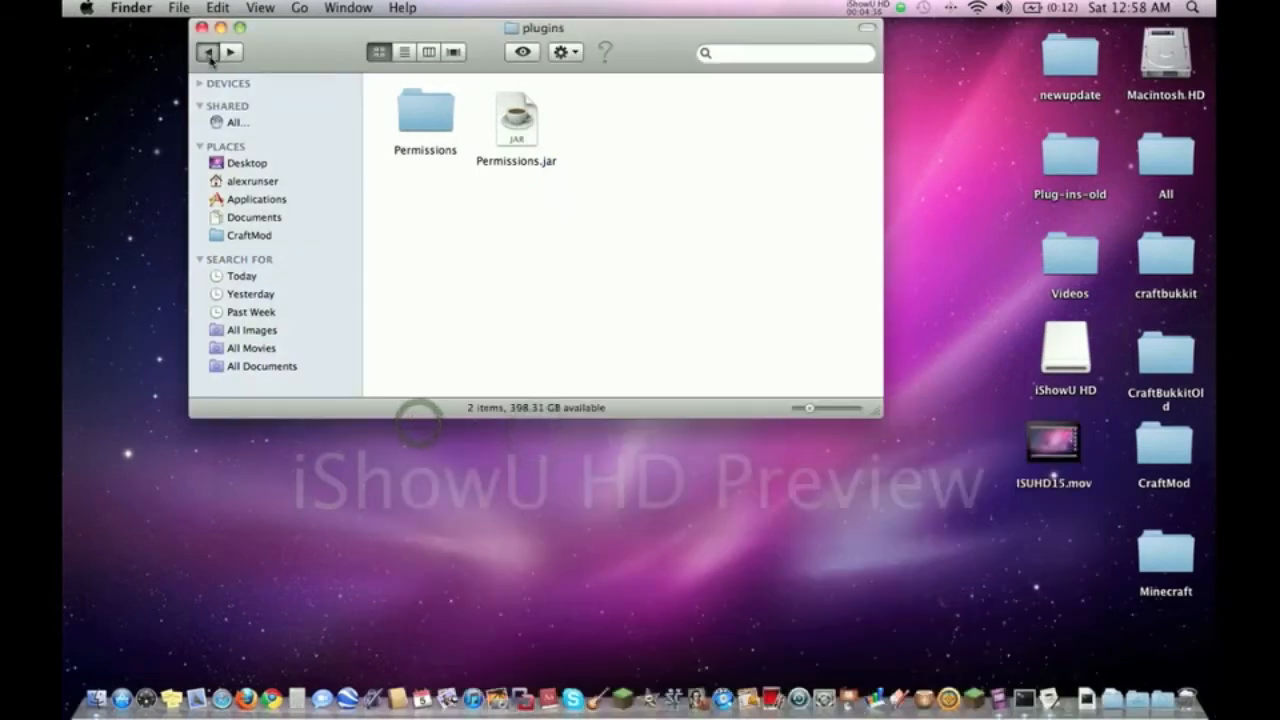
Check the plugins folder holds MusicCraft and Permissions, then close the Finder windows to the desktop.
click(208, 54)
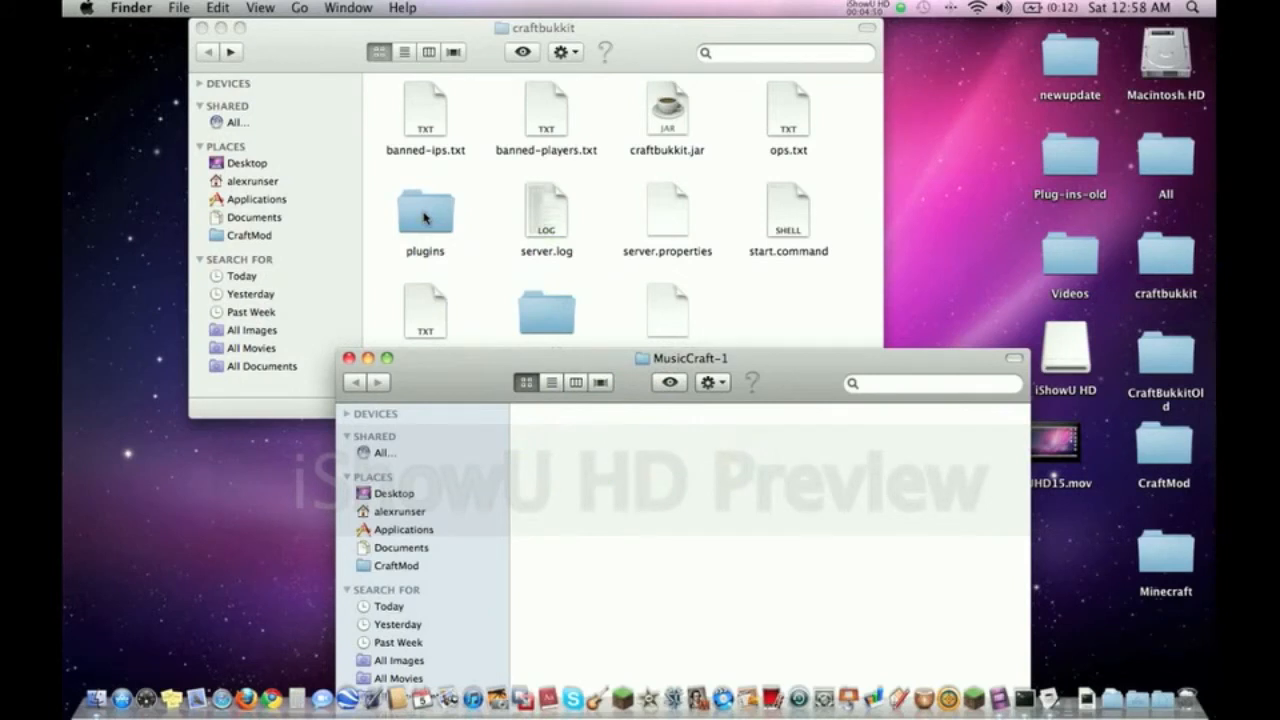
double_click(424, 210)
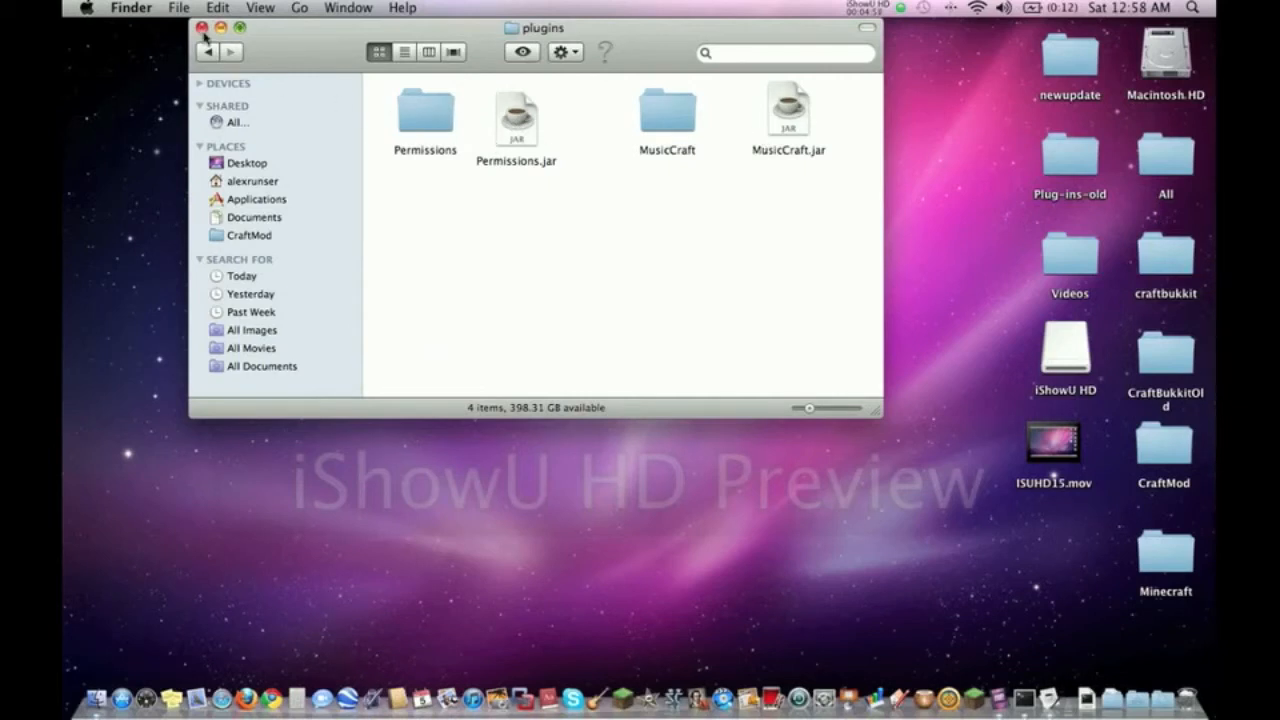
click(206, 30)
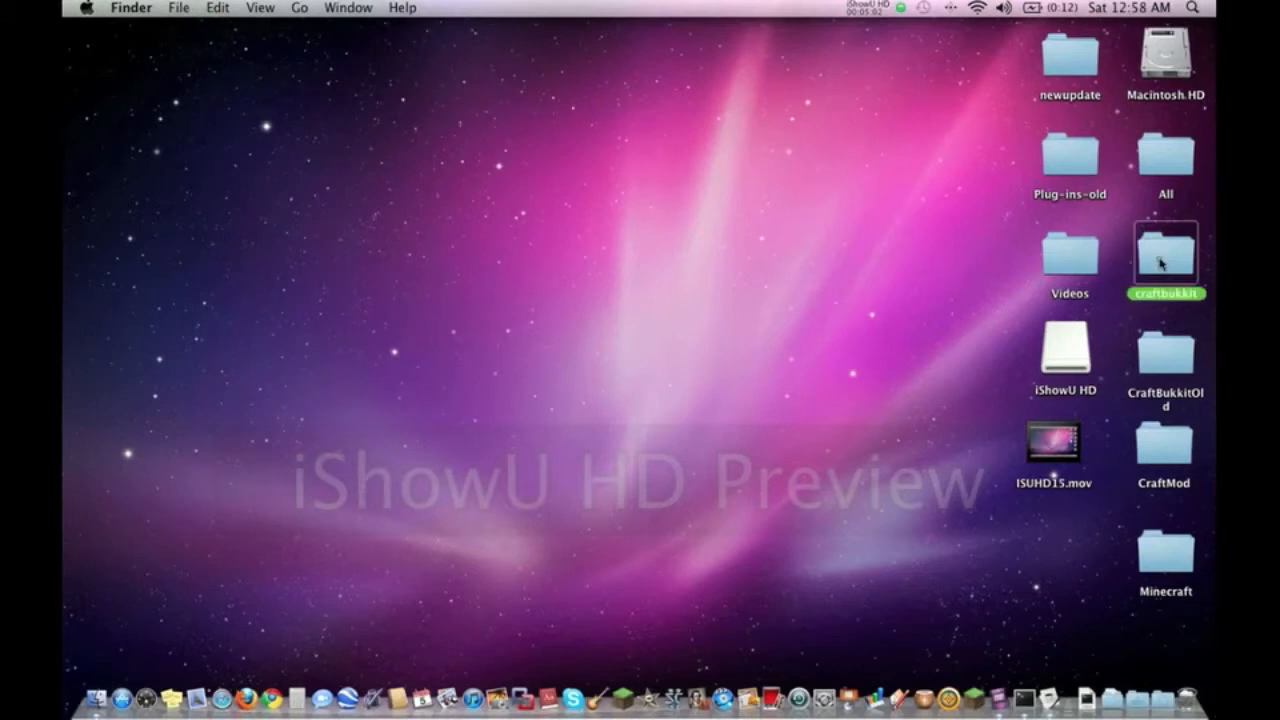
Run start.command to launch the CraftBukkit server, confirm Permissions and MusicCraft load, then stop it.
double_click(1168, 258)
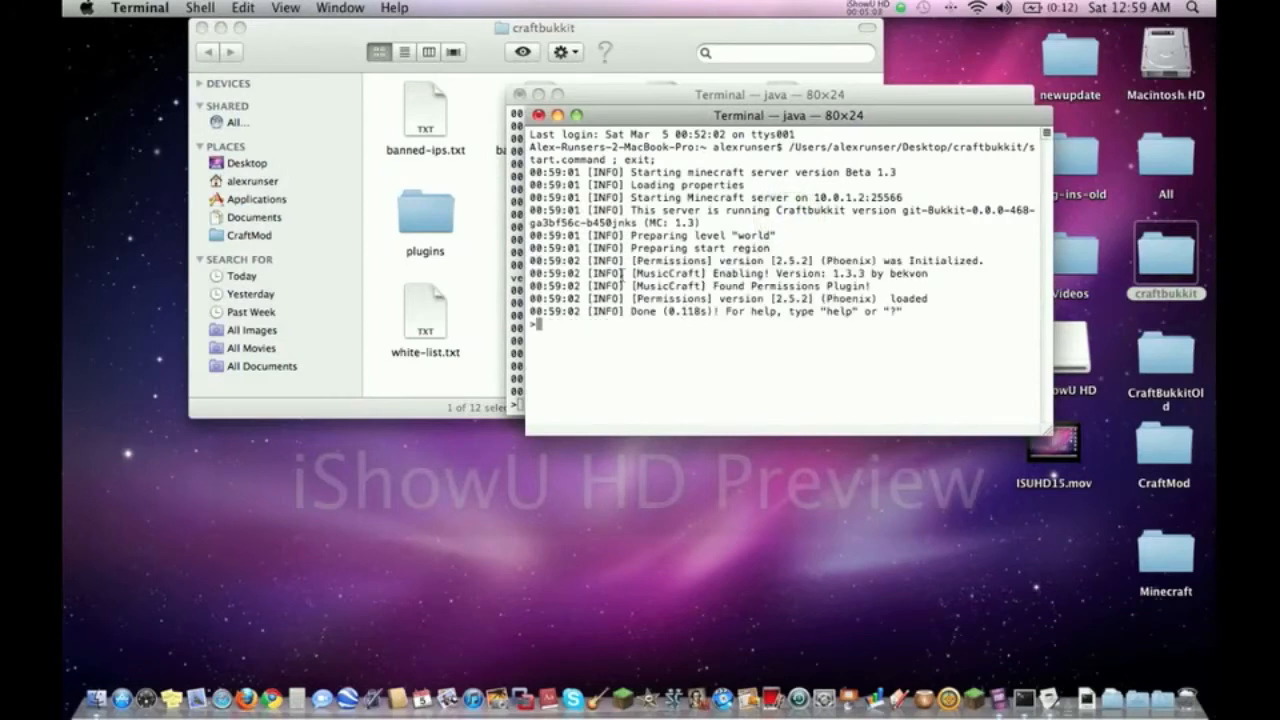
mouse_move(796, 232)
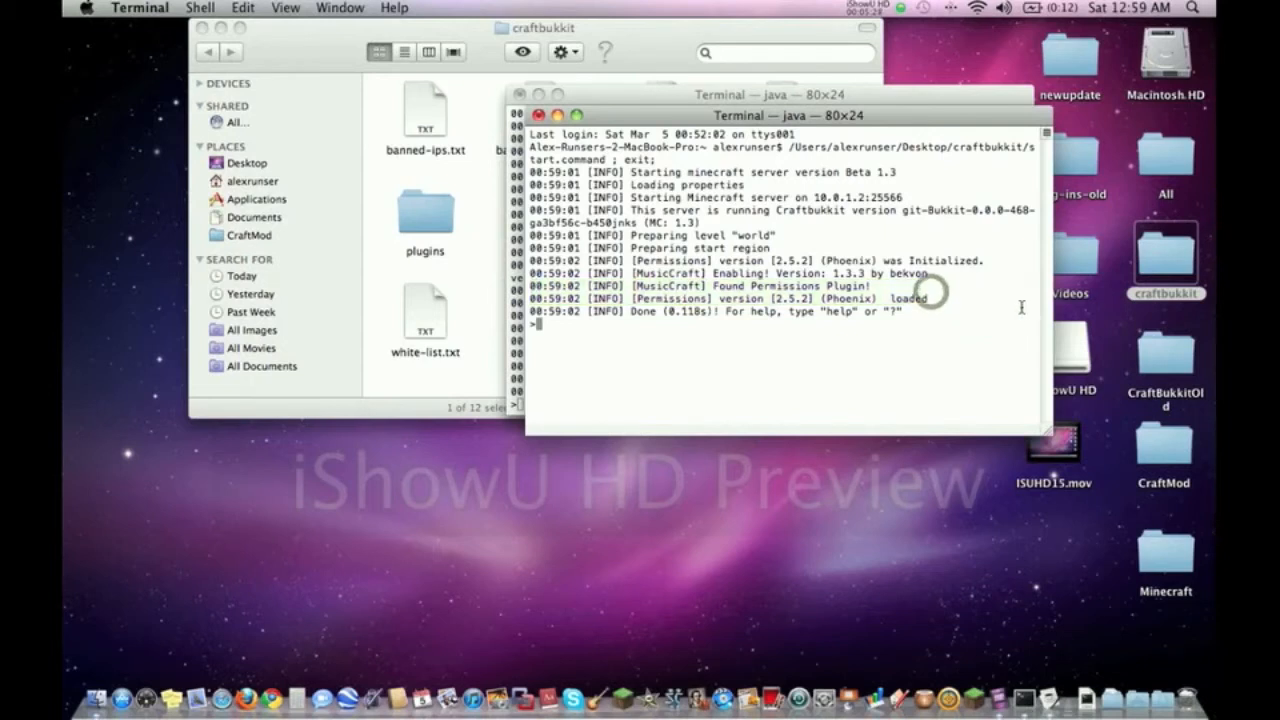
mouse_move(996, 298)
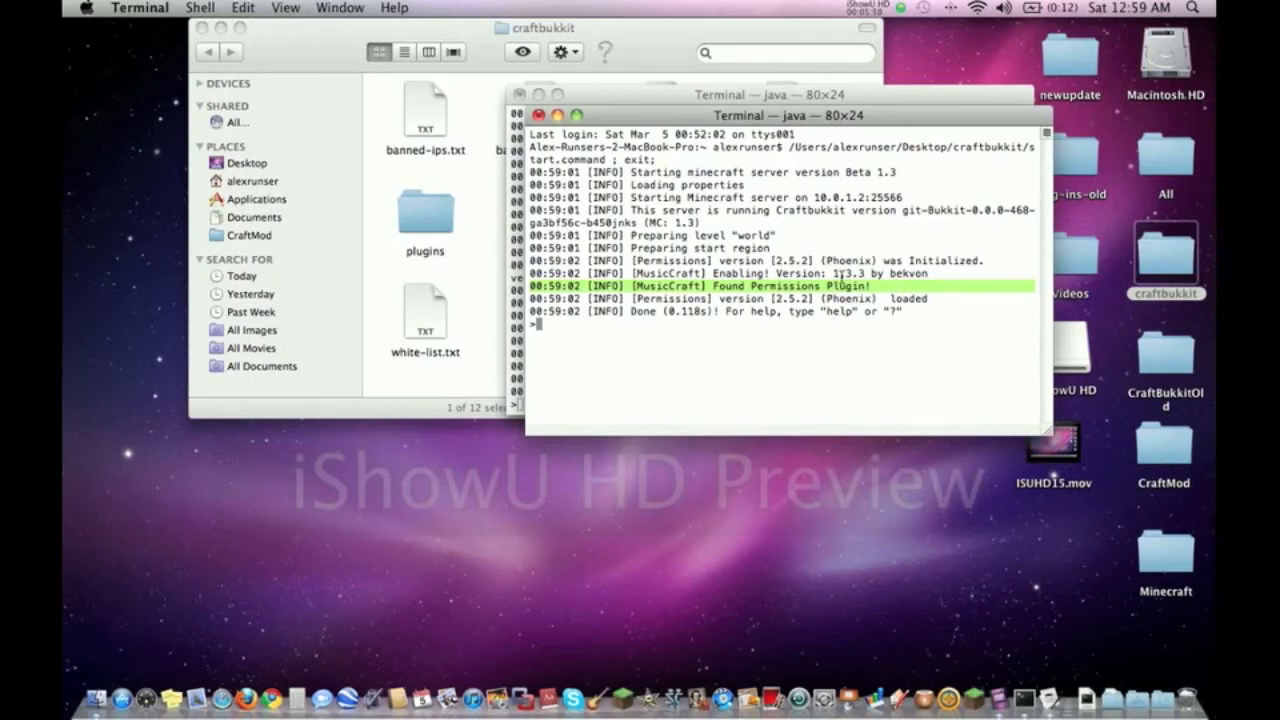
mouse_move(808, 272)
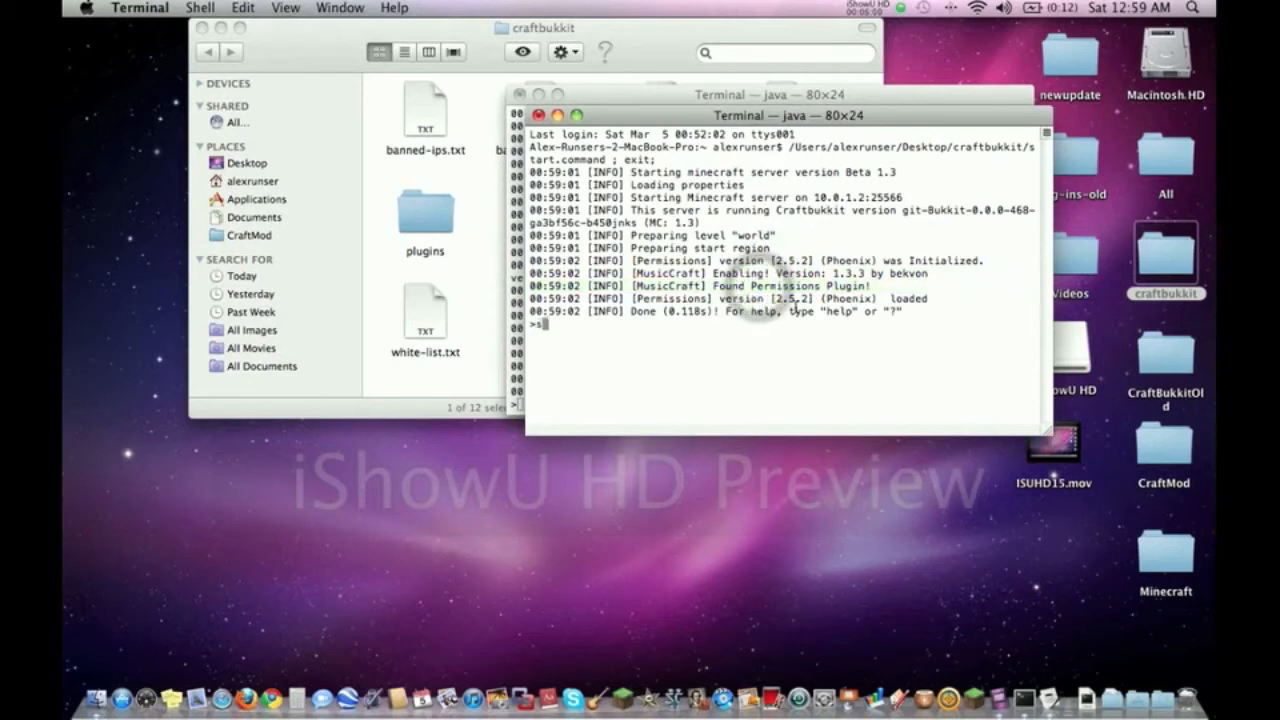
text(stop)
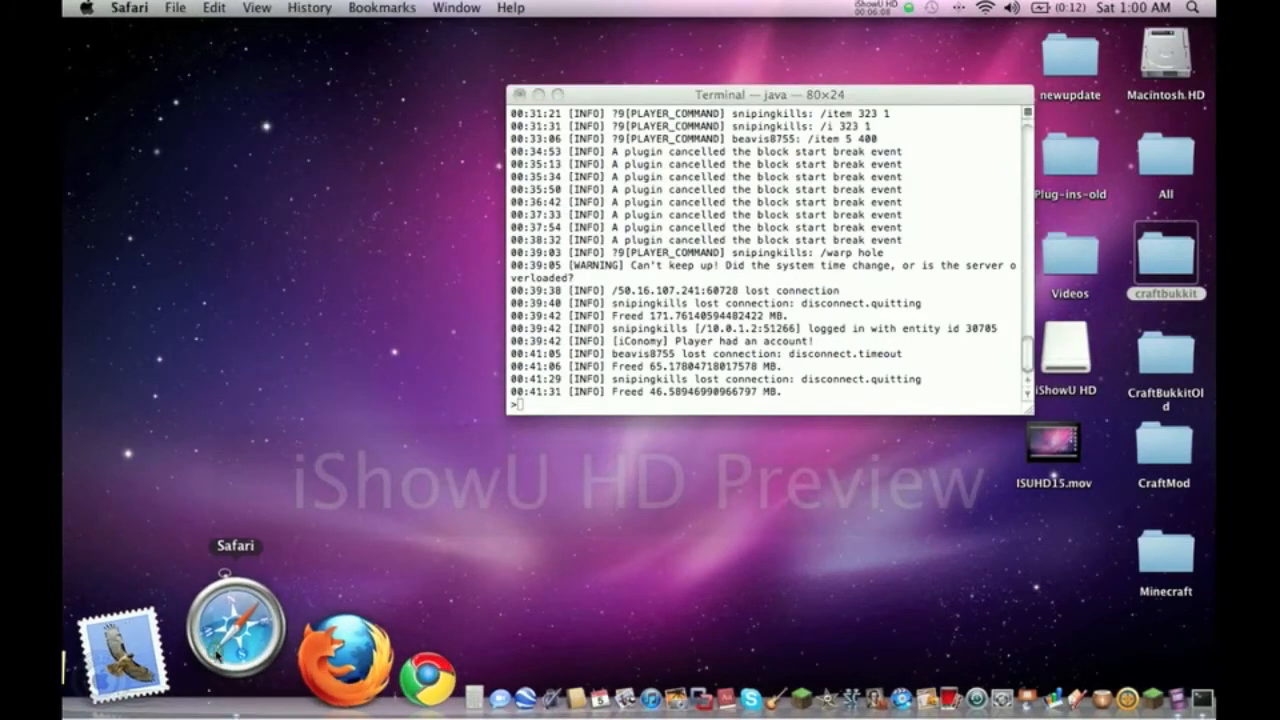
Search the Bukkit plugin list for 'blow', download Blow Up Death v1.0 (BlowUpDeath.jar), and return to the desktop.
click(230, 640)
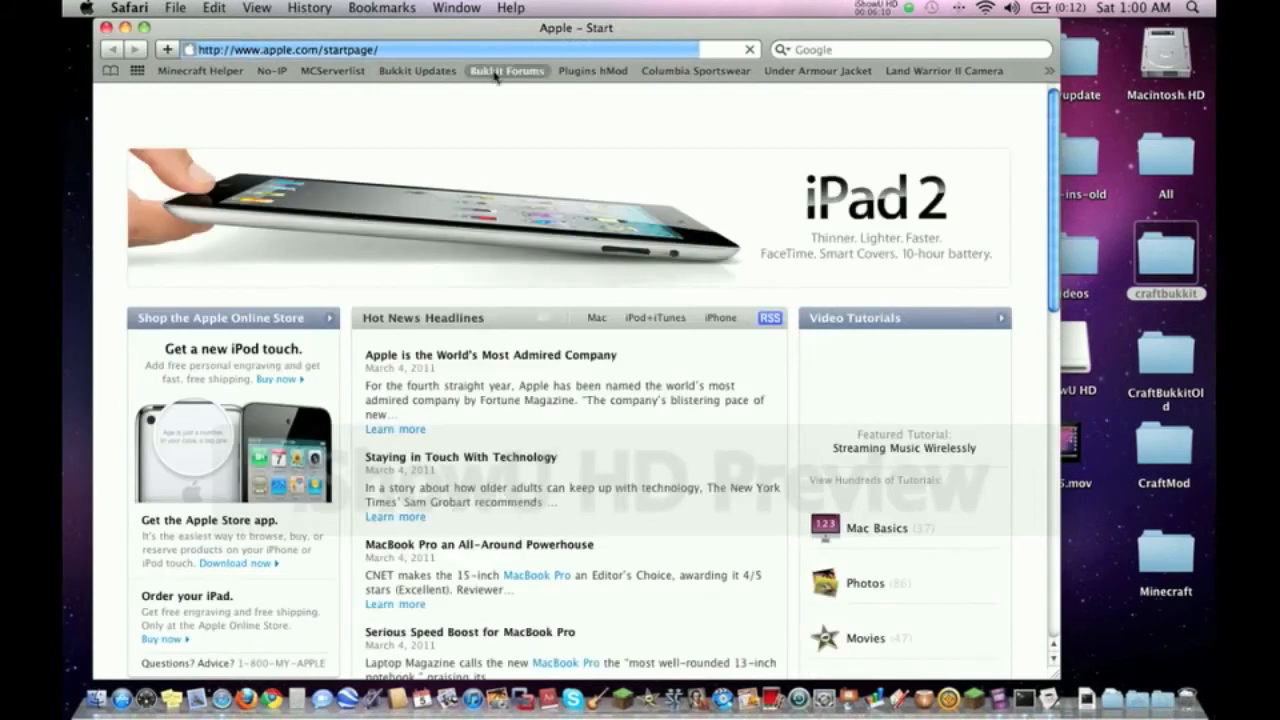
click(502, 72)
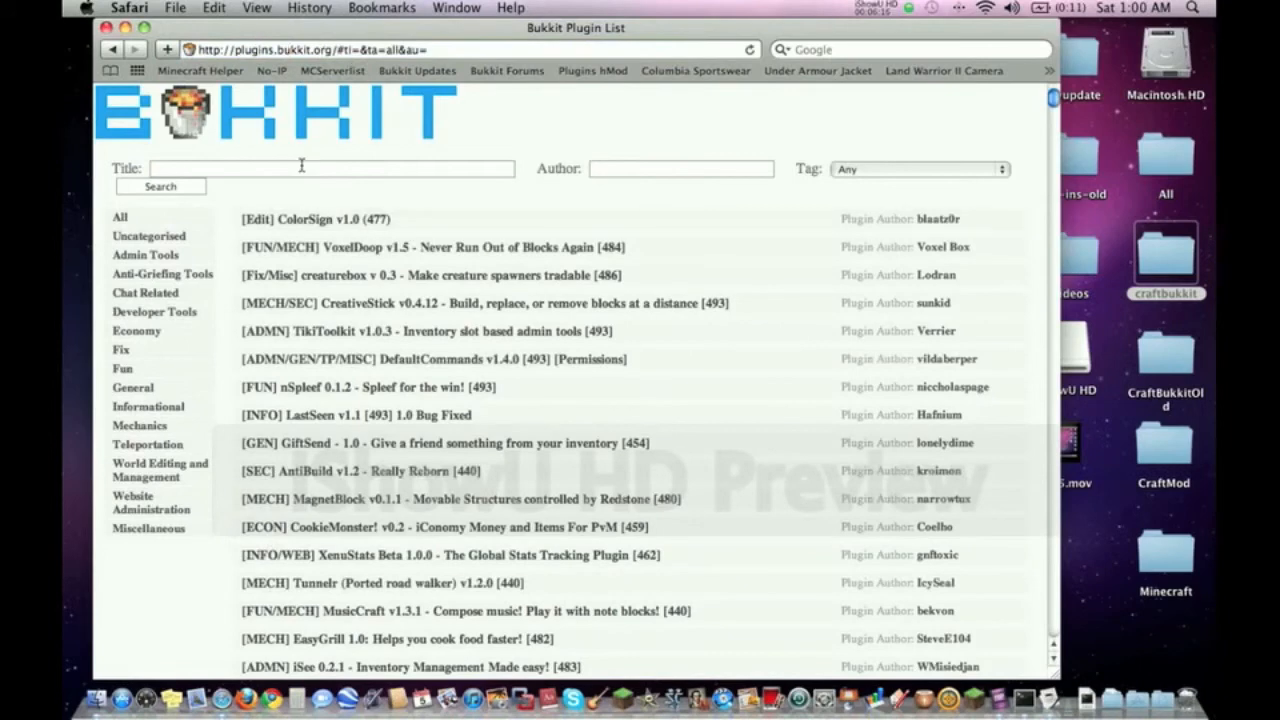
text(blow)
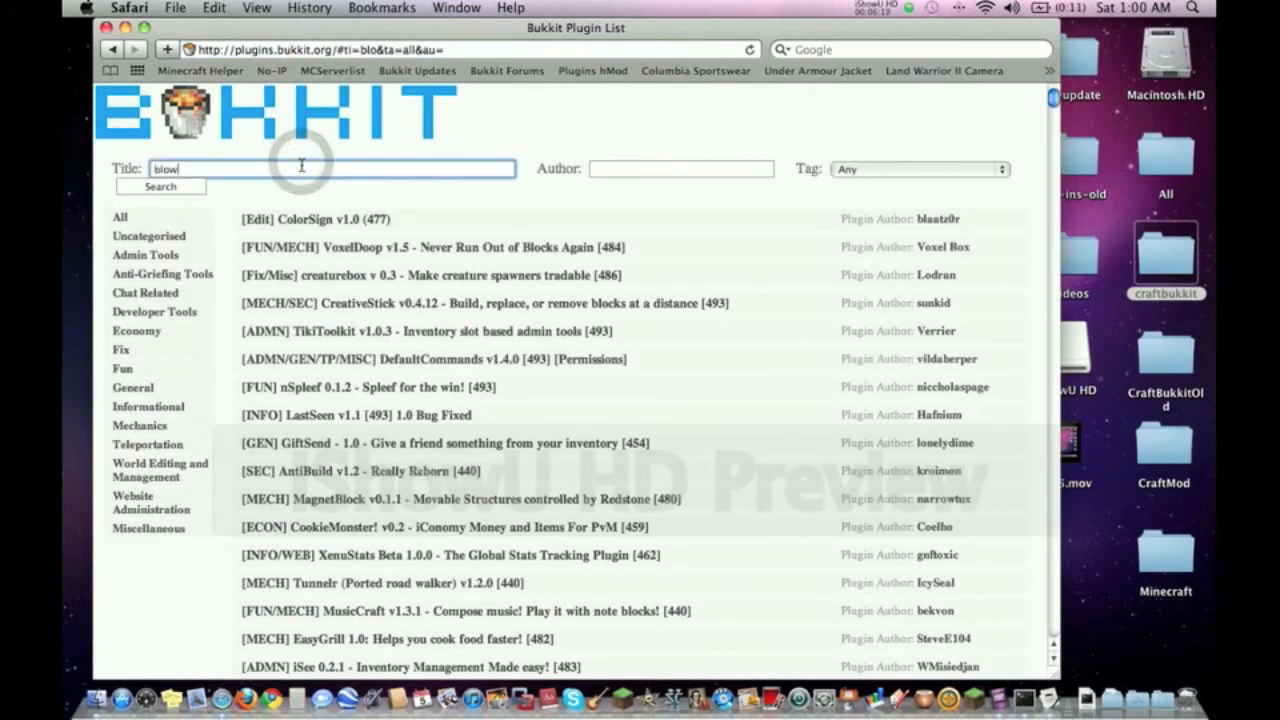
click(160, 188)
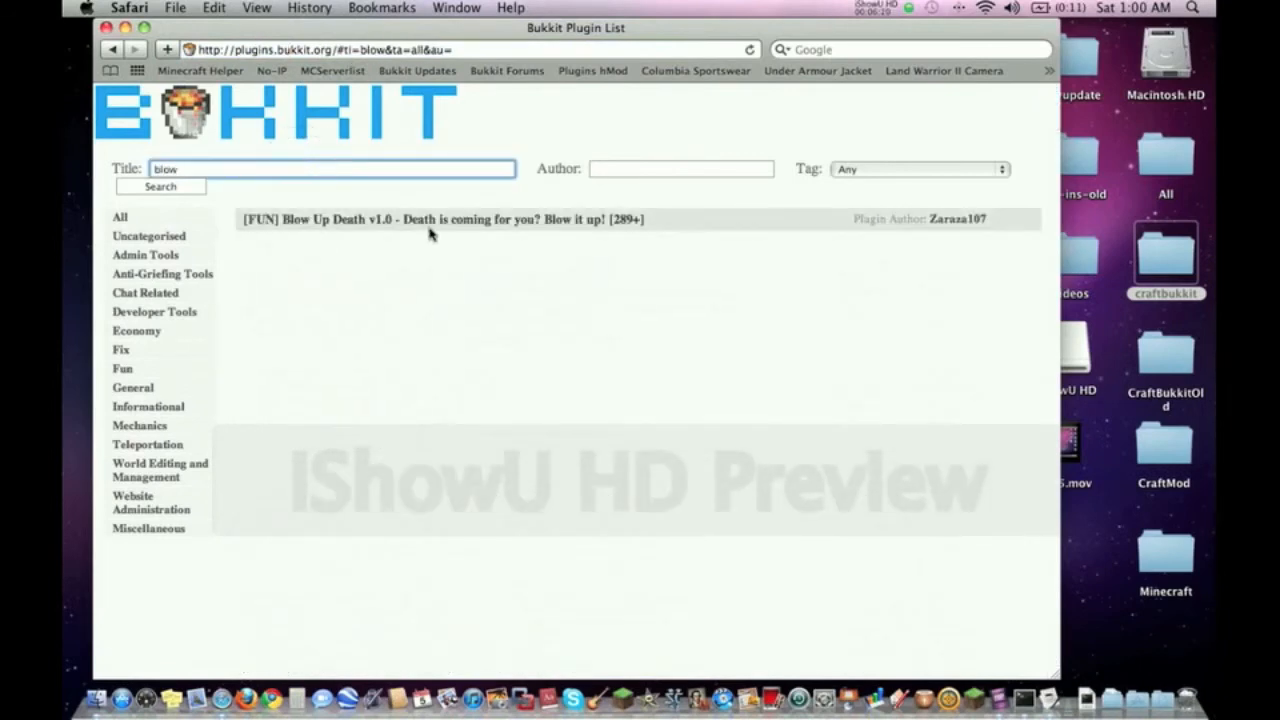
mouse_move(632, 226)
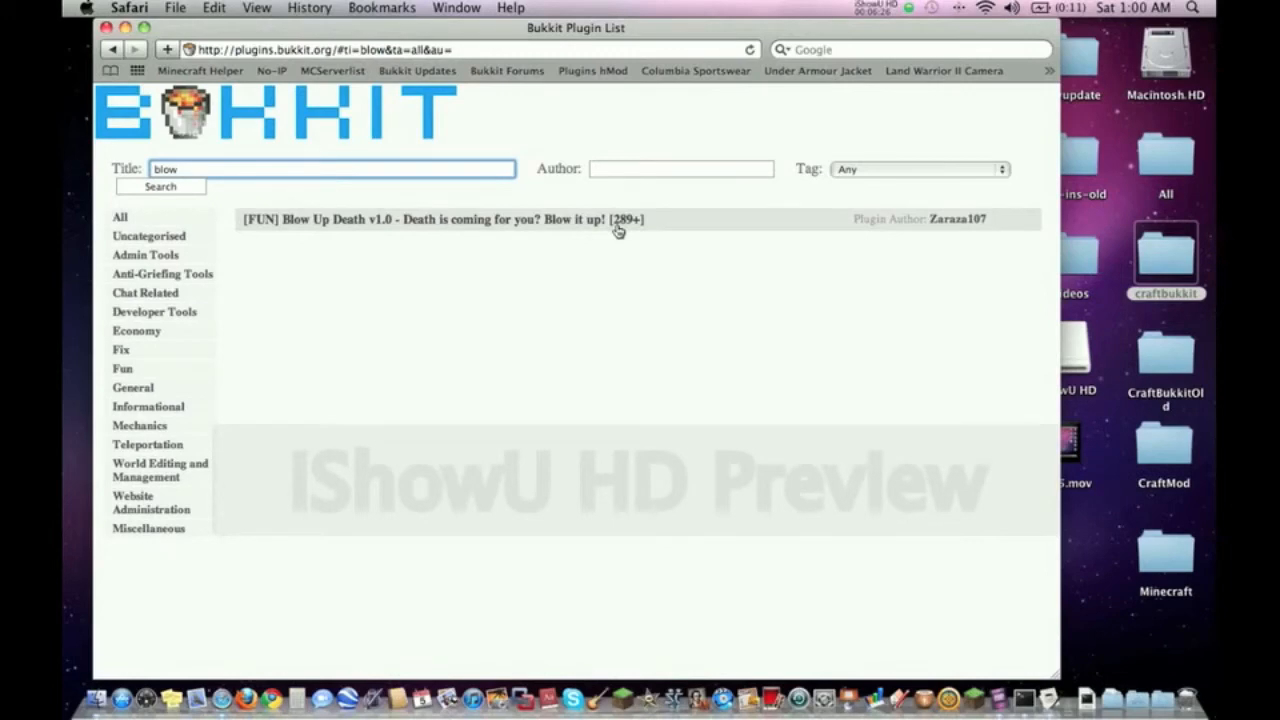
click(452, 218)
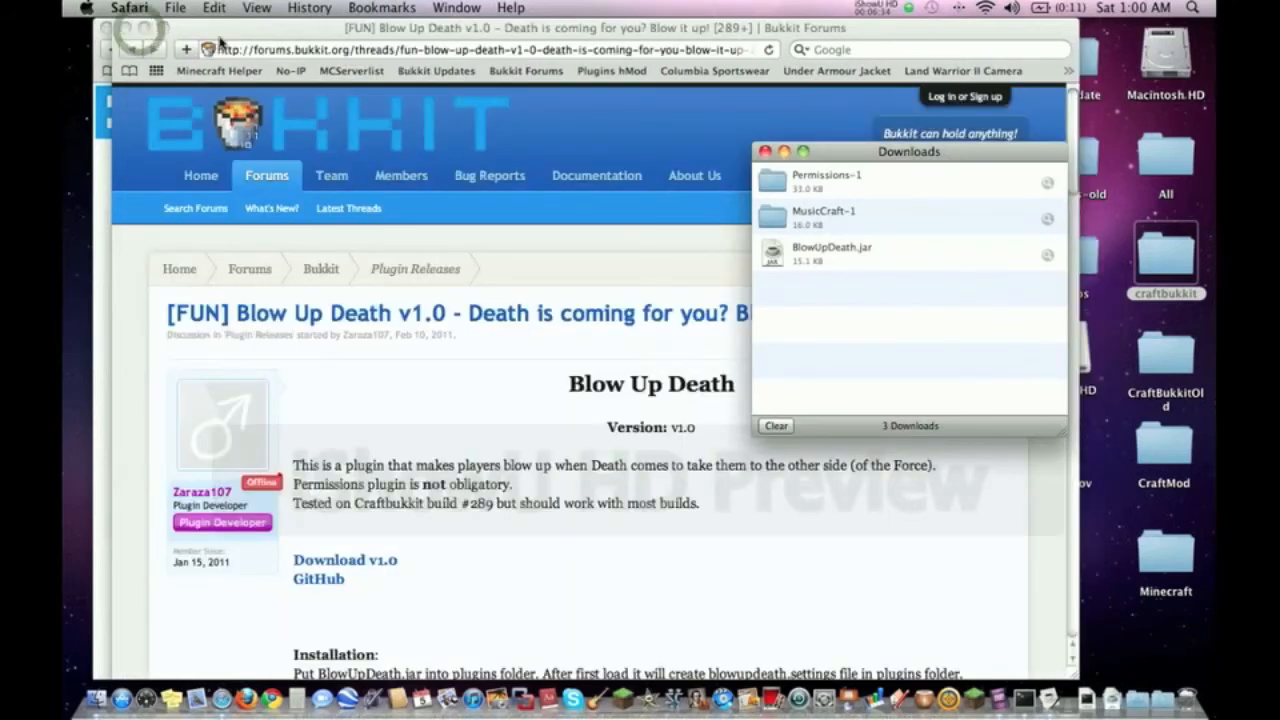
click(766, 152)
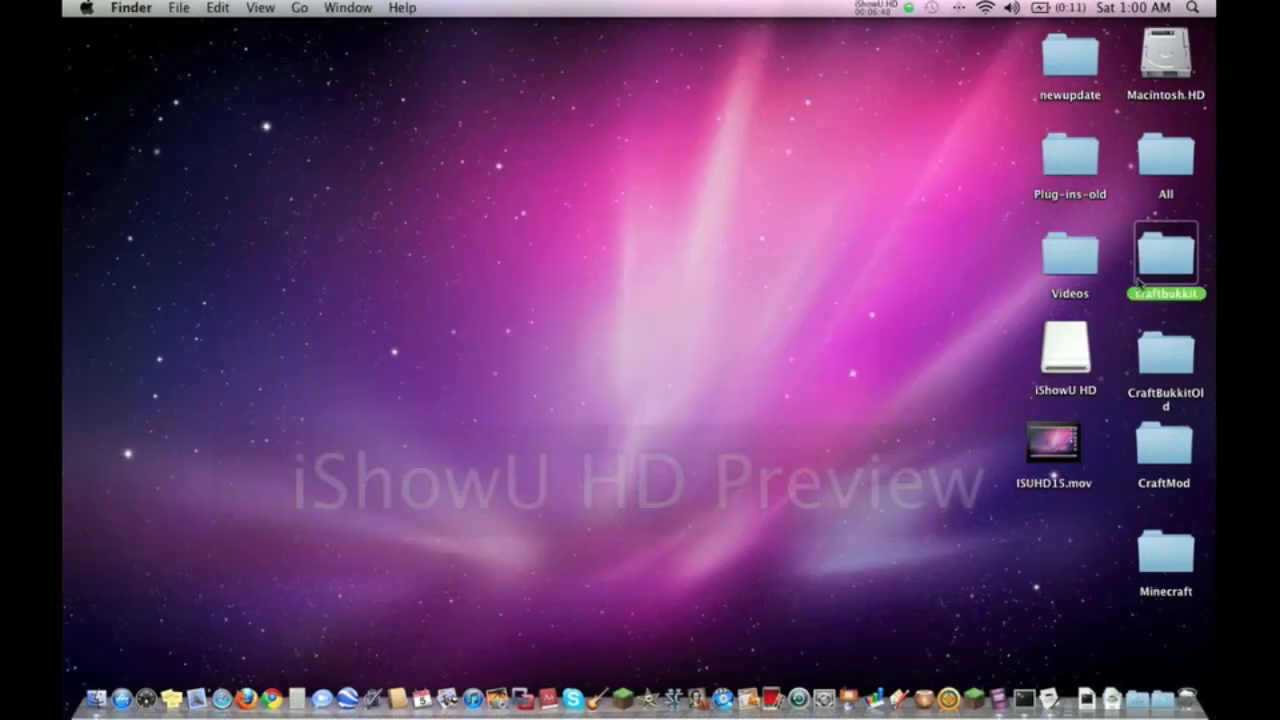
Drop BlowUpDeath.jar into craftbukkit's plugins folder, verify it beside Permissions and MusicCraft, and return to craftbukkit.
double_click(1168, 262)
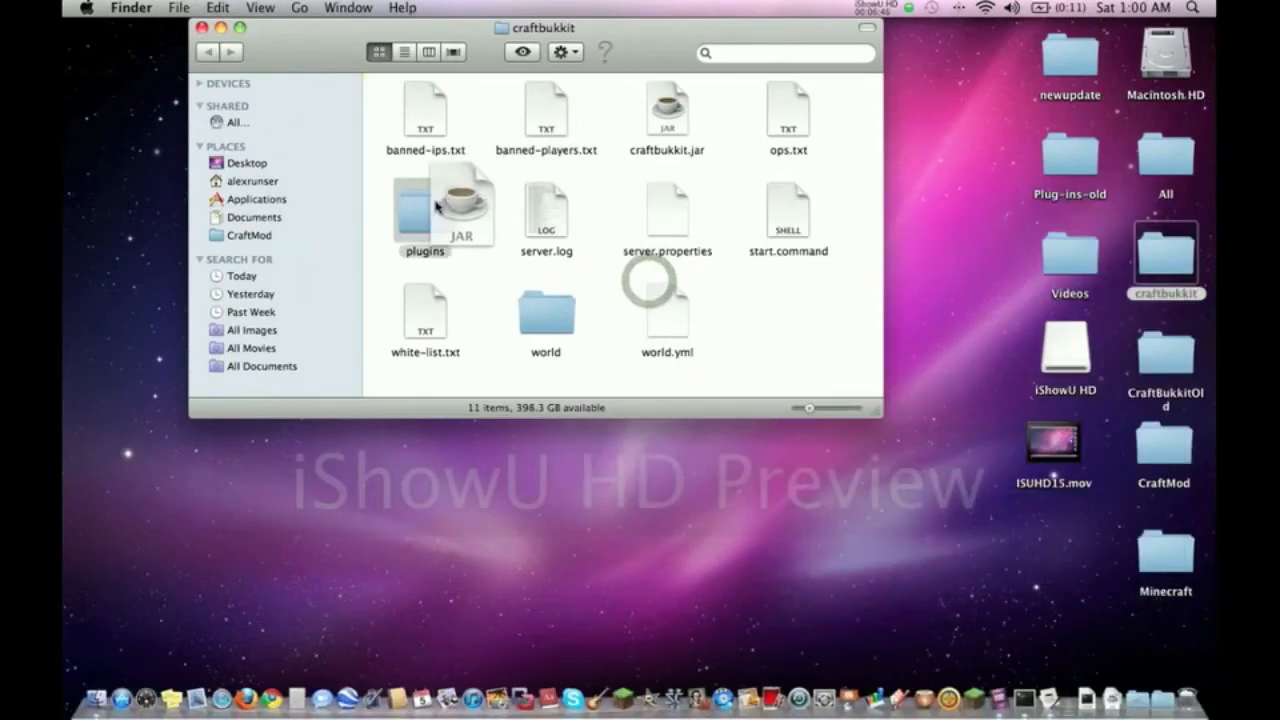
double_click(412, 204)
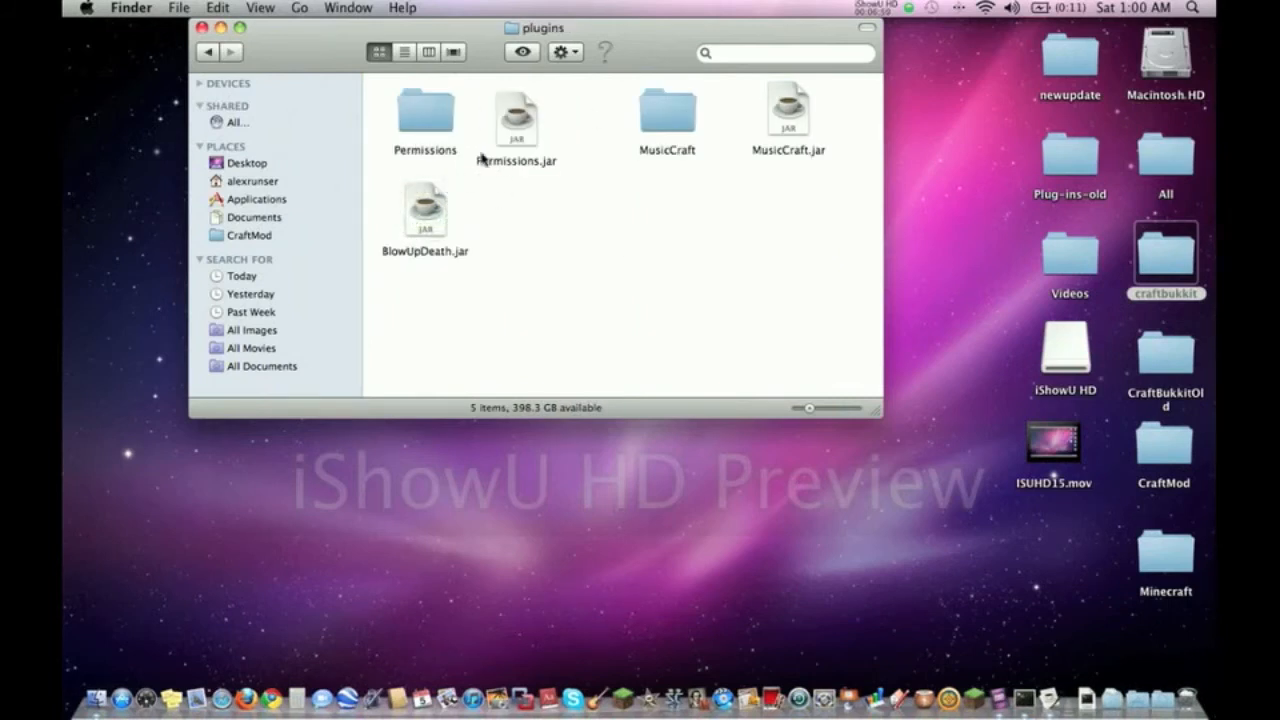
click(424, 210)
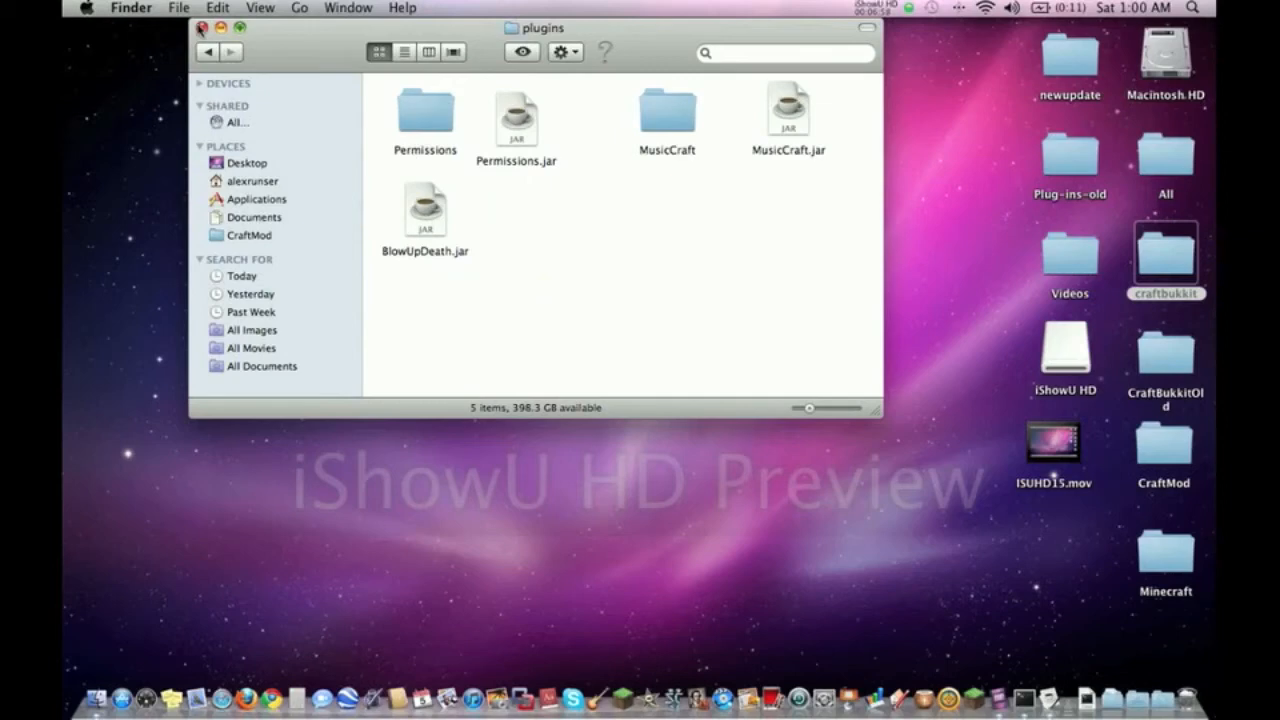
click(210, 52)
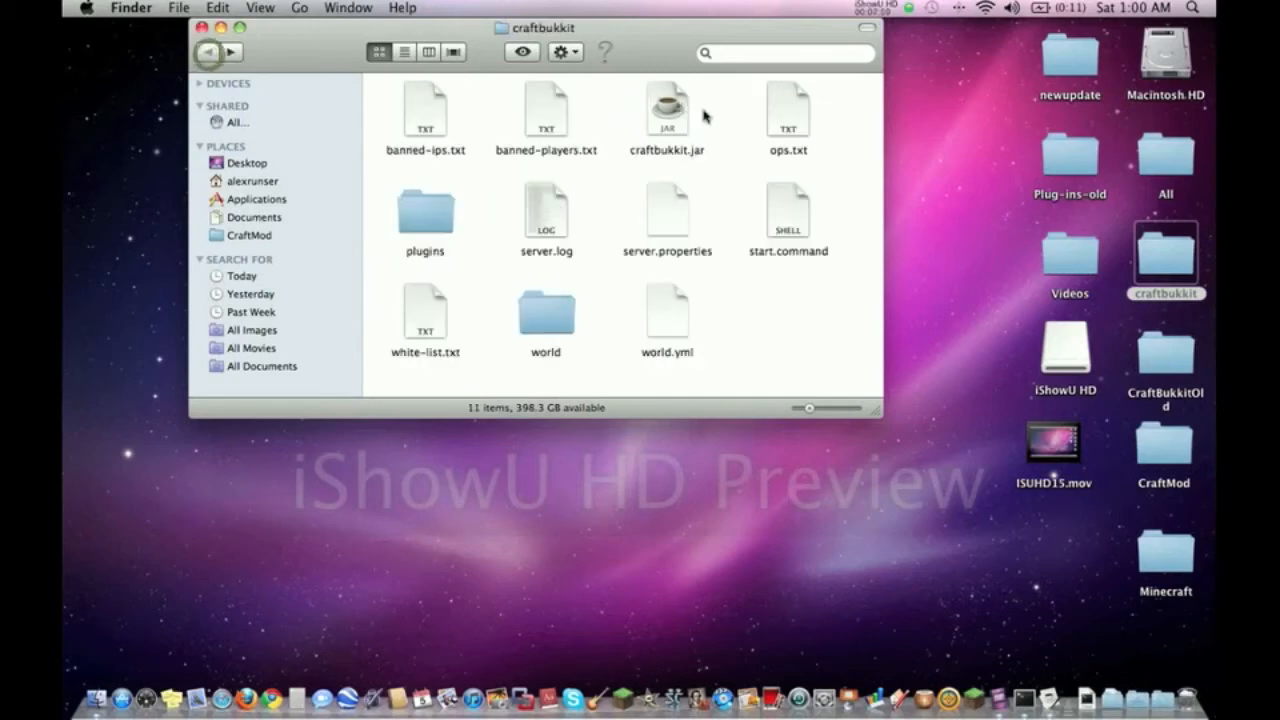
Relaunch the server via start.command and highlight the SEVERE 'Could not load plugins/BlowUpDeath.jar' log line.
double_click(788, 204)
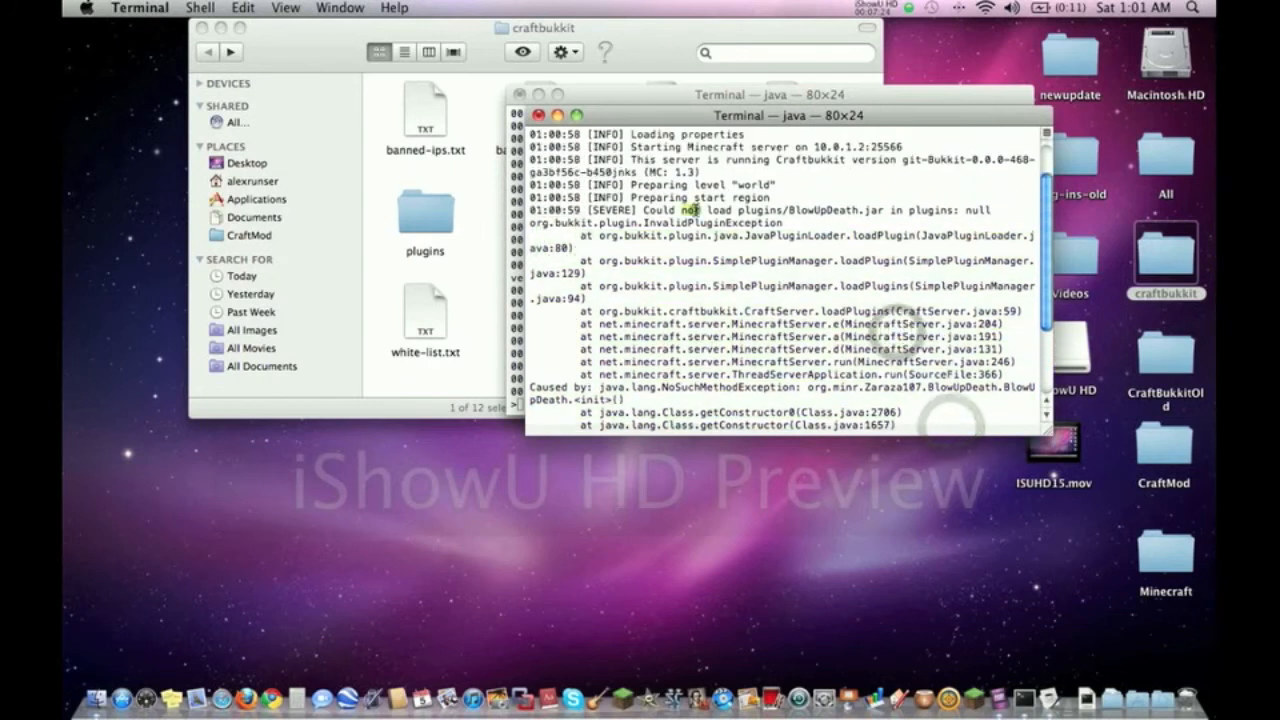
double_click(770, 210)
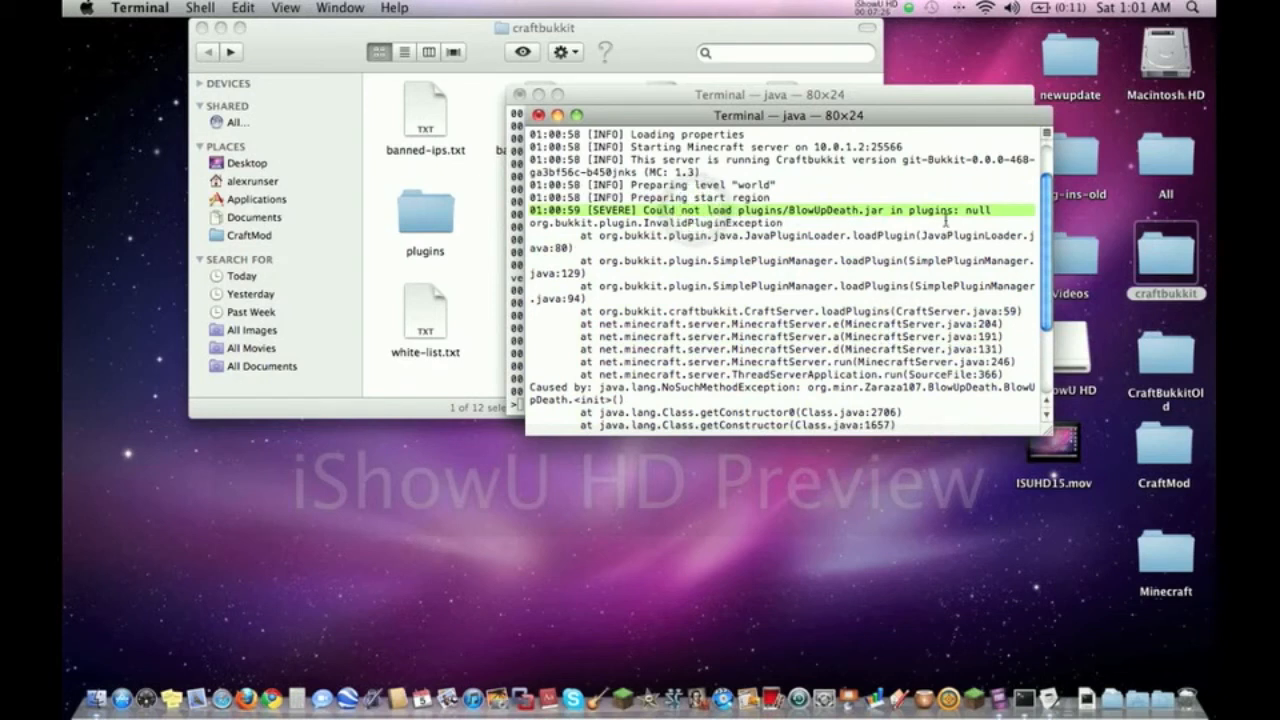
mouse_move(888, 248)
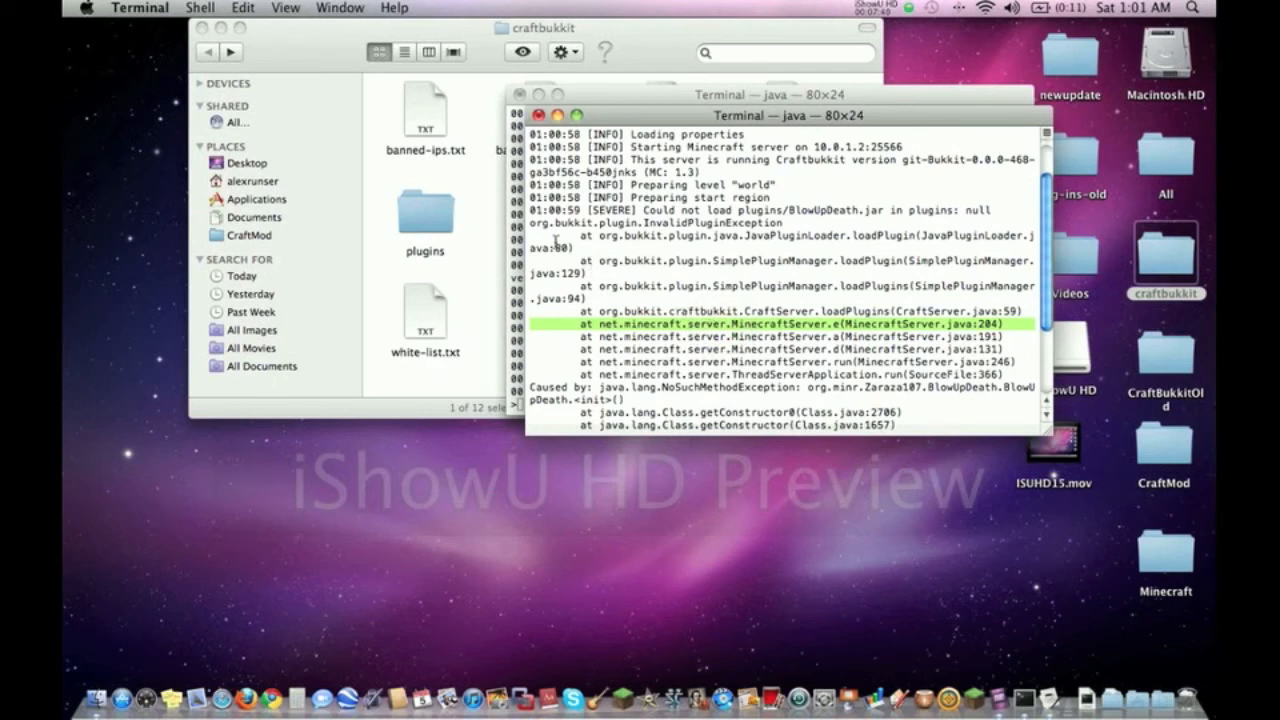
mouse_move(536, 224)
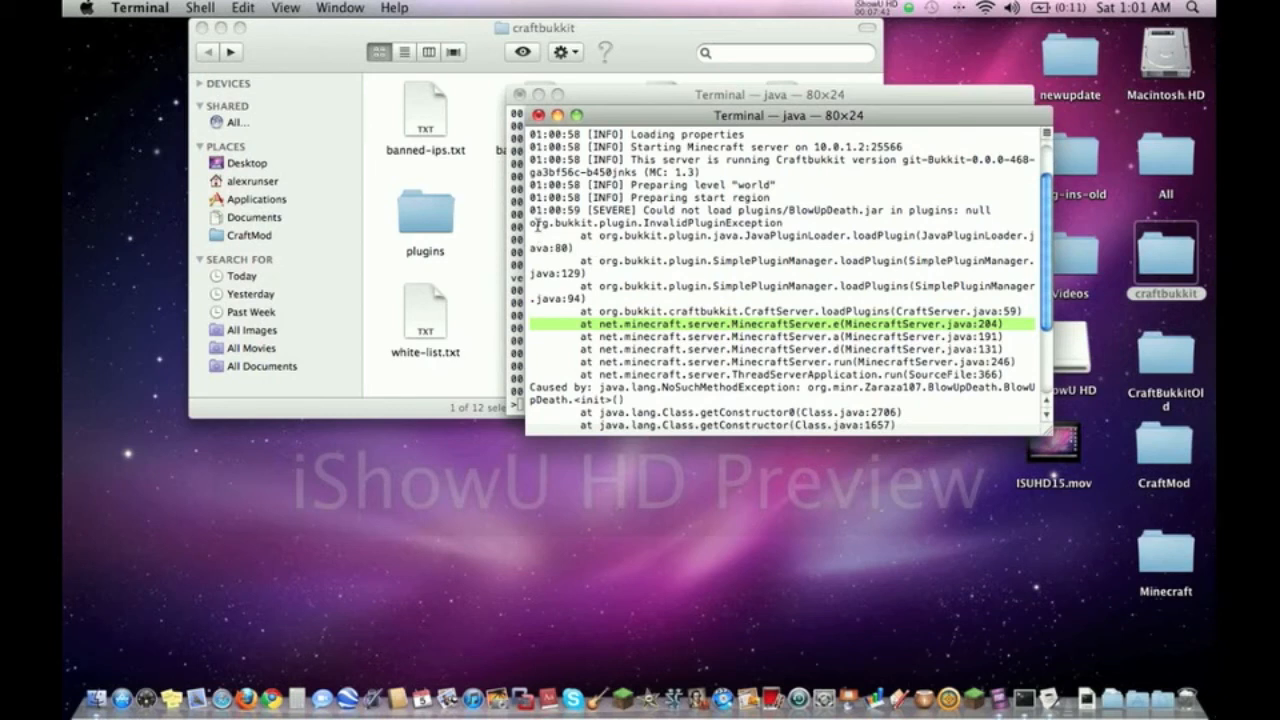
mouse_move(820, 244)
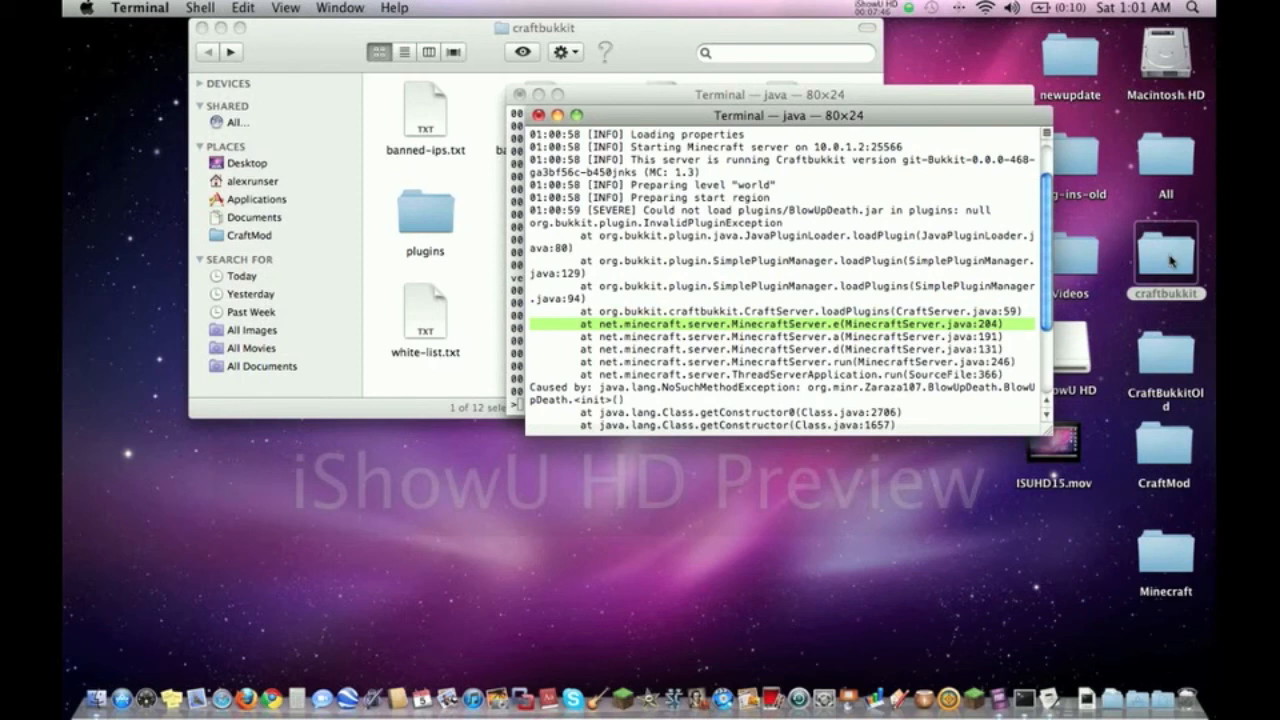
click(1168, 250)
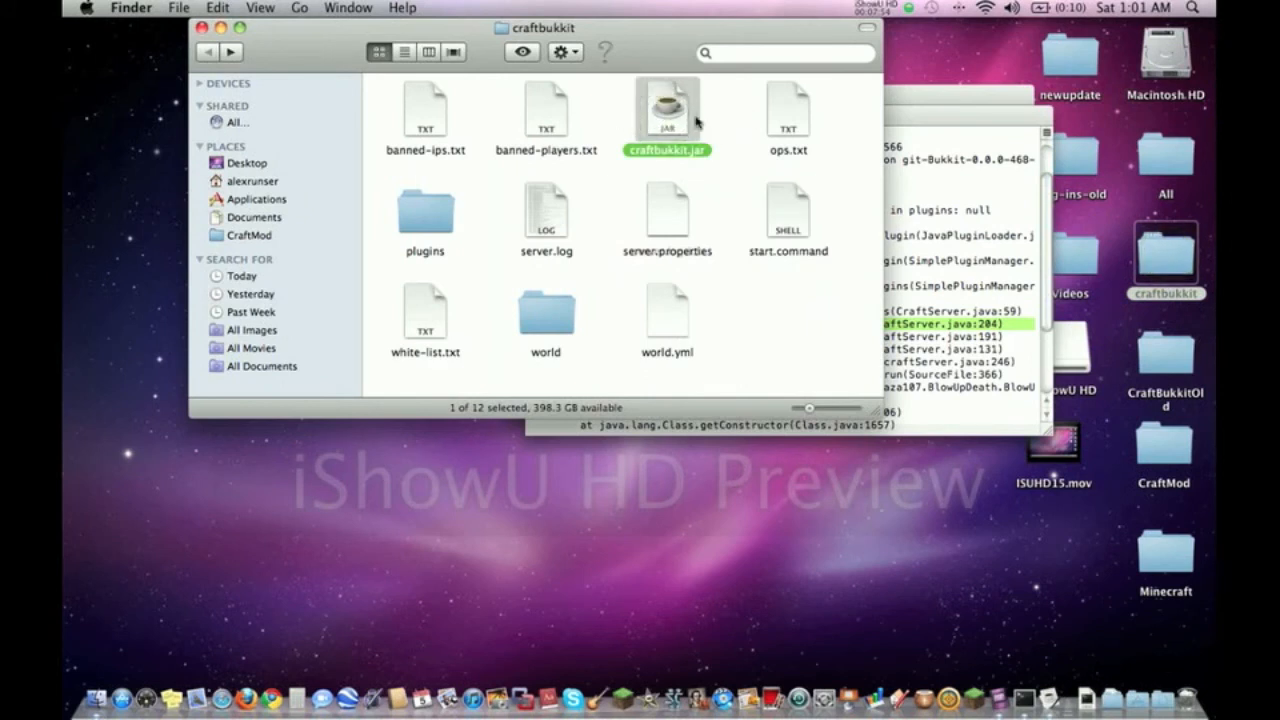
mouse_move(684, 164)
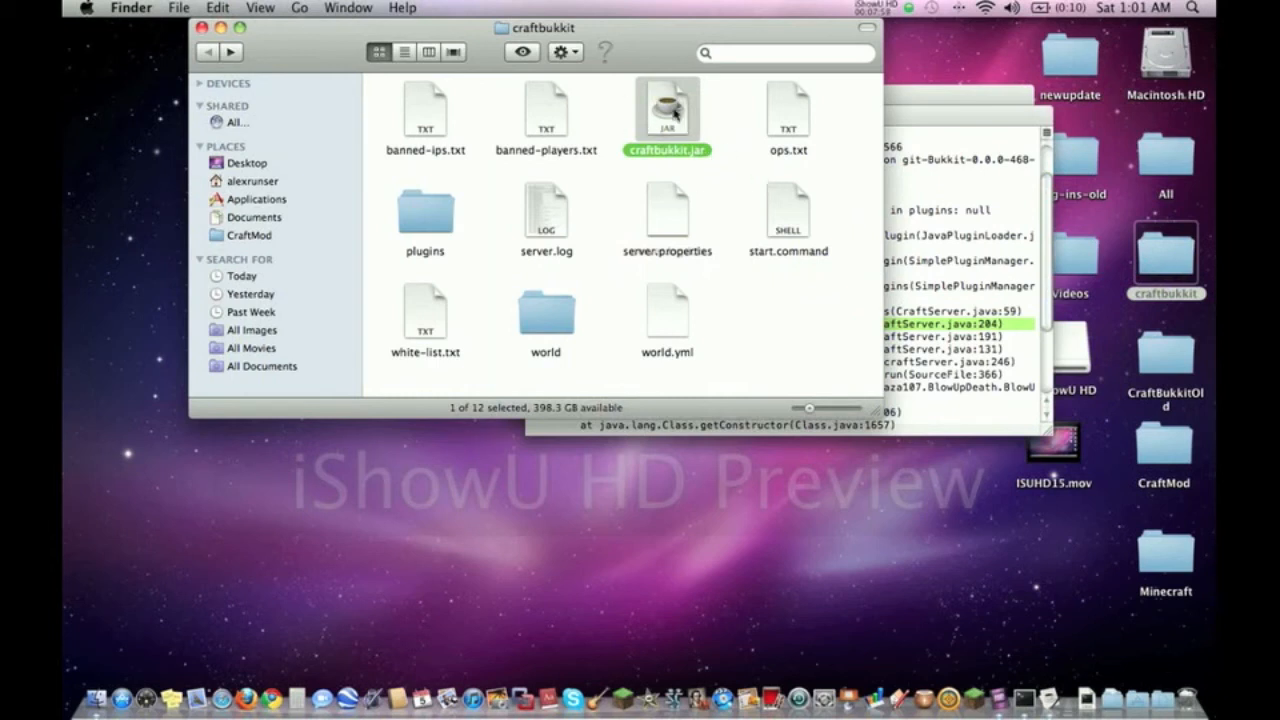
mouse_move(742, 144)
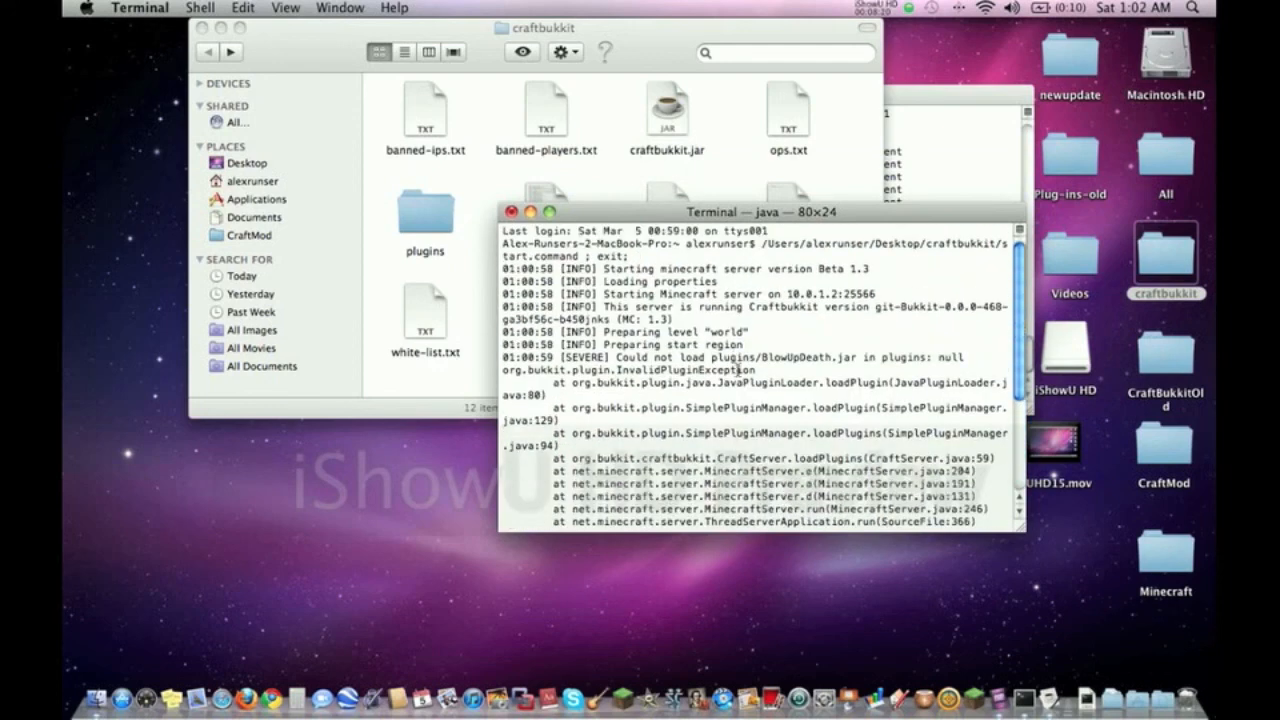
scroll(down, 3)
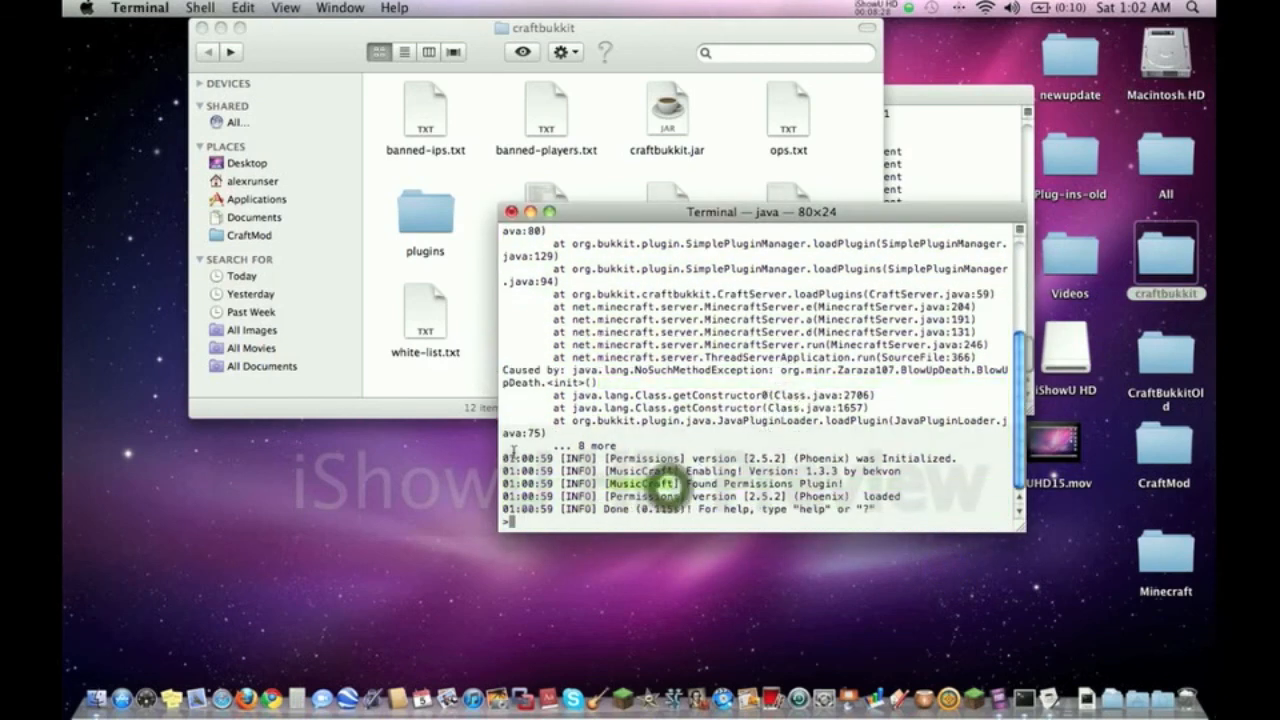
drag(510, 458, 916, 510)
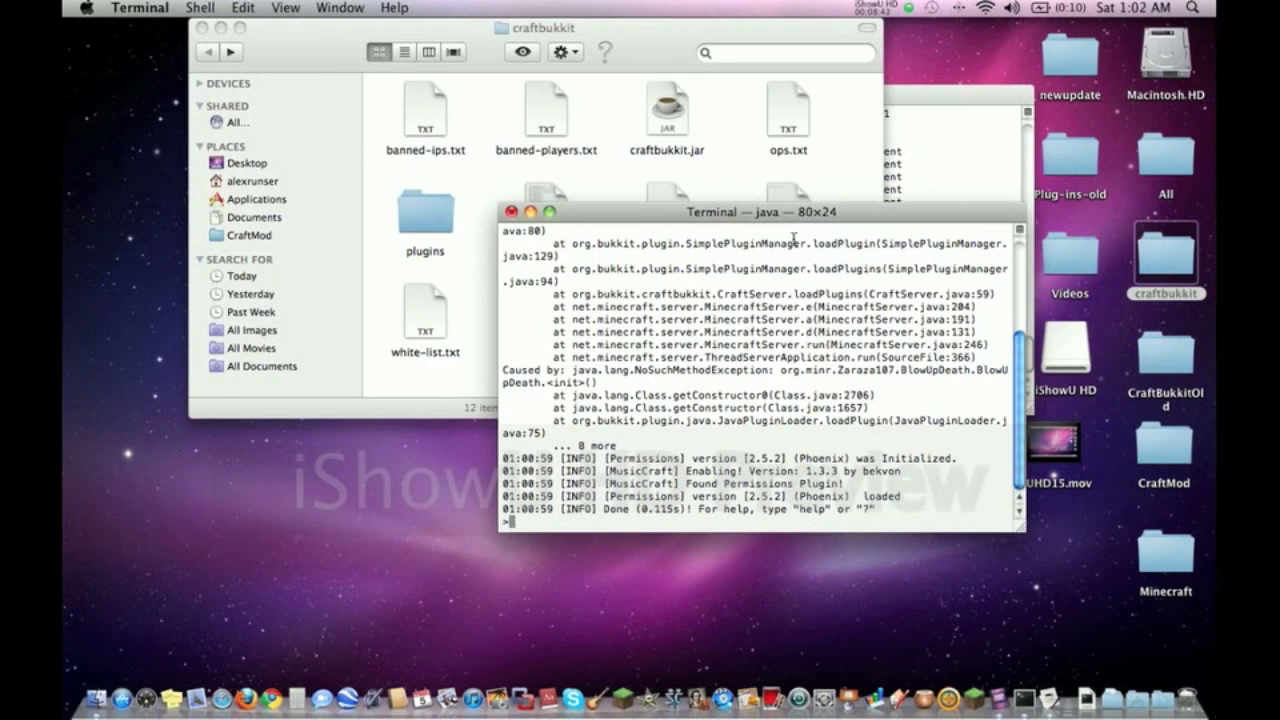
mouse_move(780, 320)
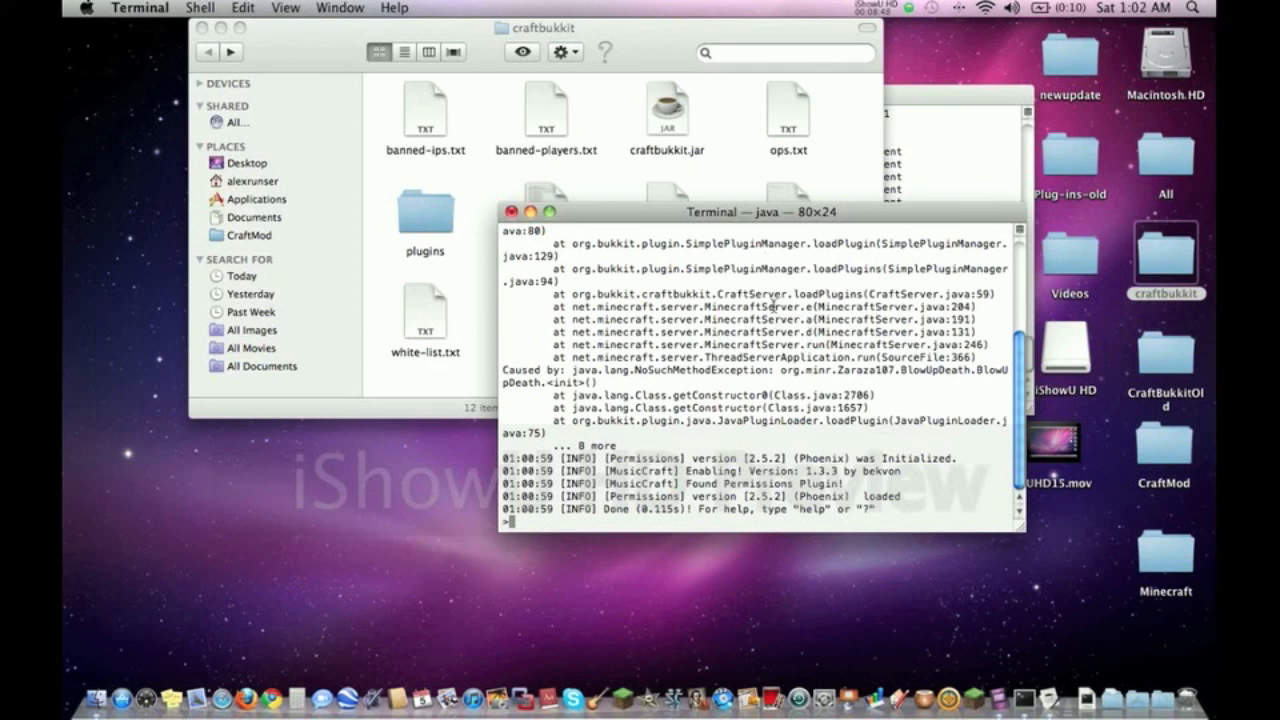
mouse_move(776, 304)
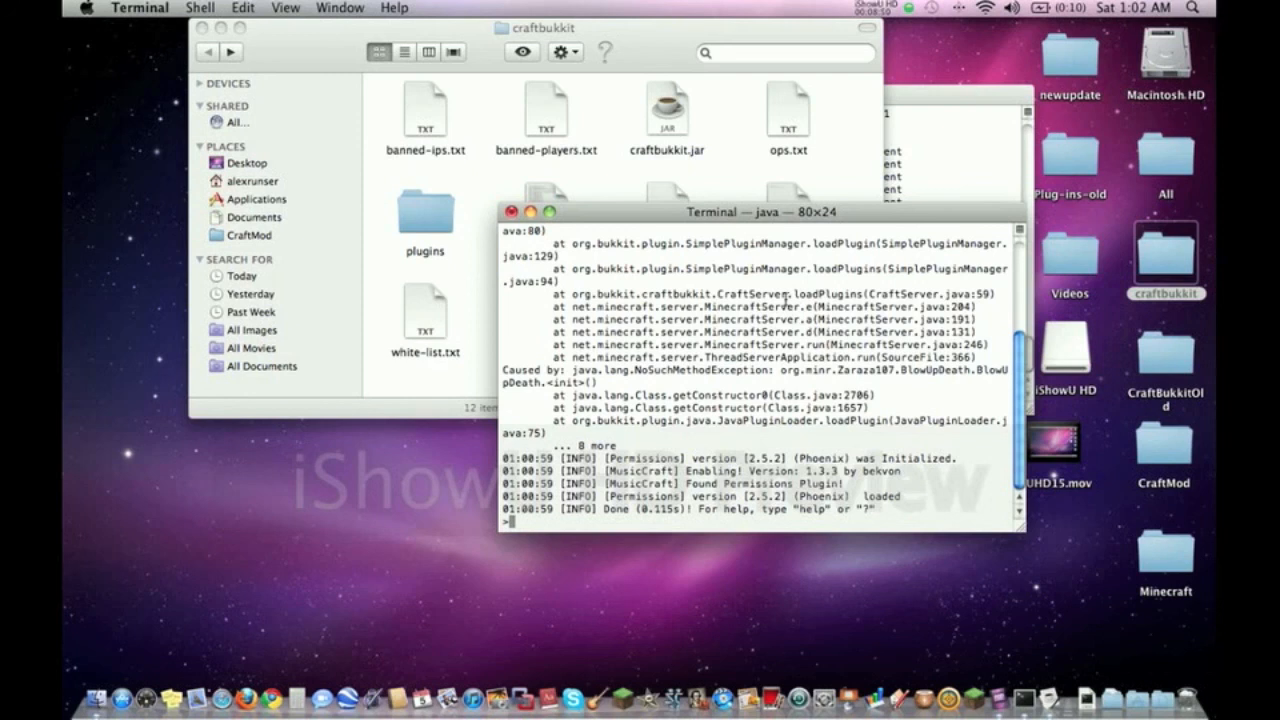